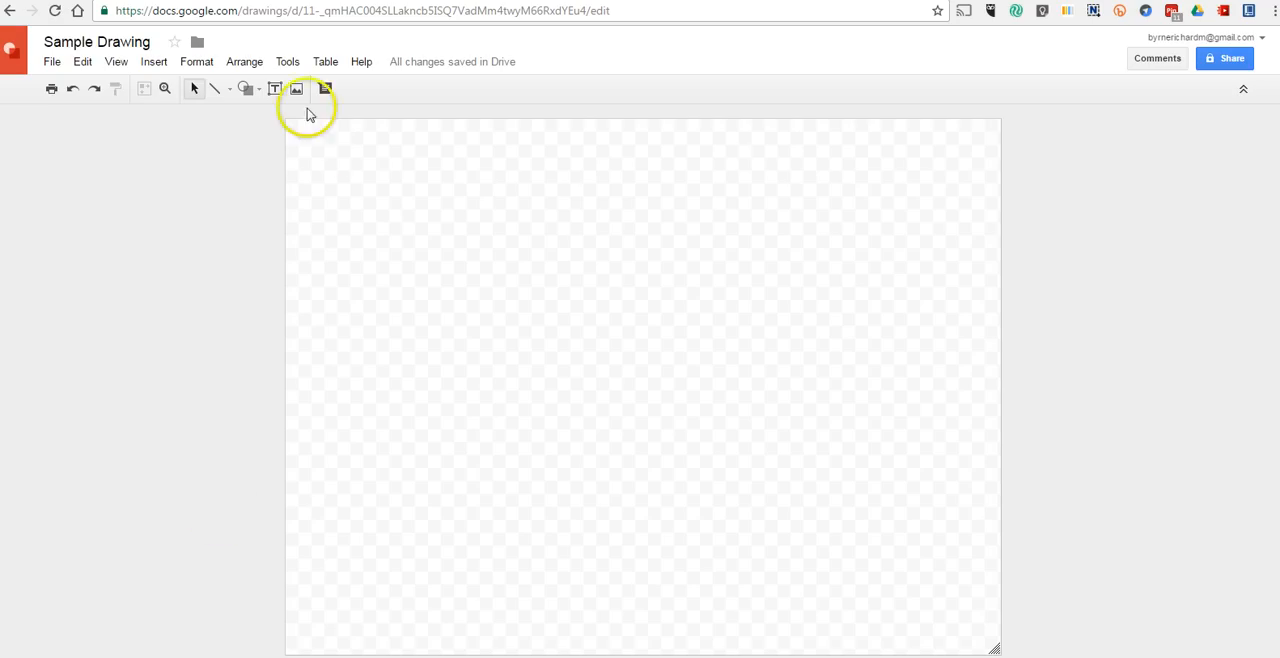
Upload the brown bison landscape photo from the computer into the blank drawing.
click(299, 90)
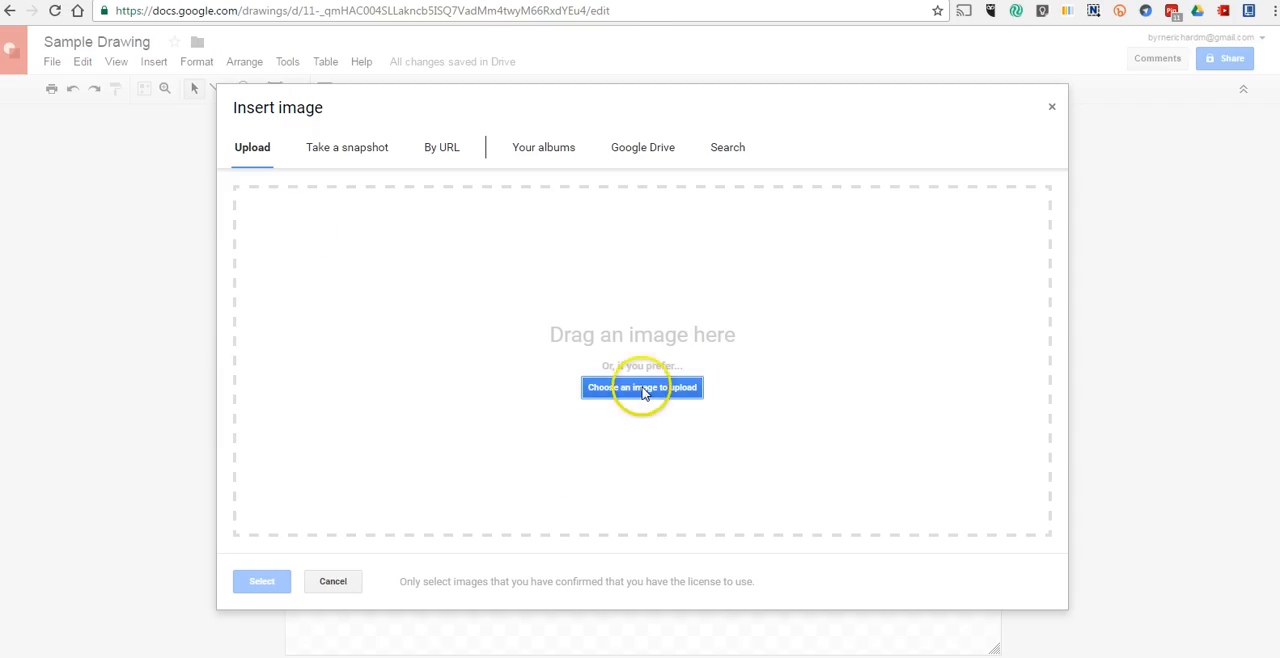
click(641, 388)
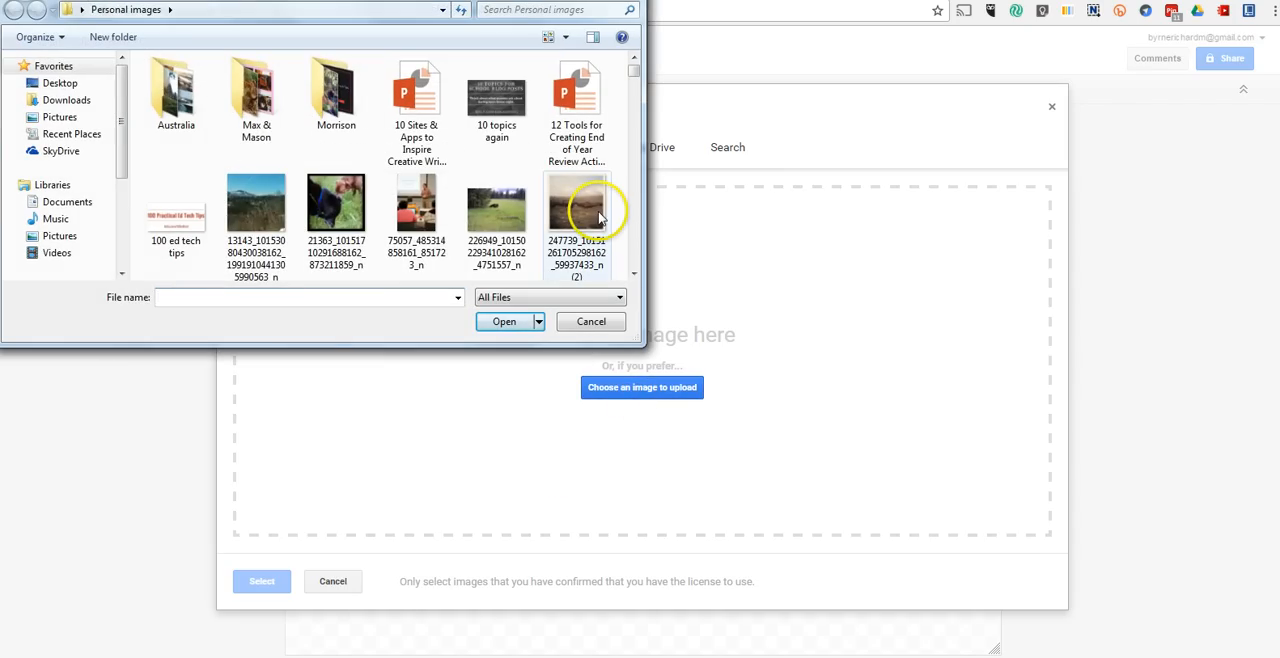
click(577, 200)
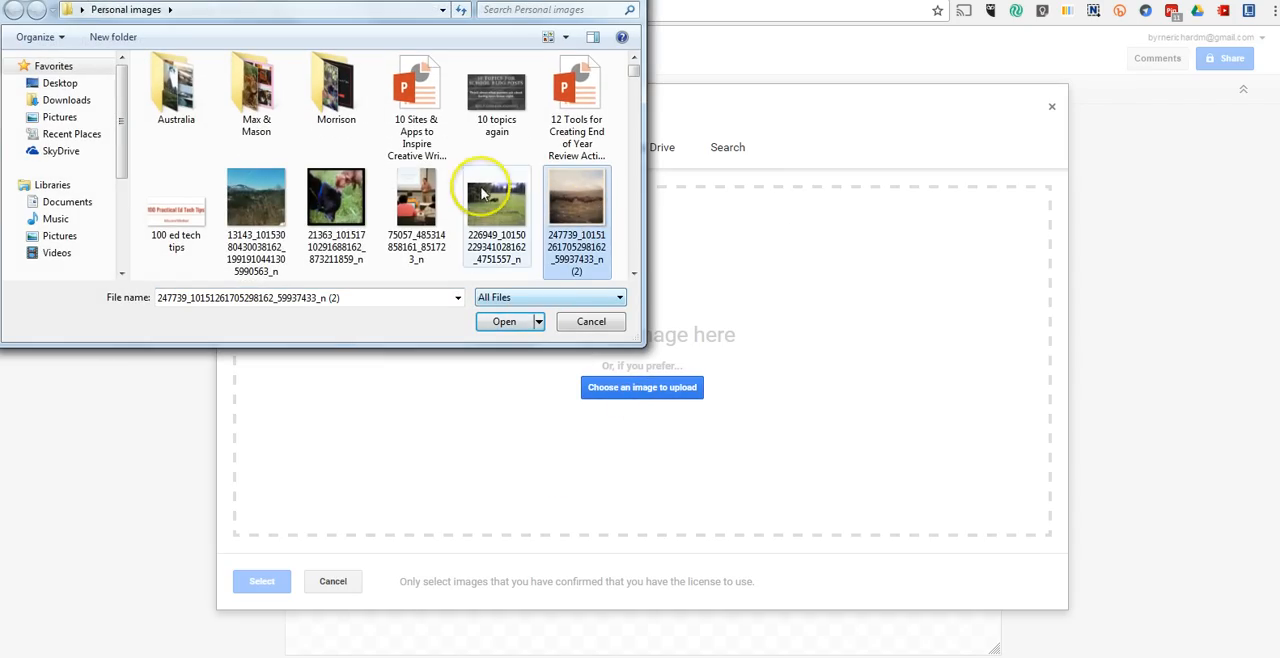
click(503, 321)
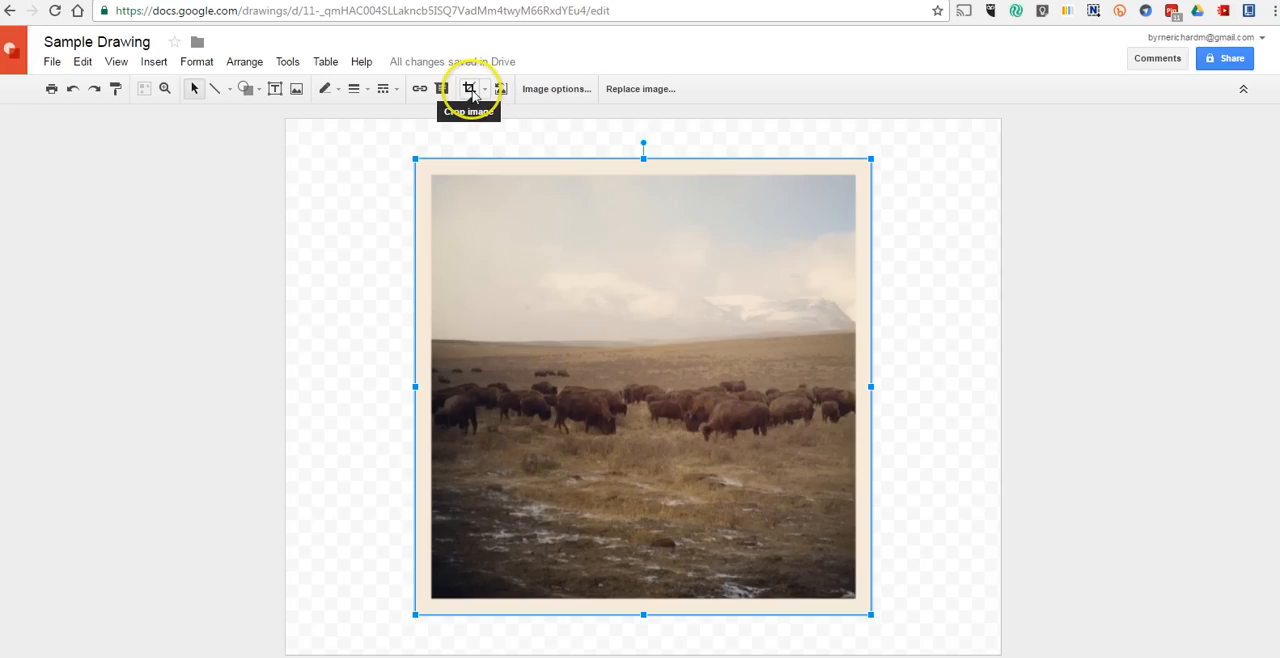
Crop the bison photo by dragging its right and left edges inward.
click(491, 88)
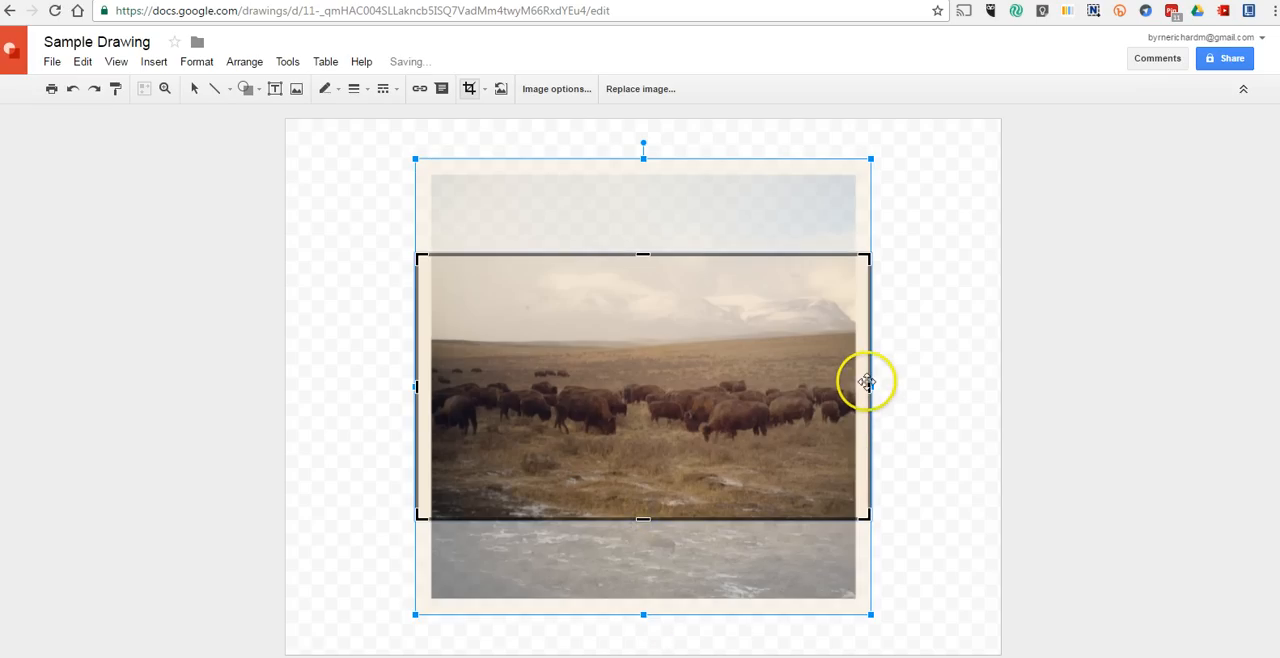
drag(868, 386, 440, 386)
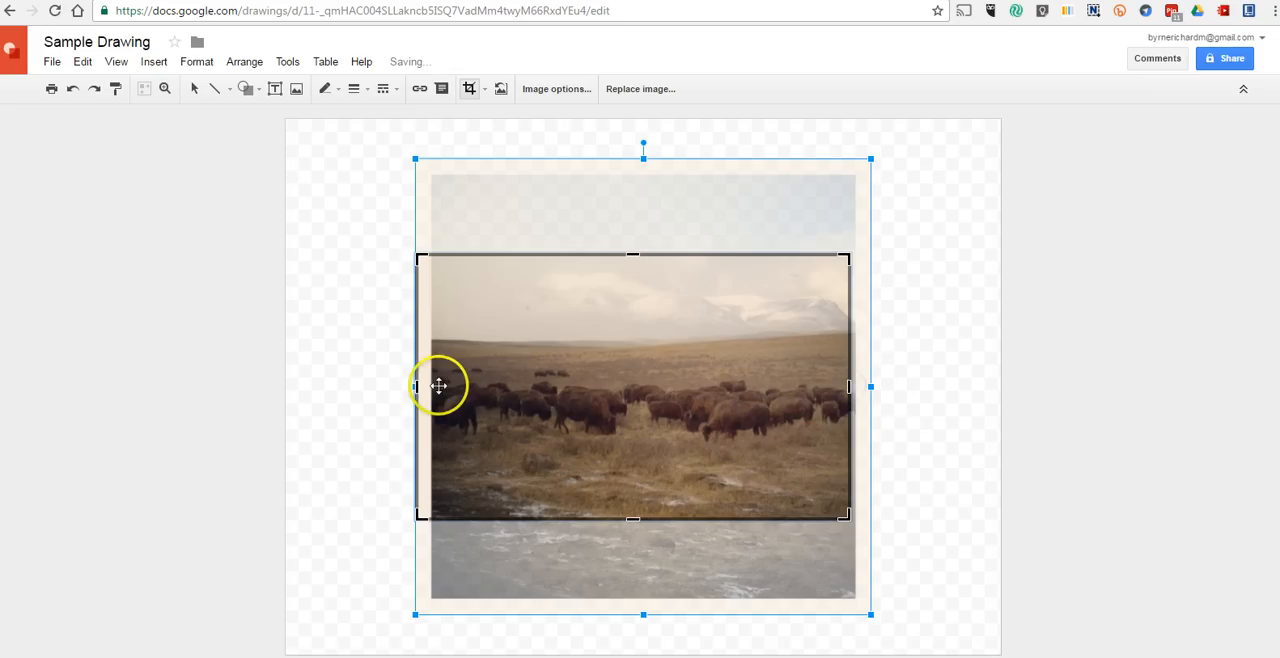
drag(418, 386, 442, 386)
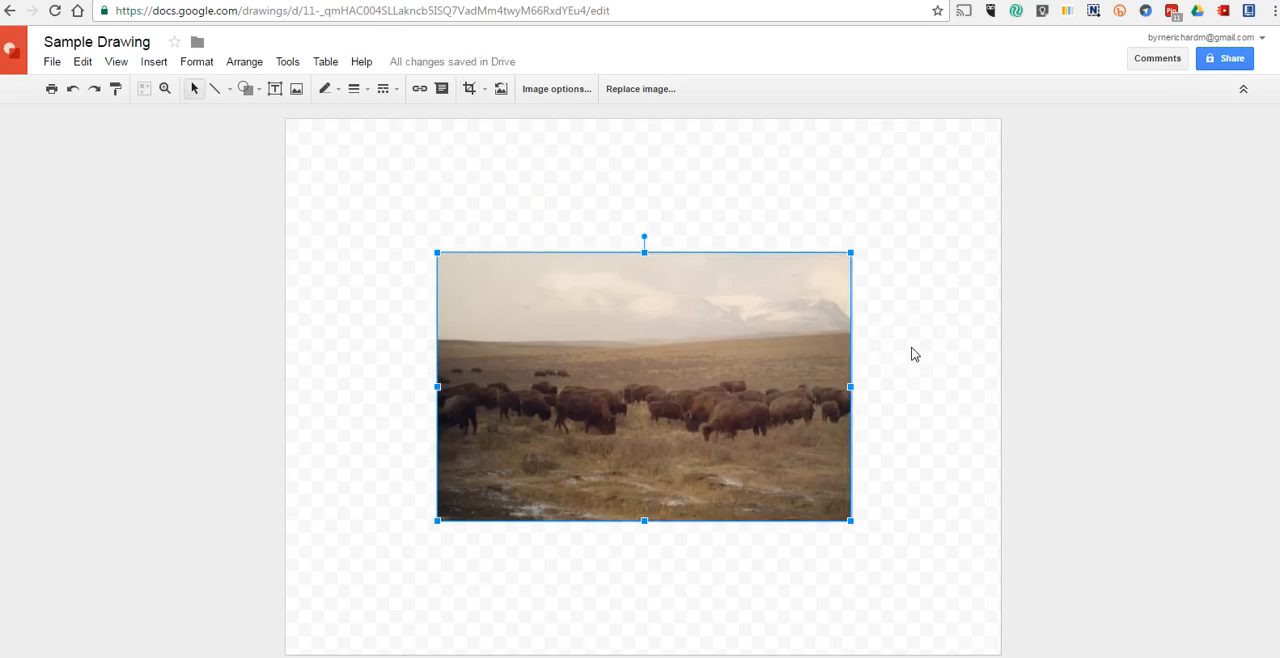
mouse_move(528, 133)
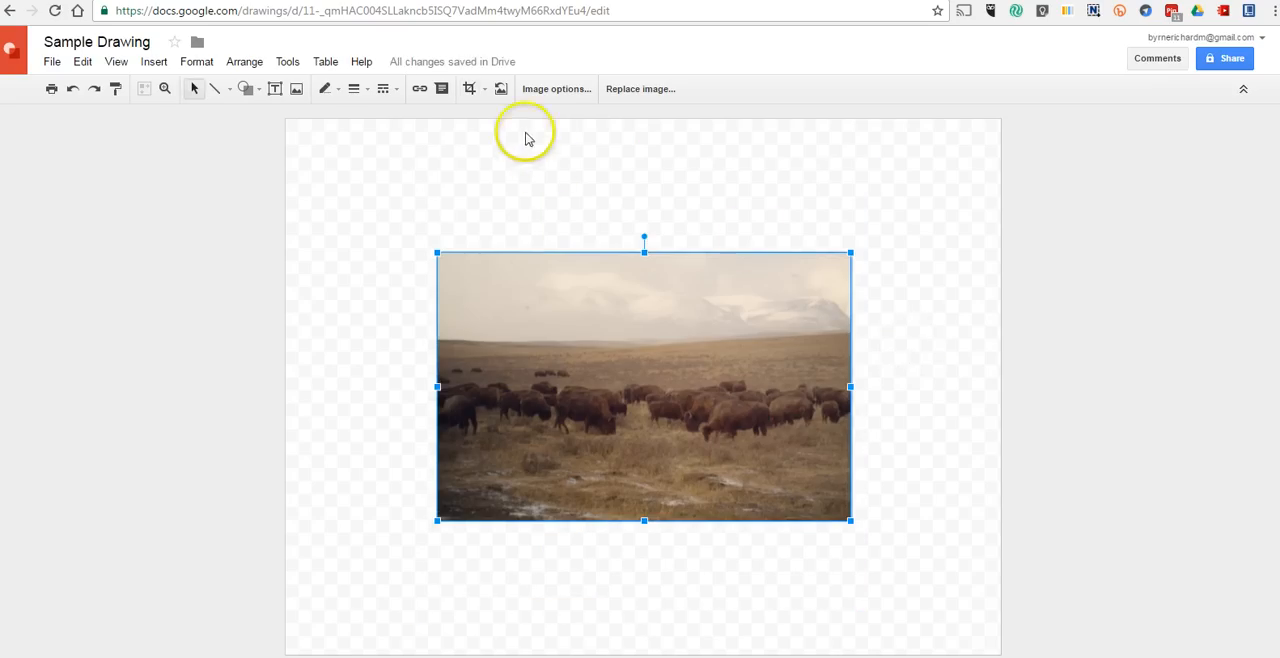
Mask the bison photo as a rounded rectangle and give it a light orange line colour.
click(484, 88)
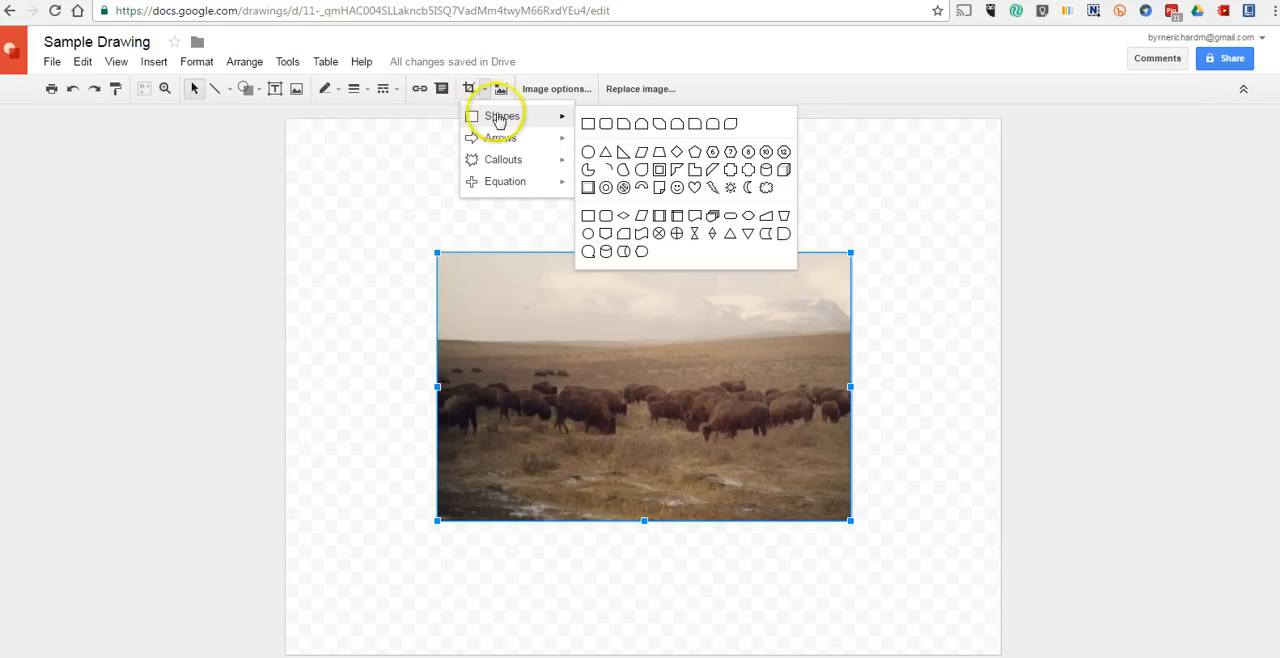
click(607, 124)
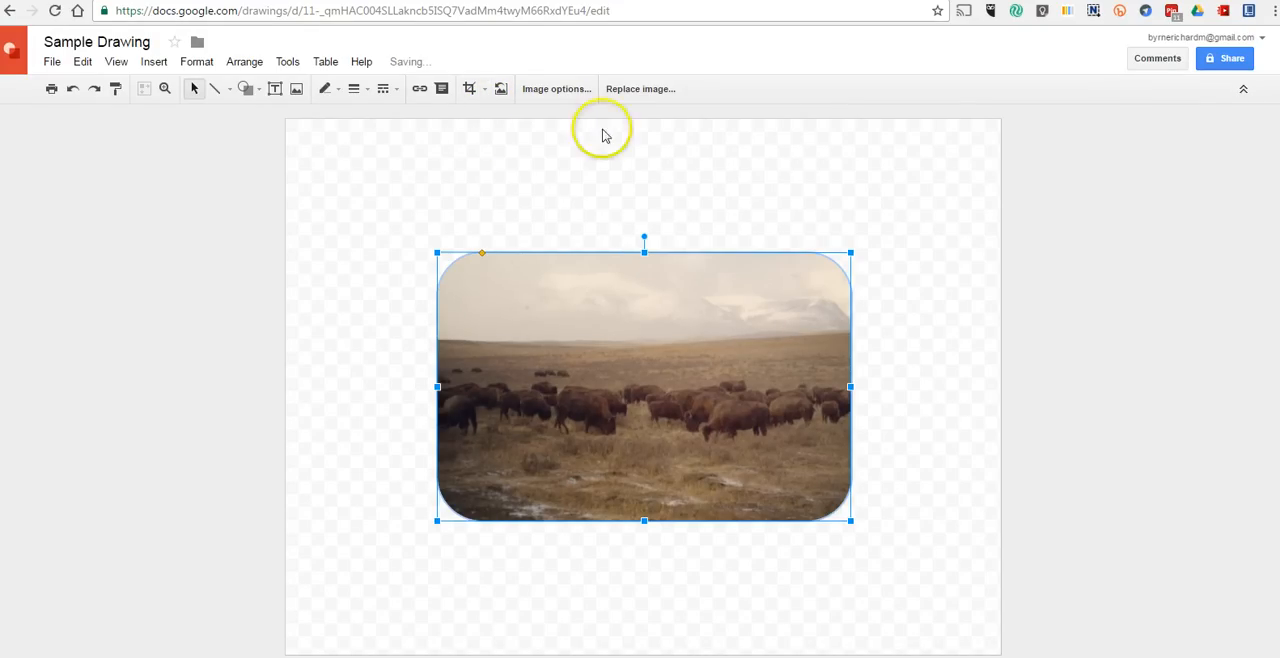
click(354, 88)
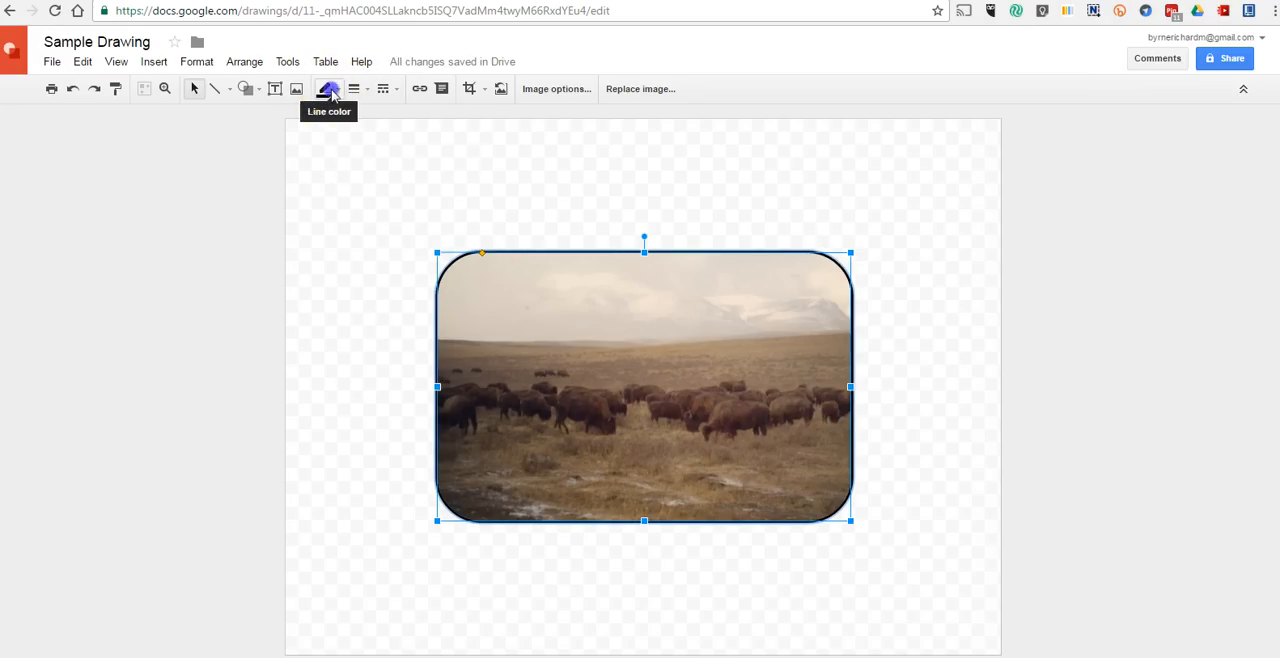
click(326, 88)
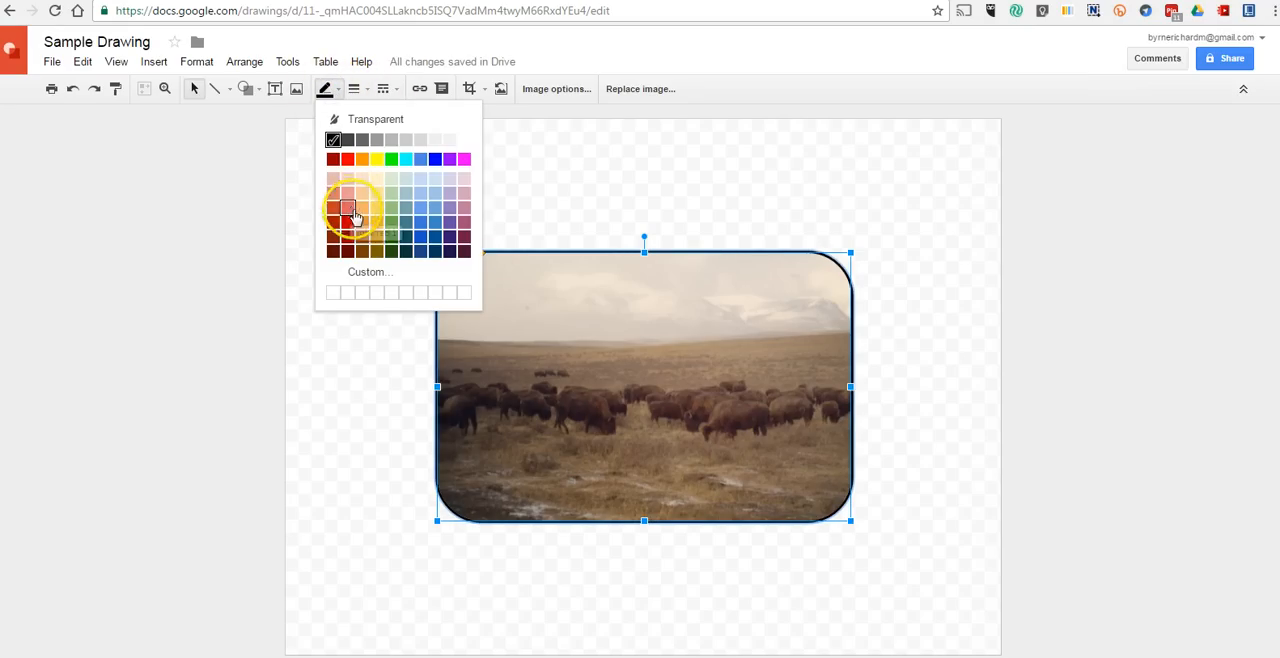
click(344, 208)
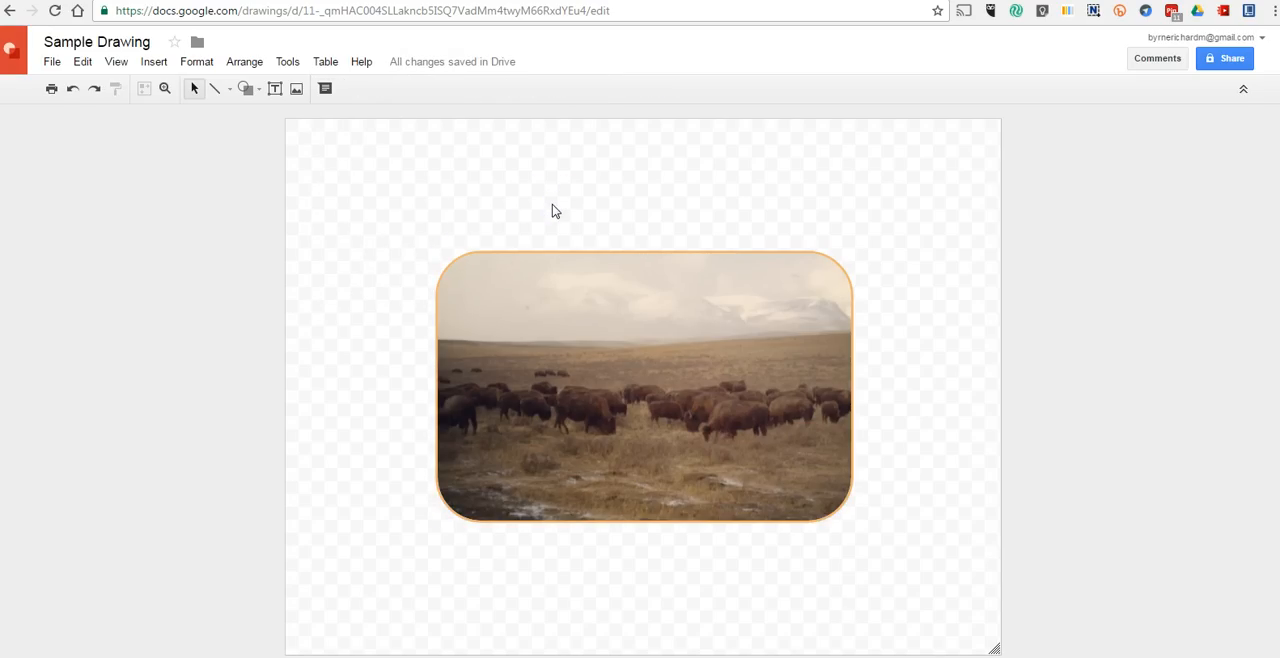
Download the drawing as a JPEG (.jpg) image from File > Download as.
click(48, 61)
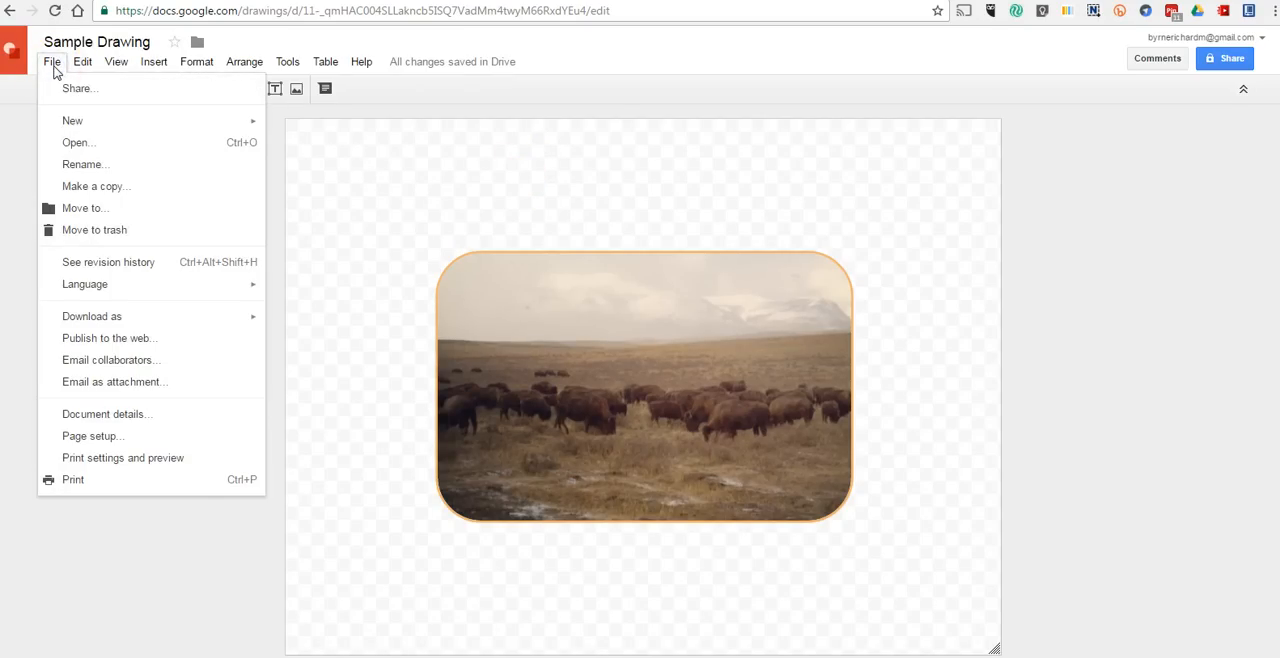
click(91, 316)
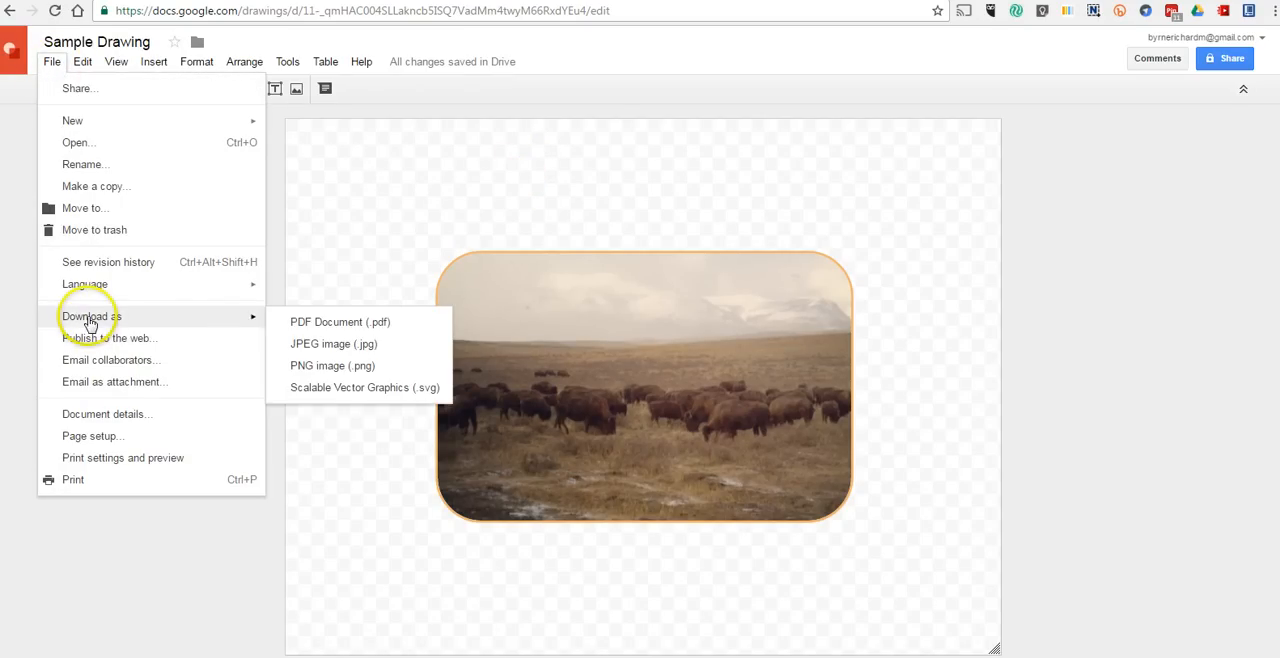
mouse_move(260, 320)
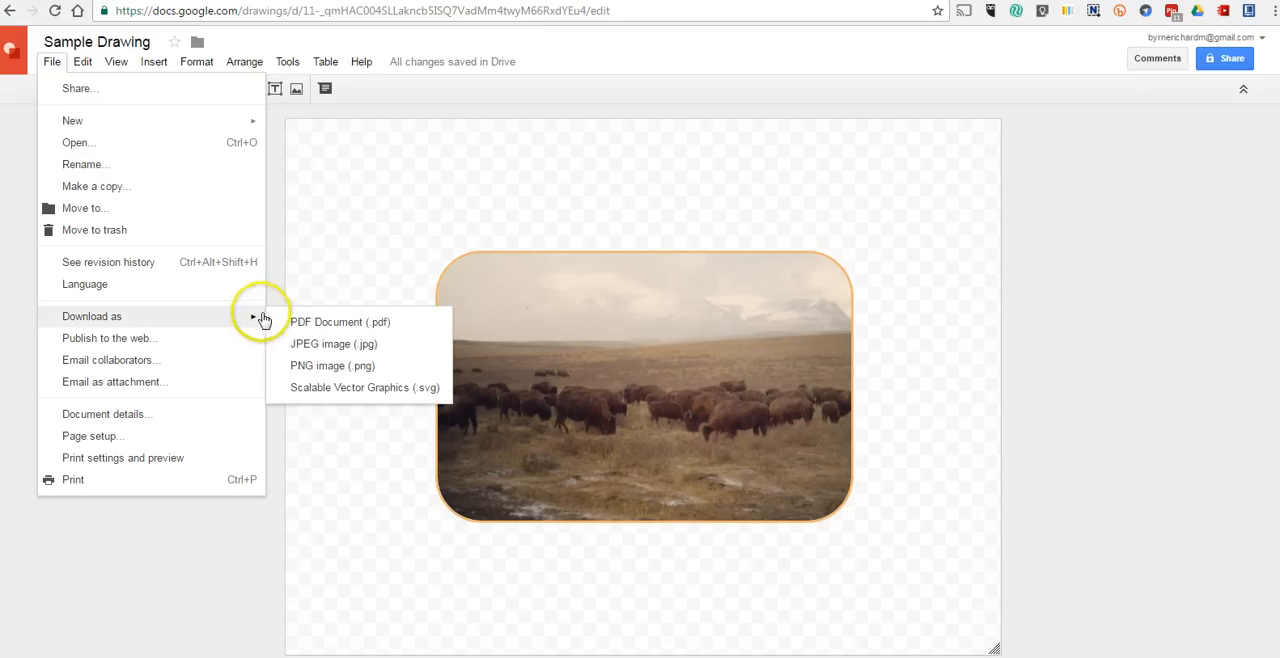
mouse_move(323, 344)
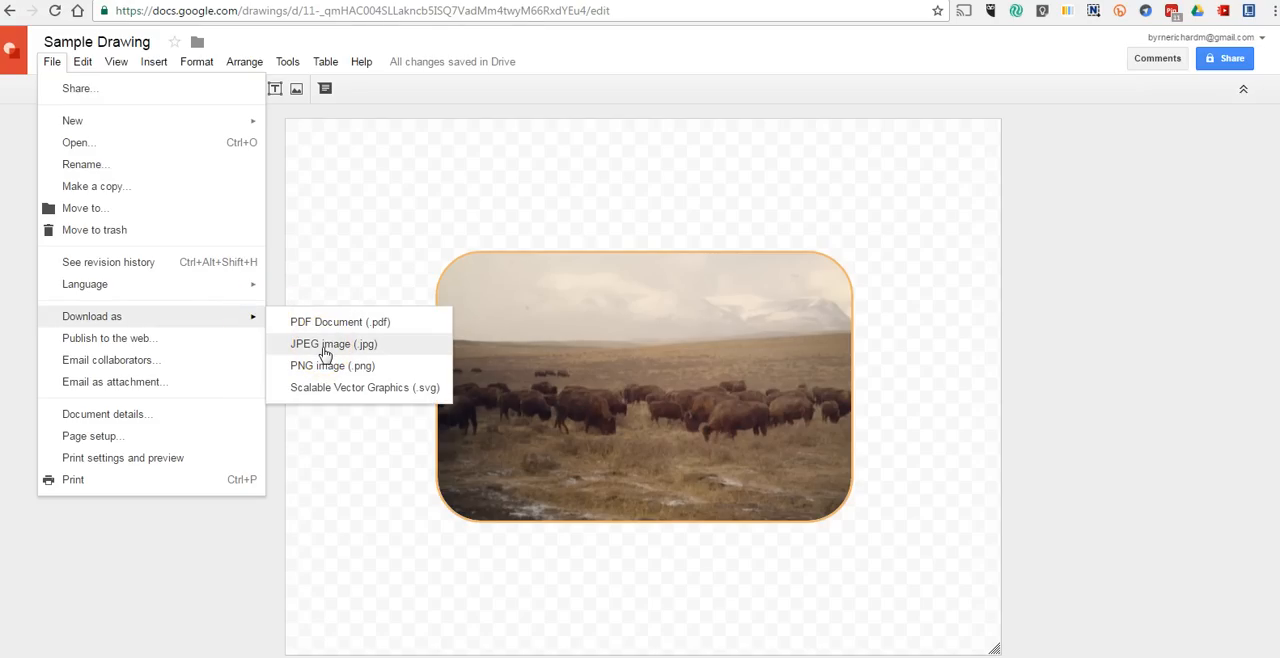
click(333, 344)
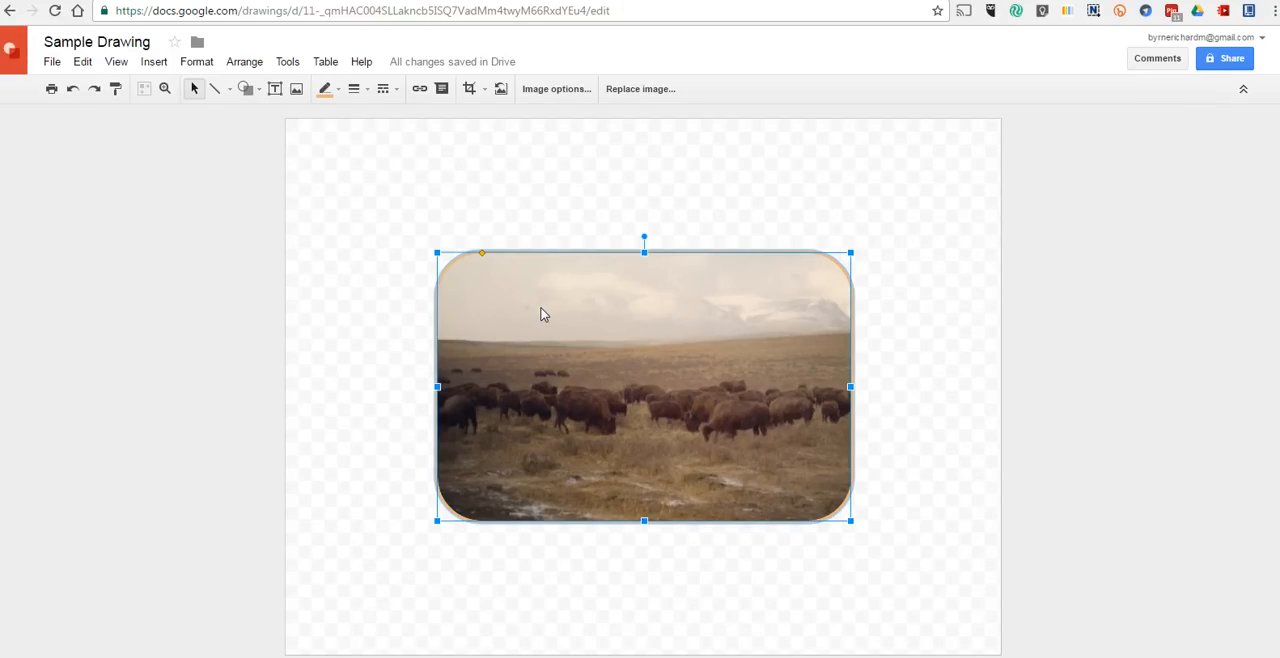
mouse_move(555, 124)
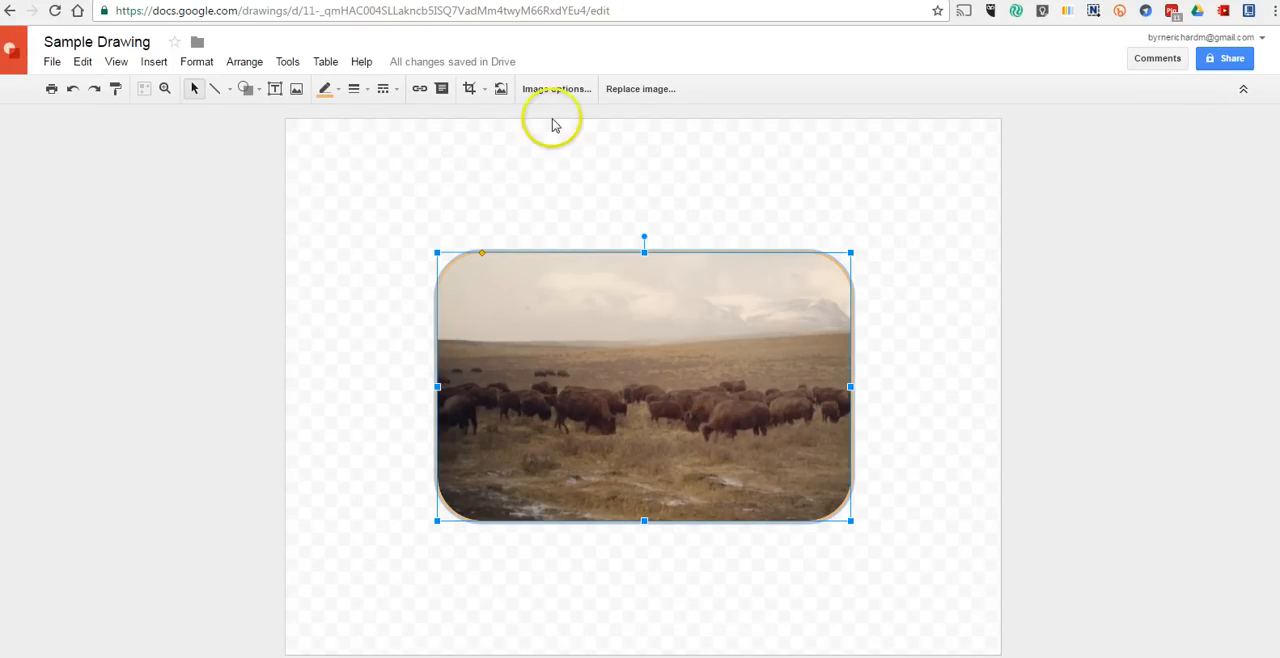
Try recolour options and raise the photo's transparency and brightness in Image options.
click(556, 88)
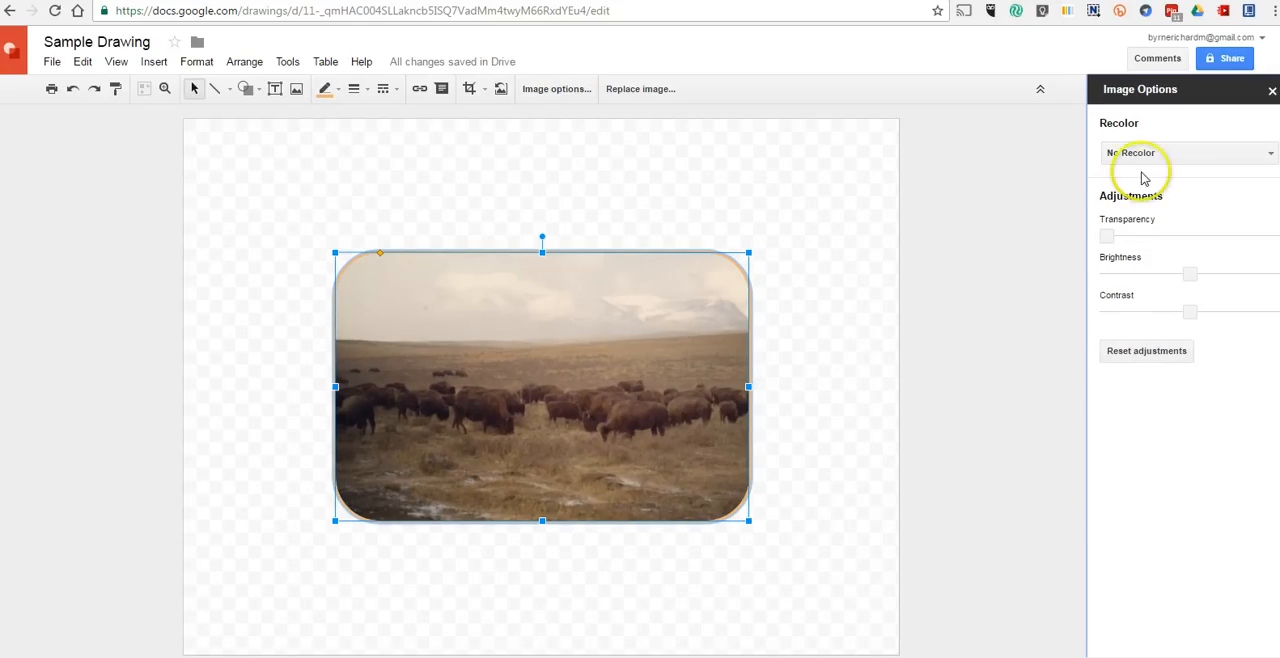
click(1188, 153)
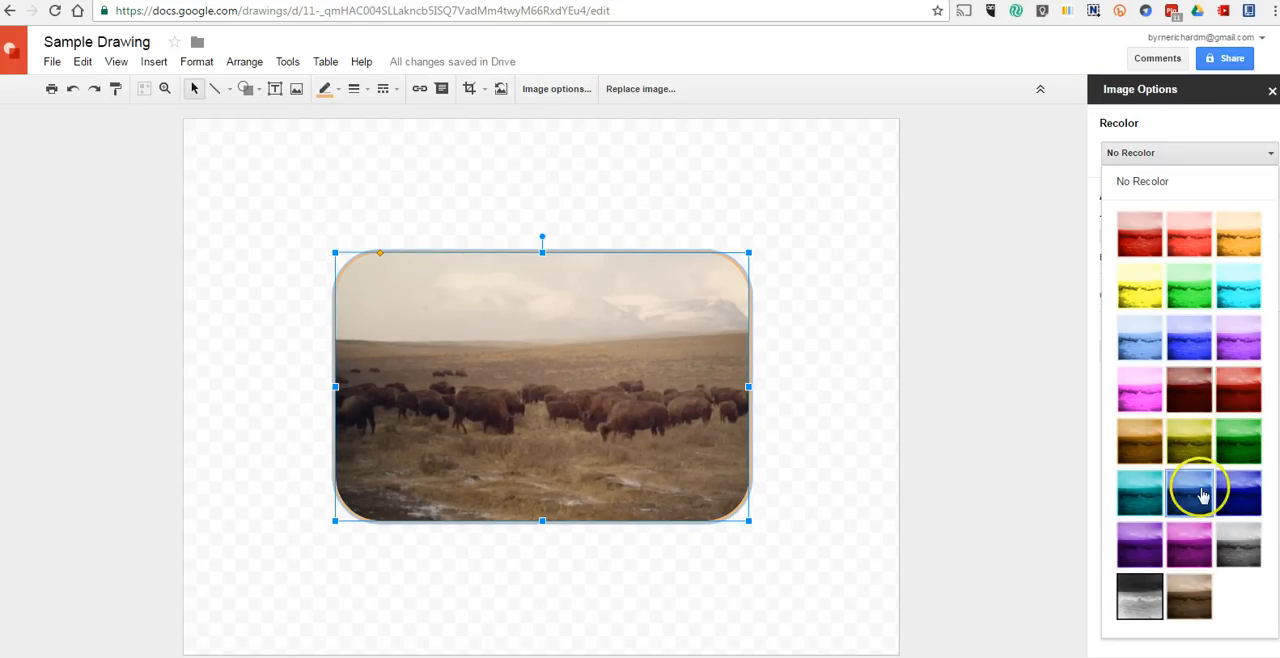
mouse_move(1188, 597)
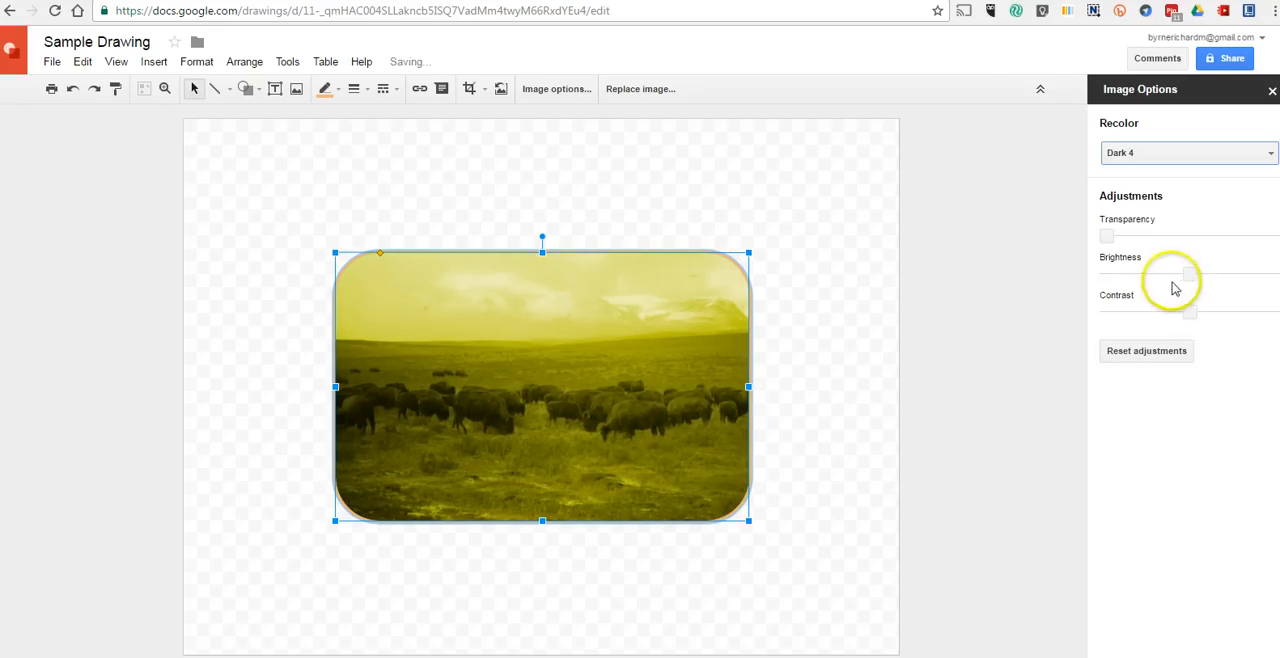
drag(1107, 236, 1143, 236)
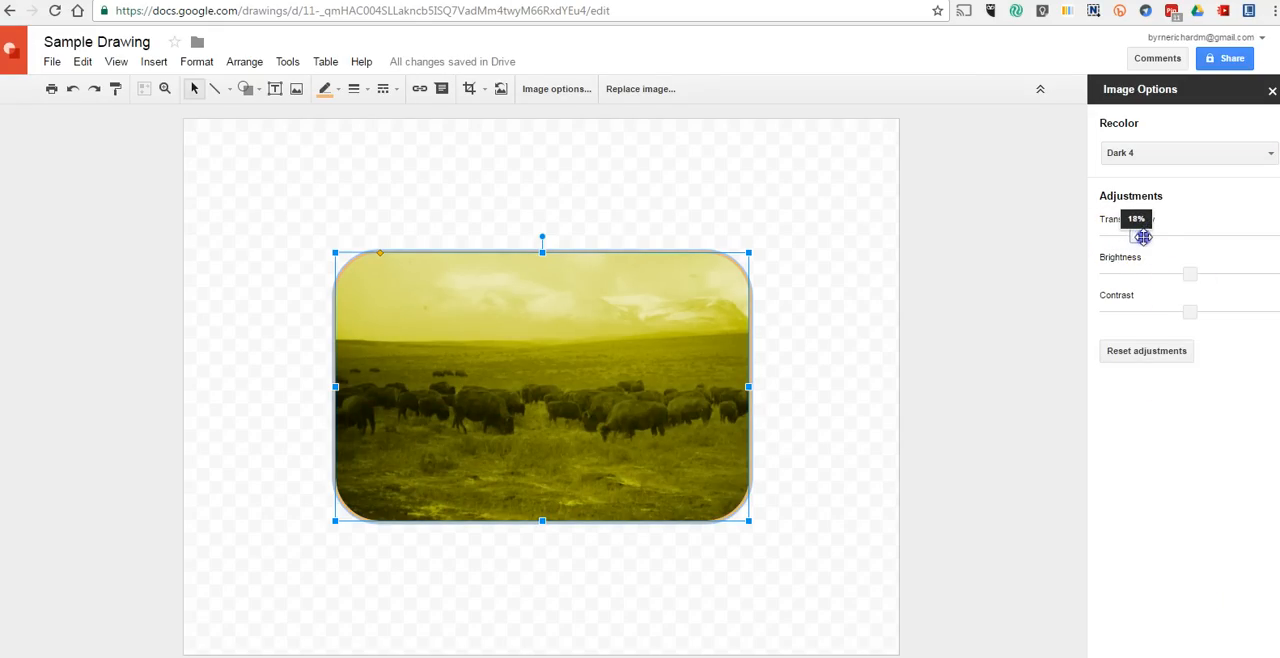
drag(1143, 237, 1165, 237)
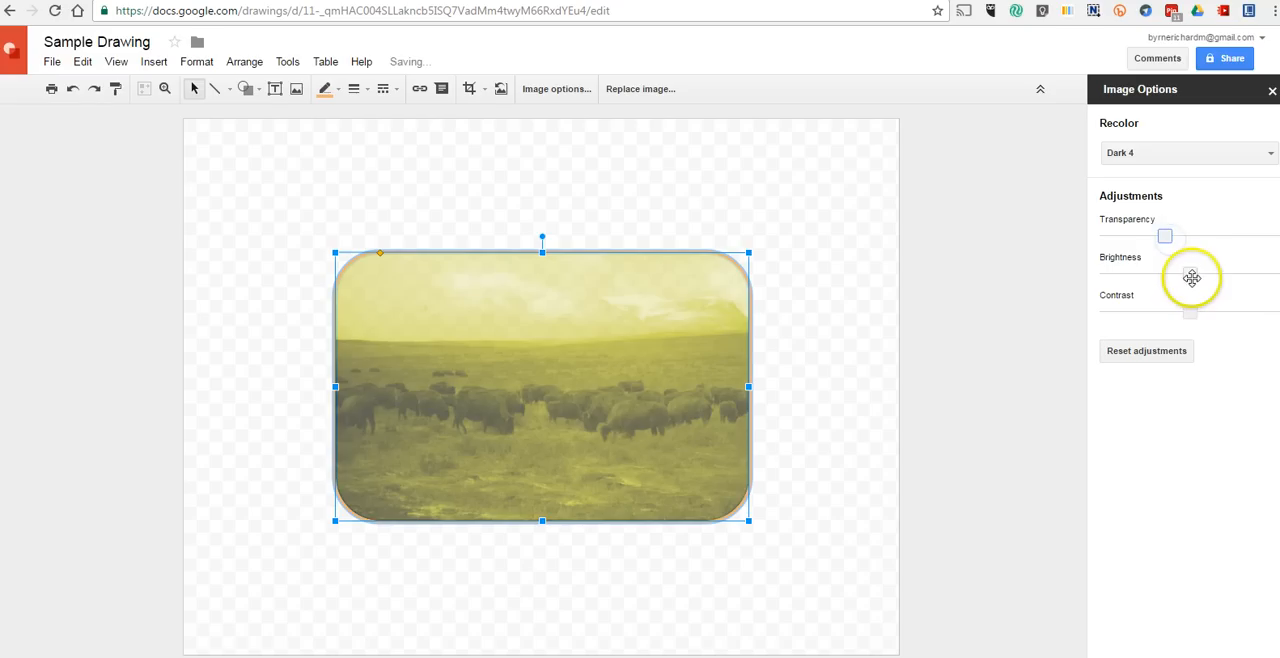
drag(1189, 274, 1139, 274)
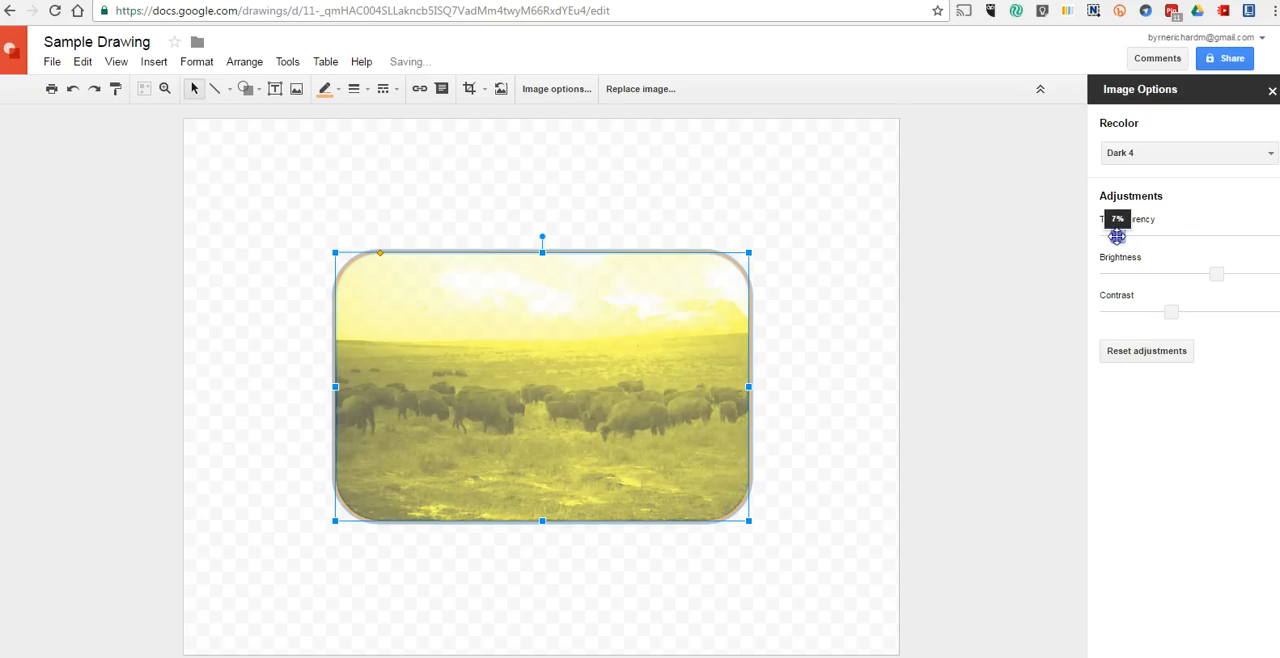
Reset the photo's adjustments, set Recolor to No Recolor, and deselect it.
click(1146, 351)
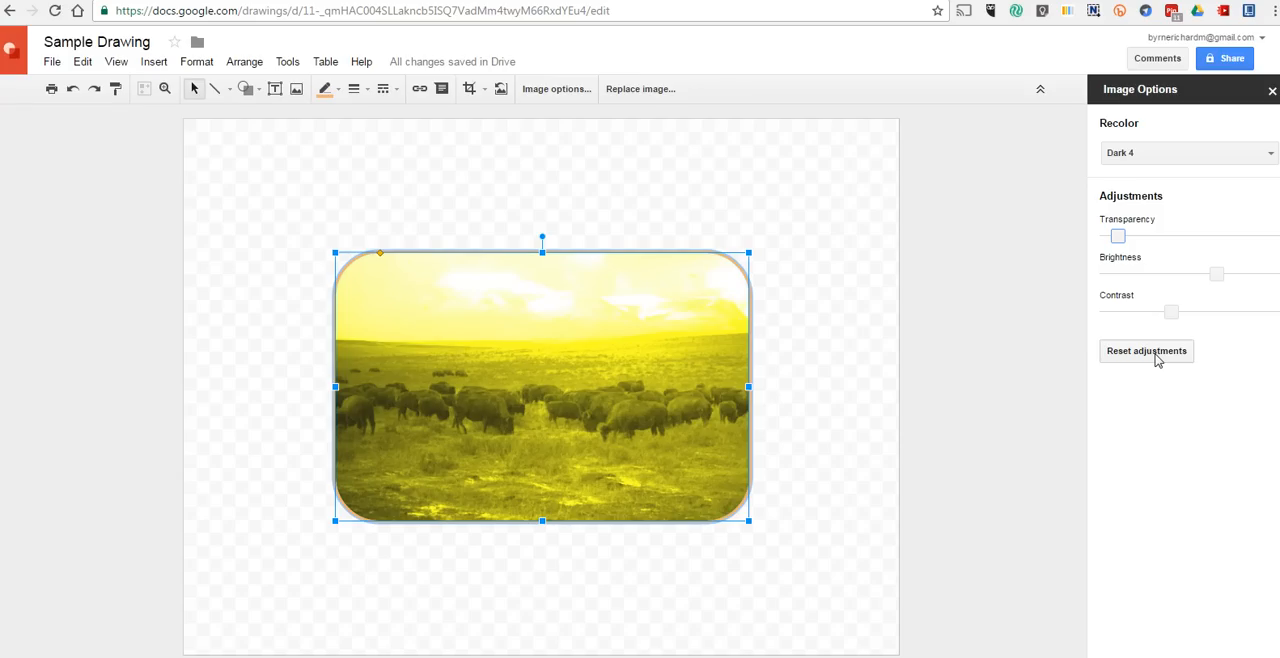
click(1146, 351)
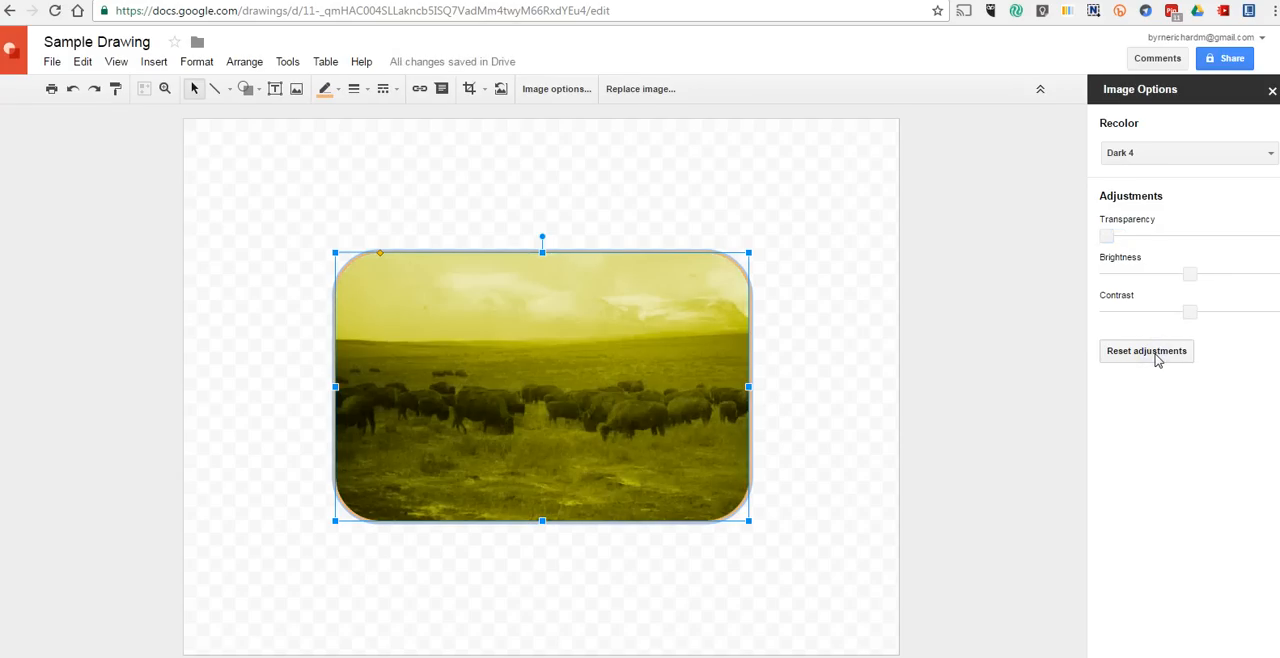
click(1188, 152)
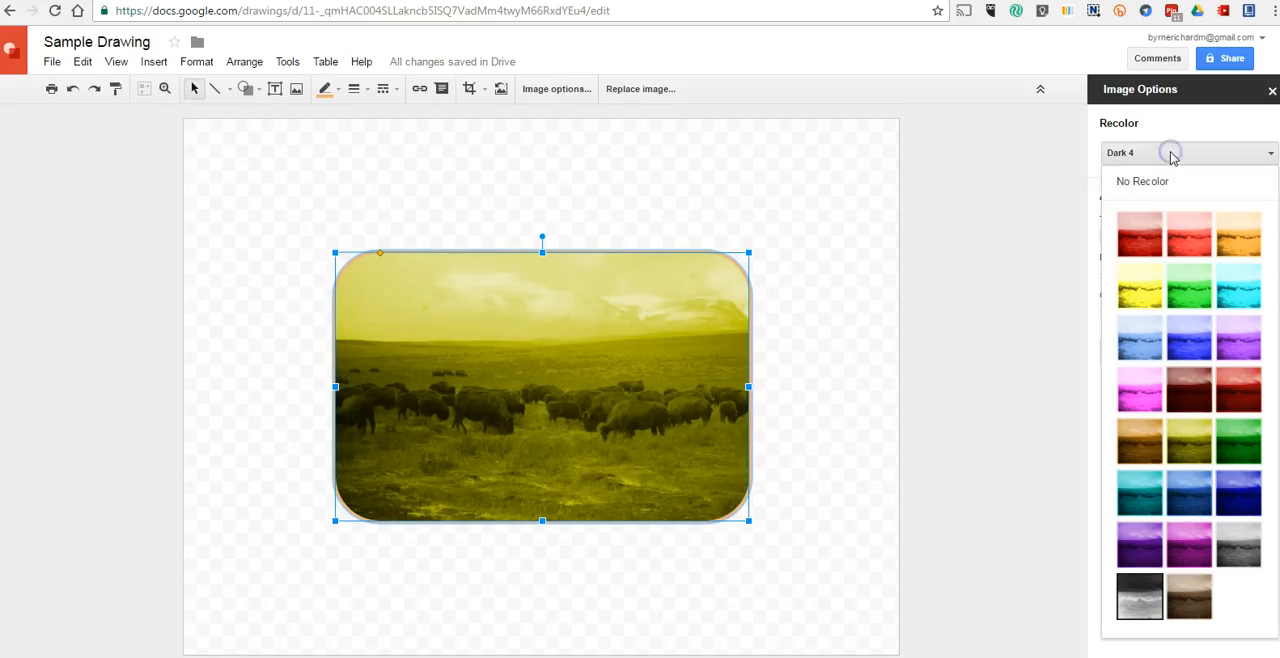
click(1142, 181)
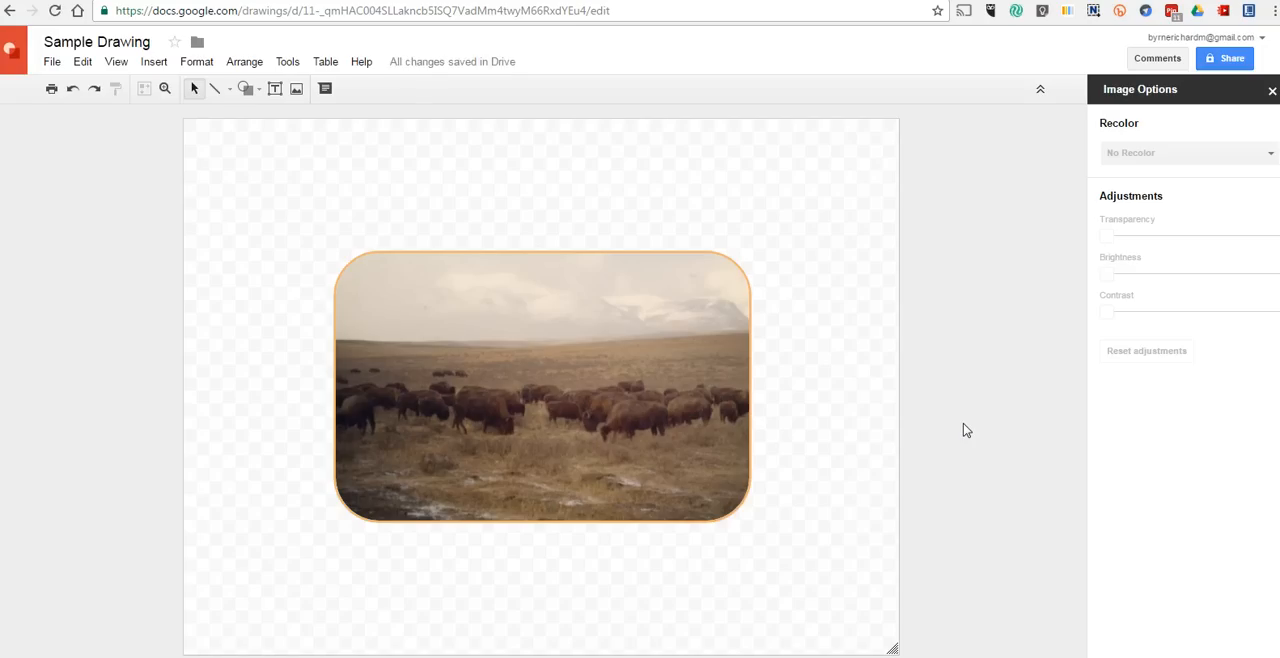
click(1272, 90)
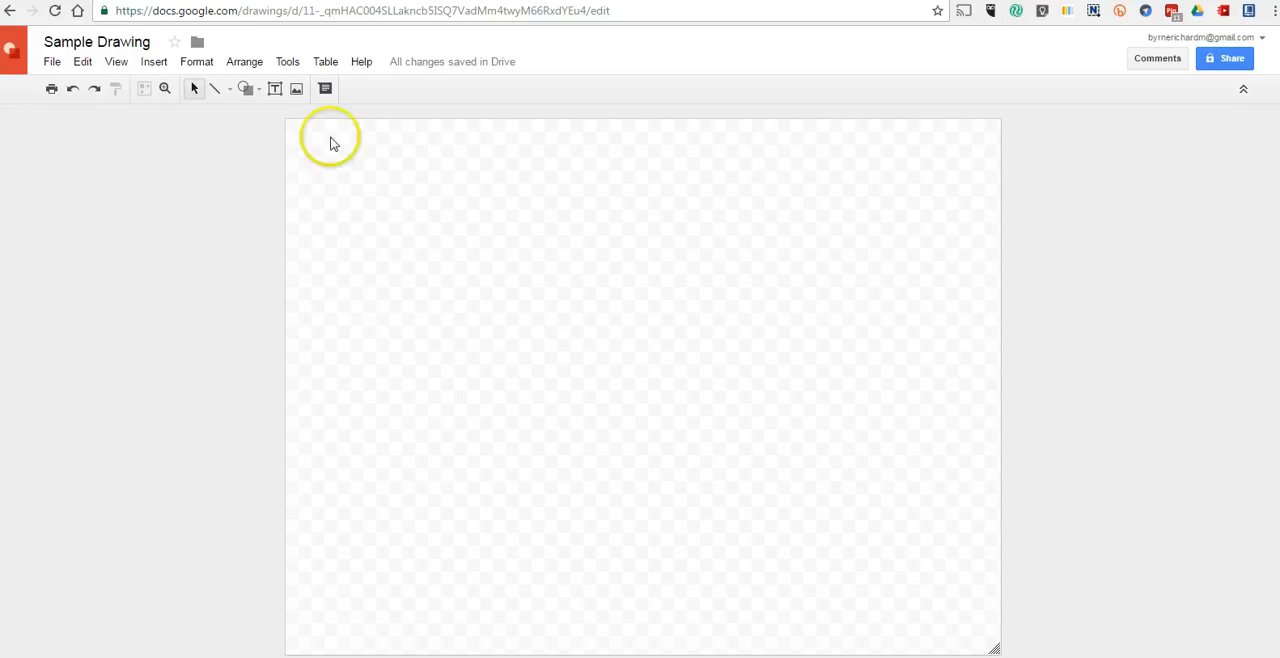
Upload an image, browsing the Desktop folder for the planets picture.
click(295, 89)
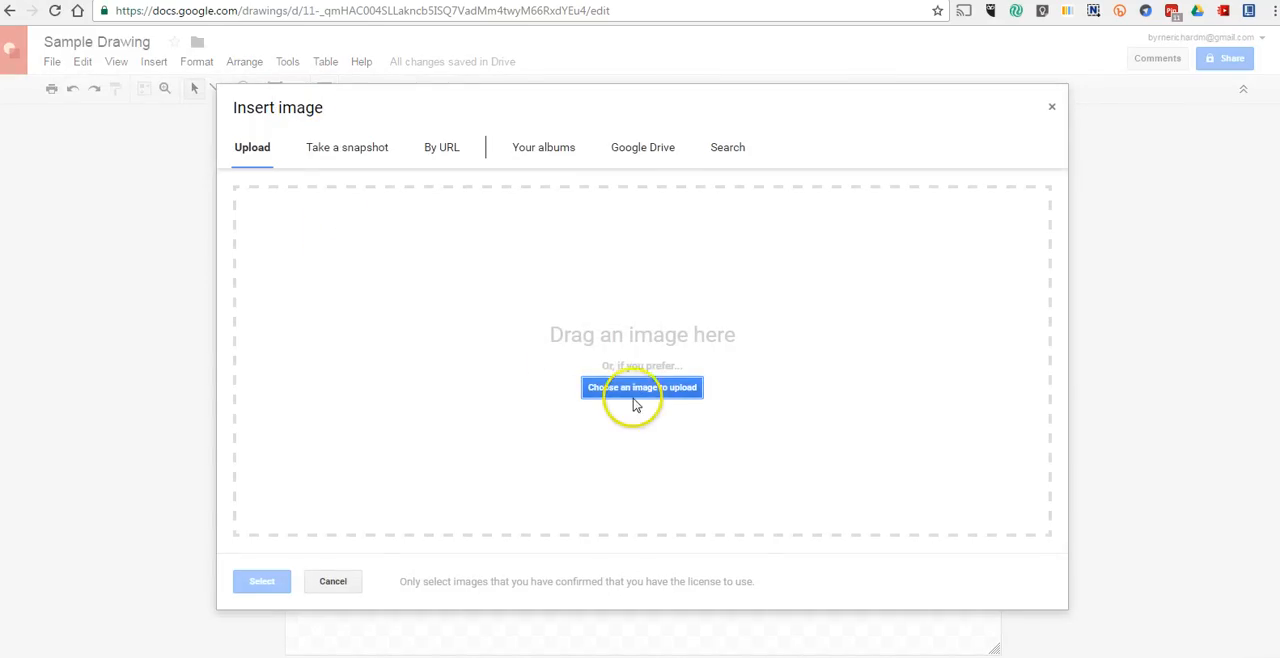
click(641, 387)
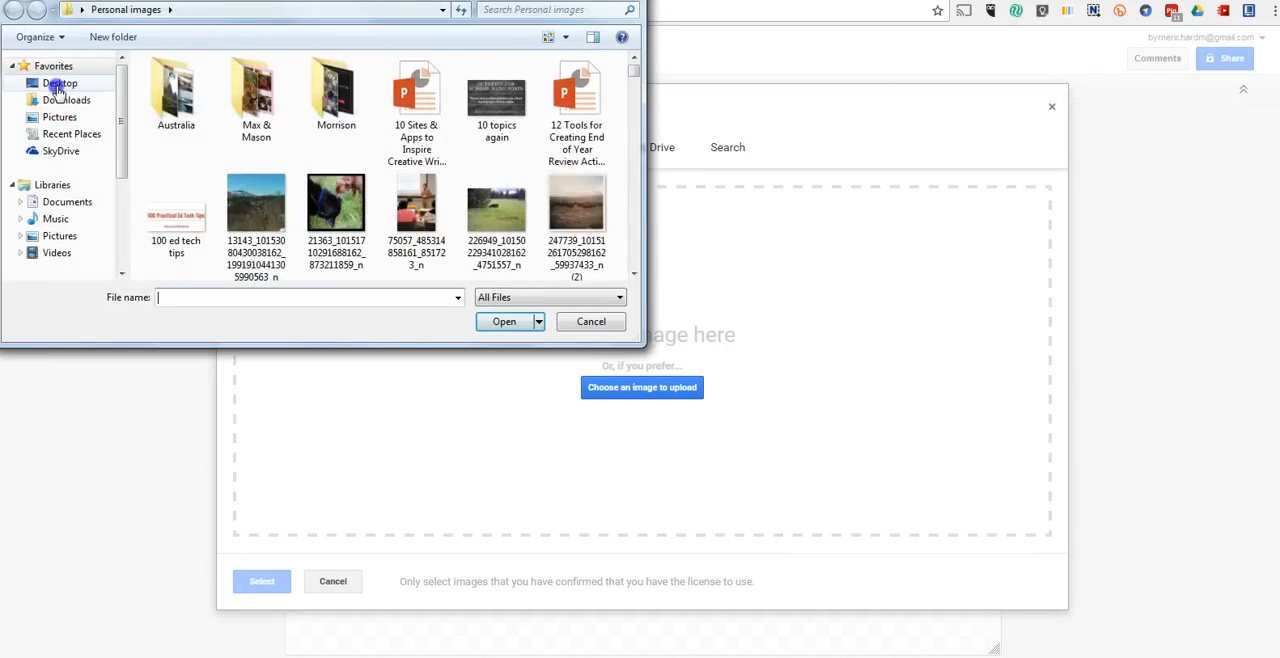
click(58, 83)
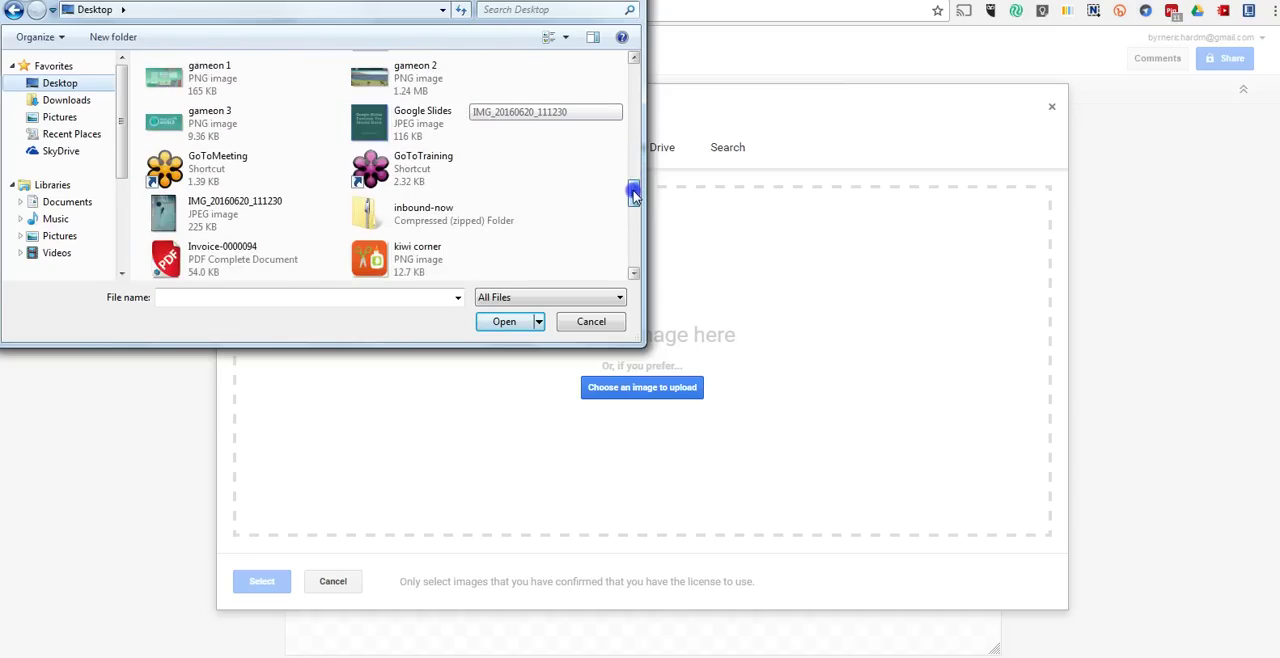
drag(633, 190, 633, 218)
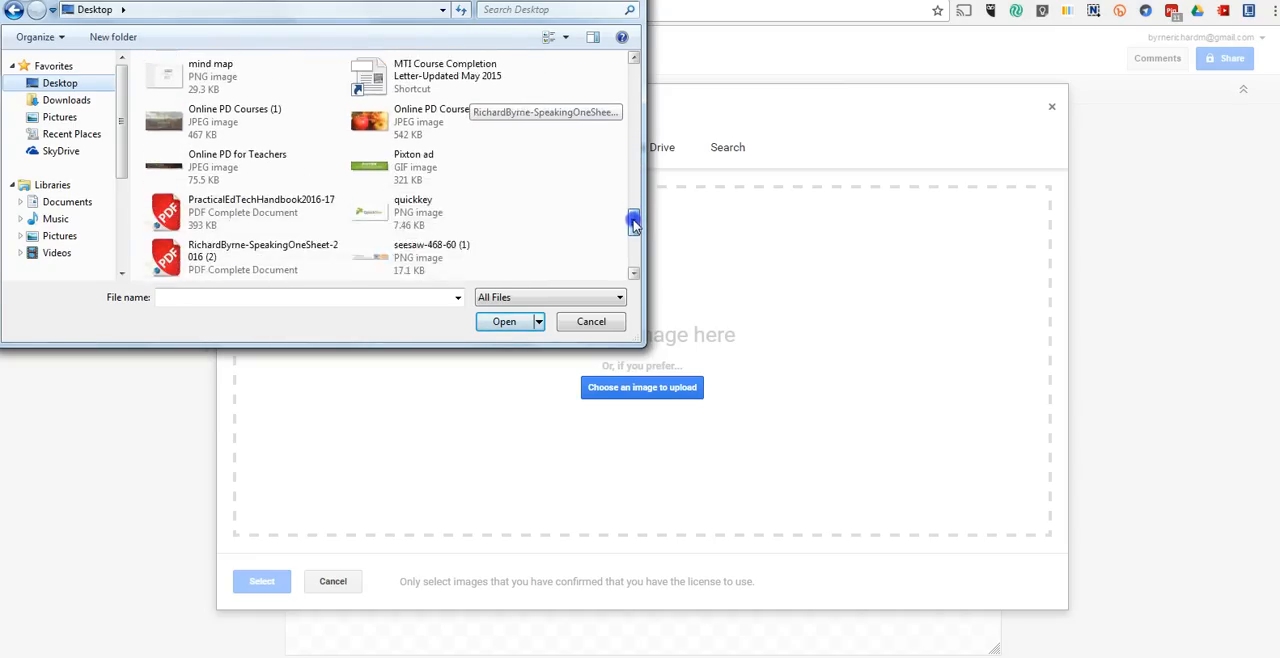
scroll(down, 3)
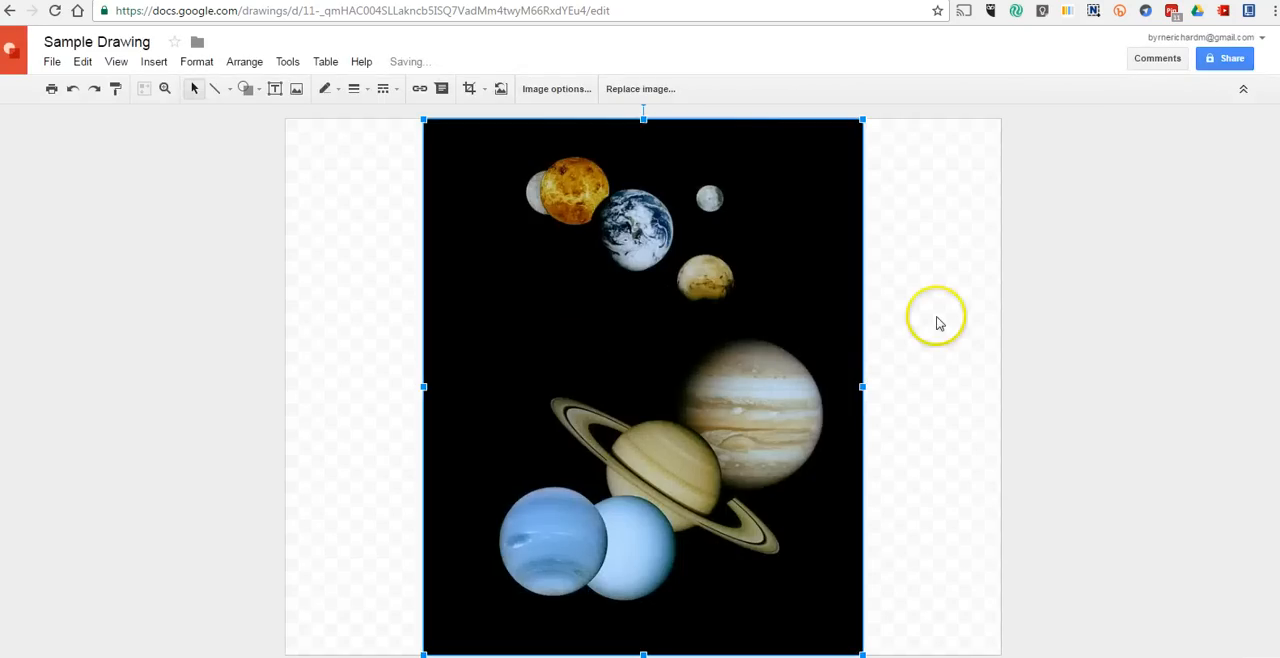
Turn on link sharing with comment access for the planets drawing, then recheck link permissions.
click(1225, 57)
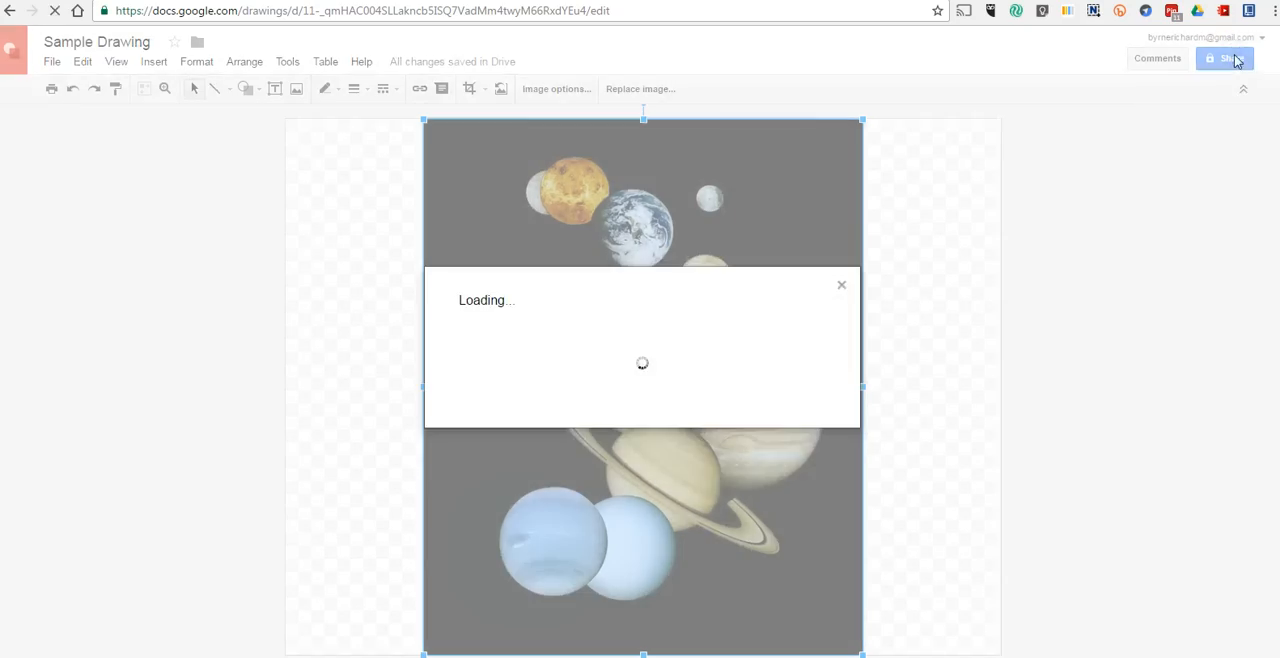
click(1225, 57)
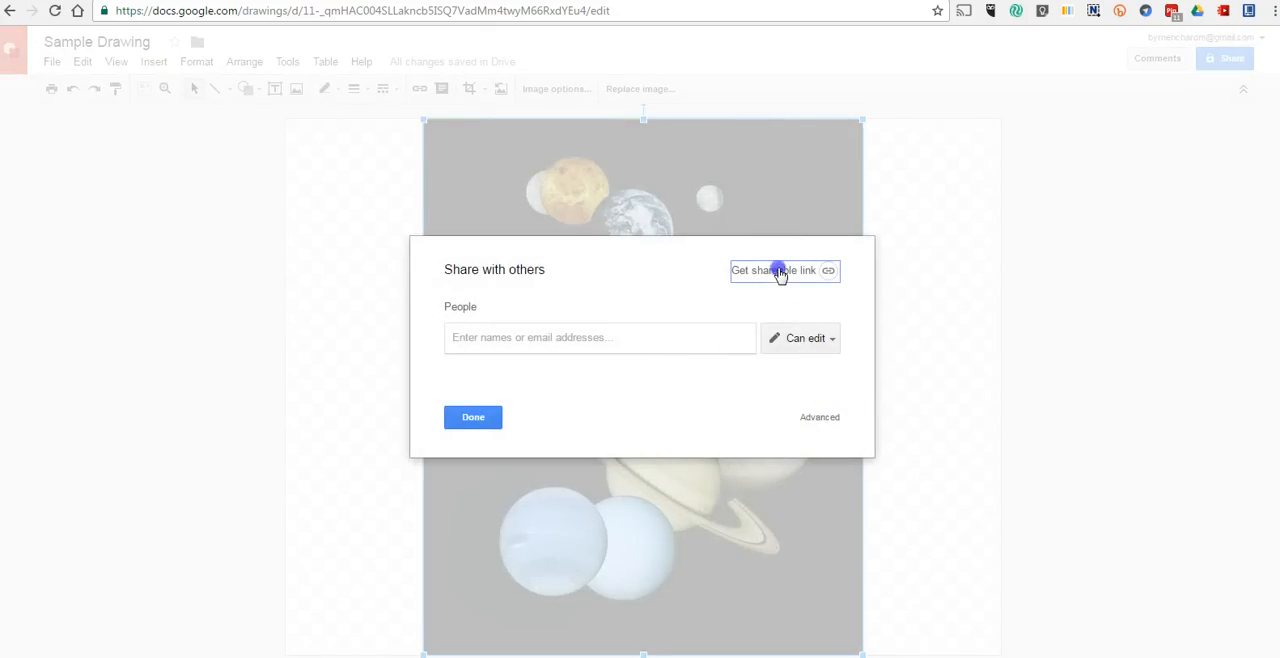
click(779, 270)
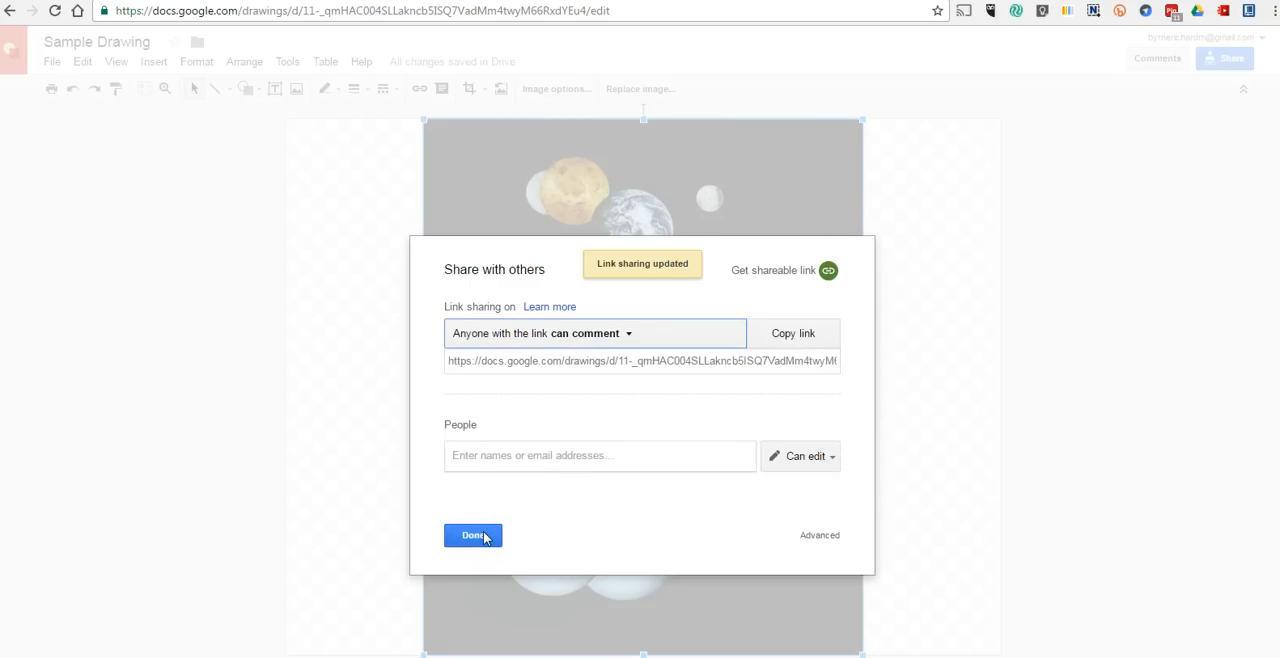
click(469, 535)
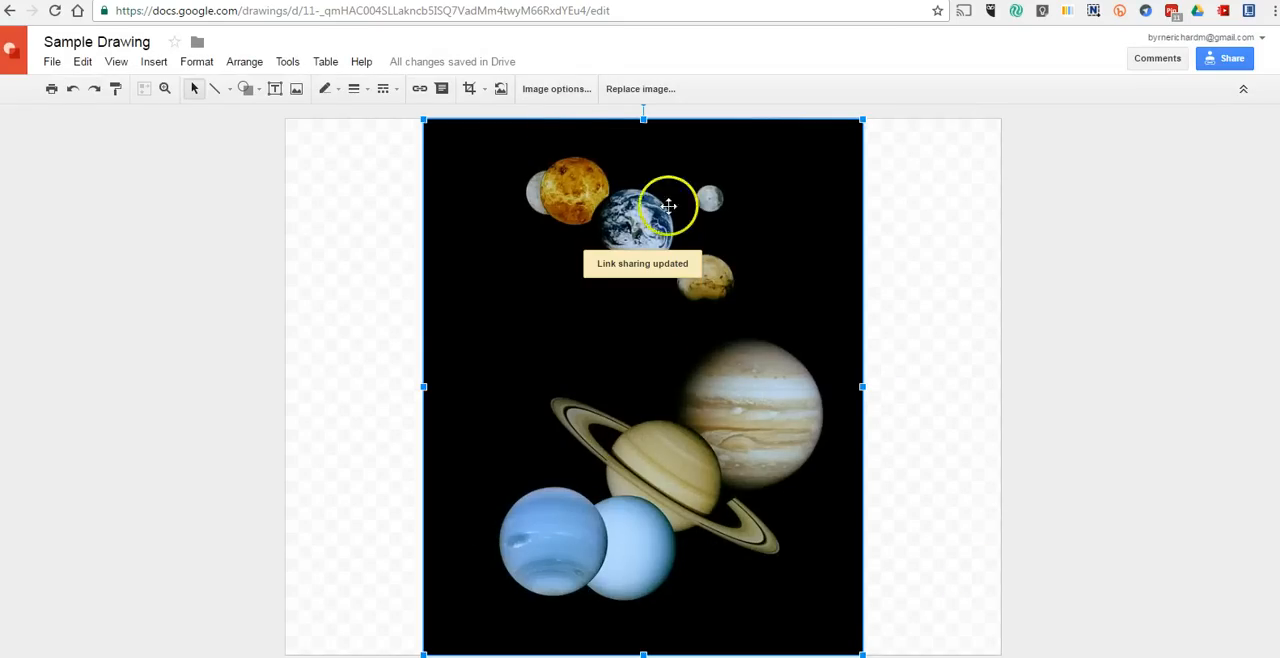
click(442, 89)
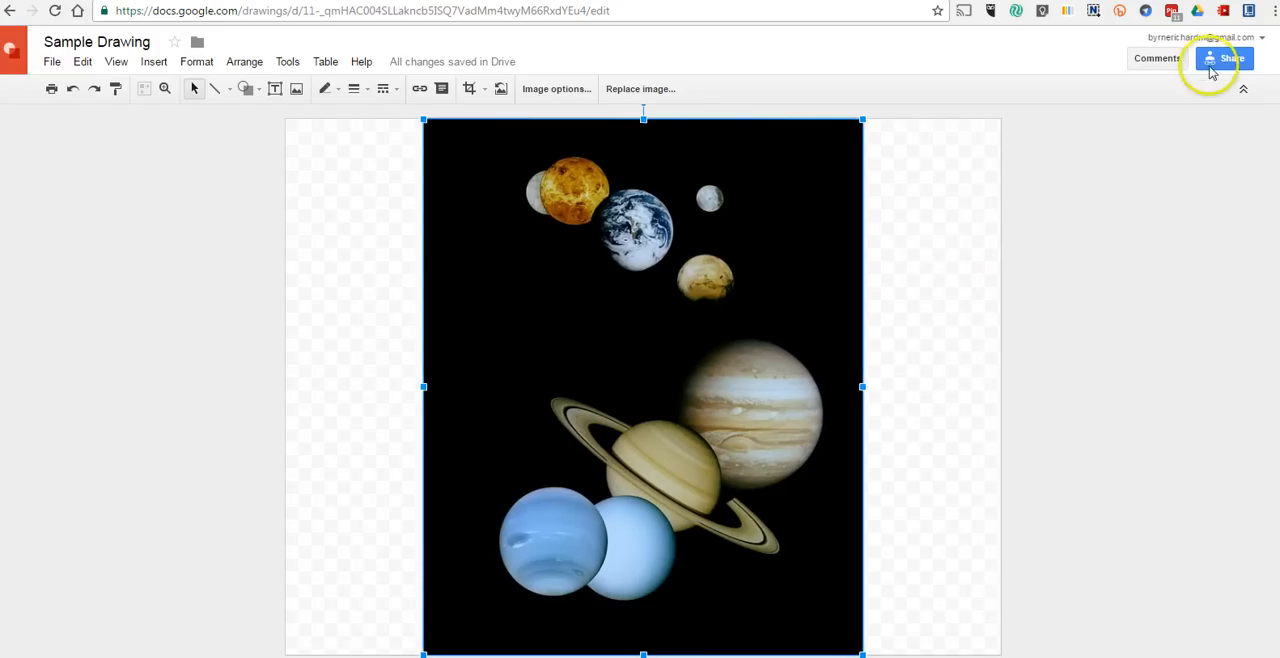
click(1225, 58)
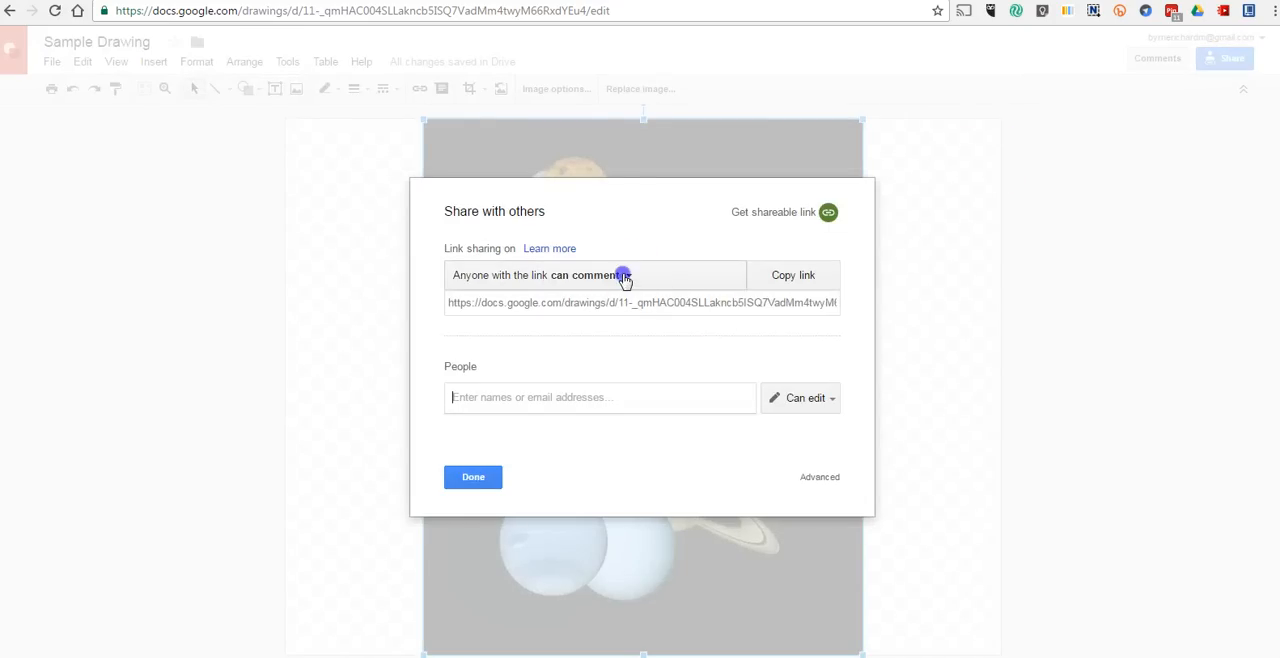
click(622, 275)
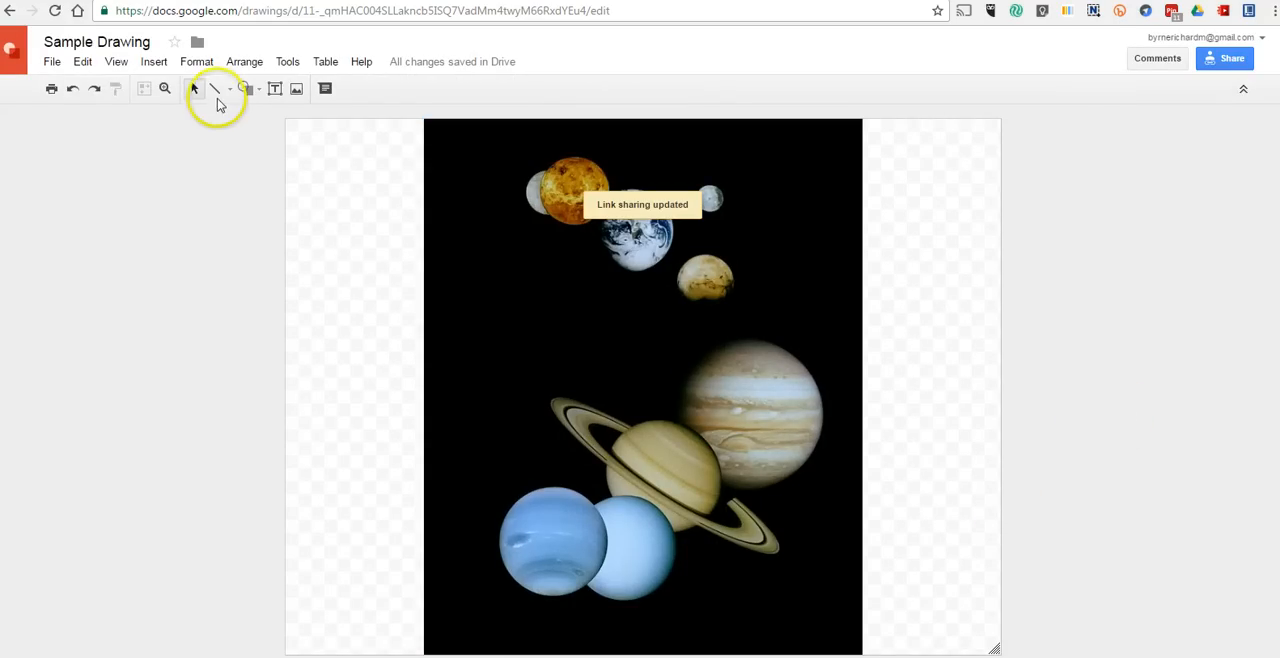
mouse_move(230, 99)
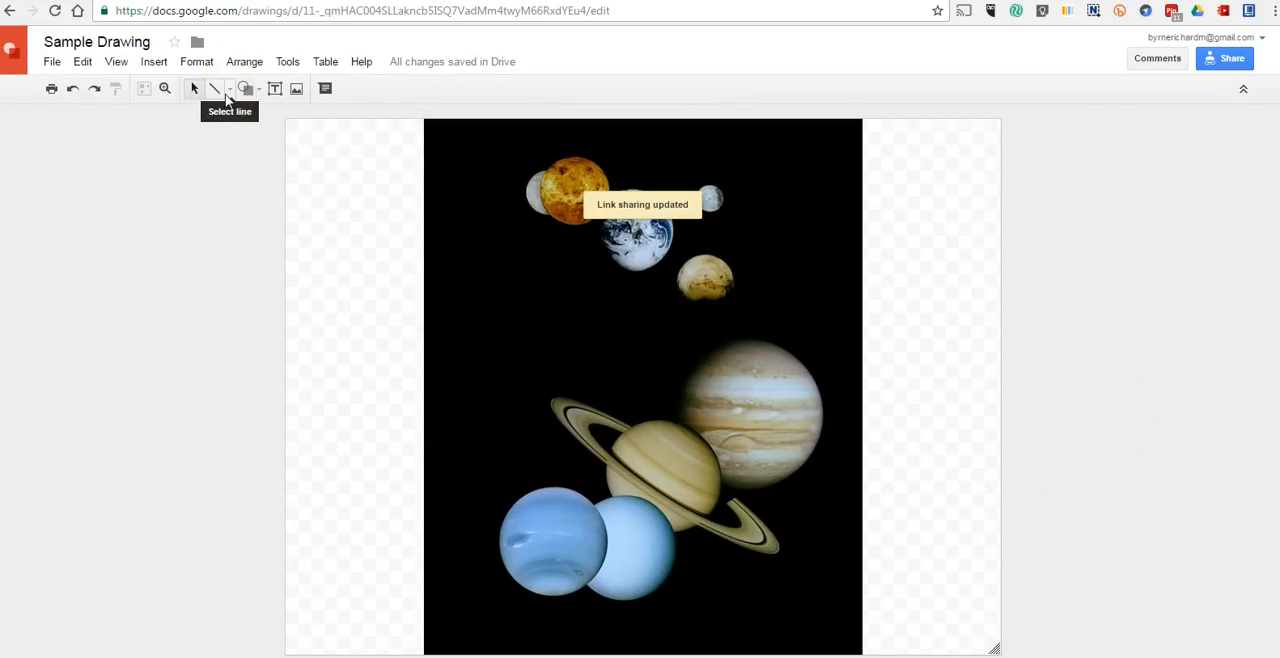
Draw an arrow from the right margin to Earth and colour its line orange.
click(230, 89)
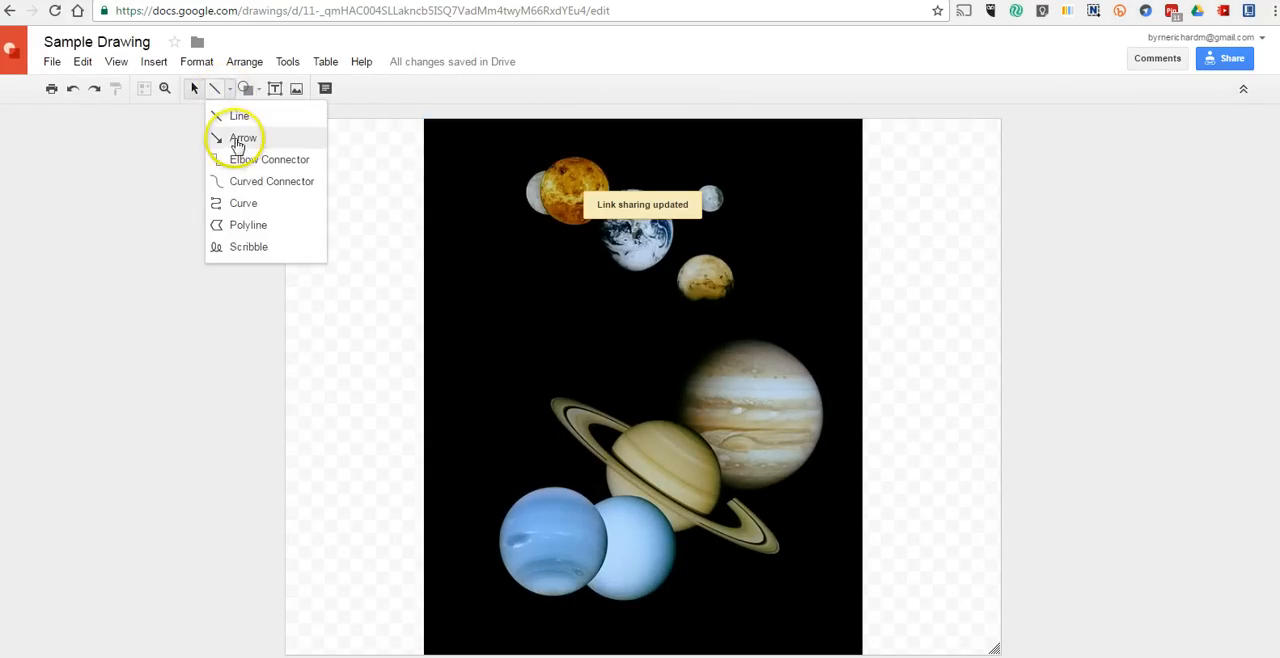
click(243, 138)
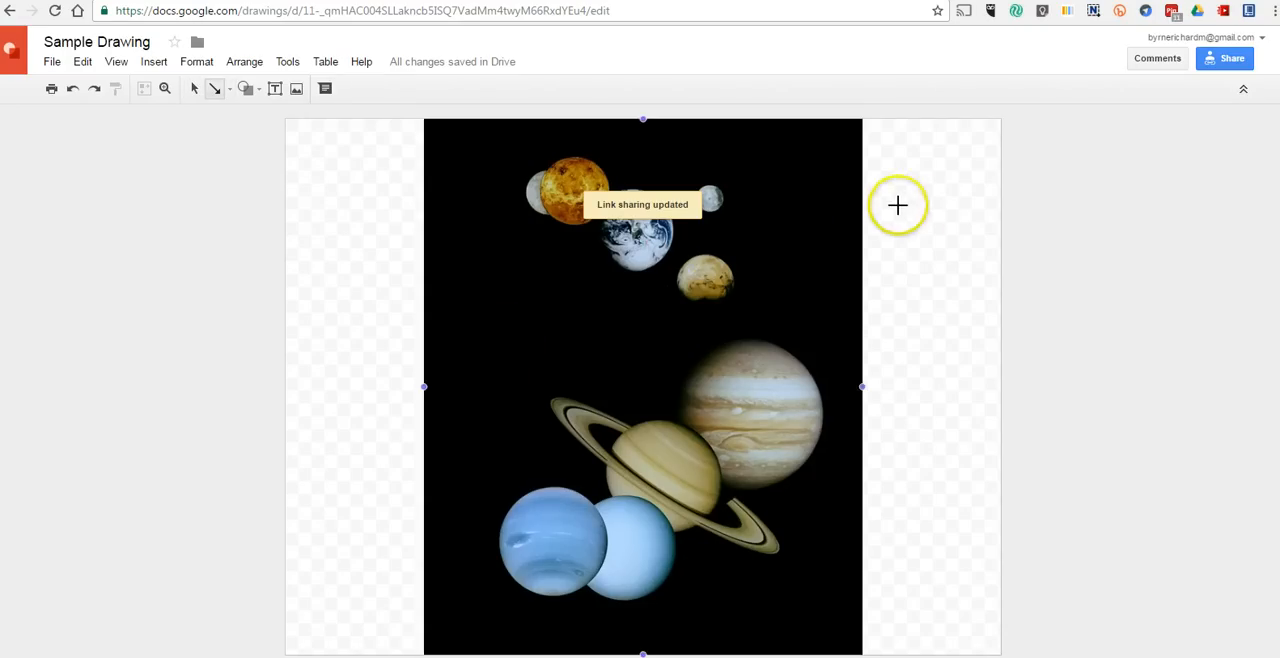
drag(897, 205, 655, 225)
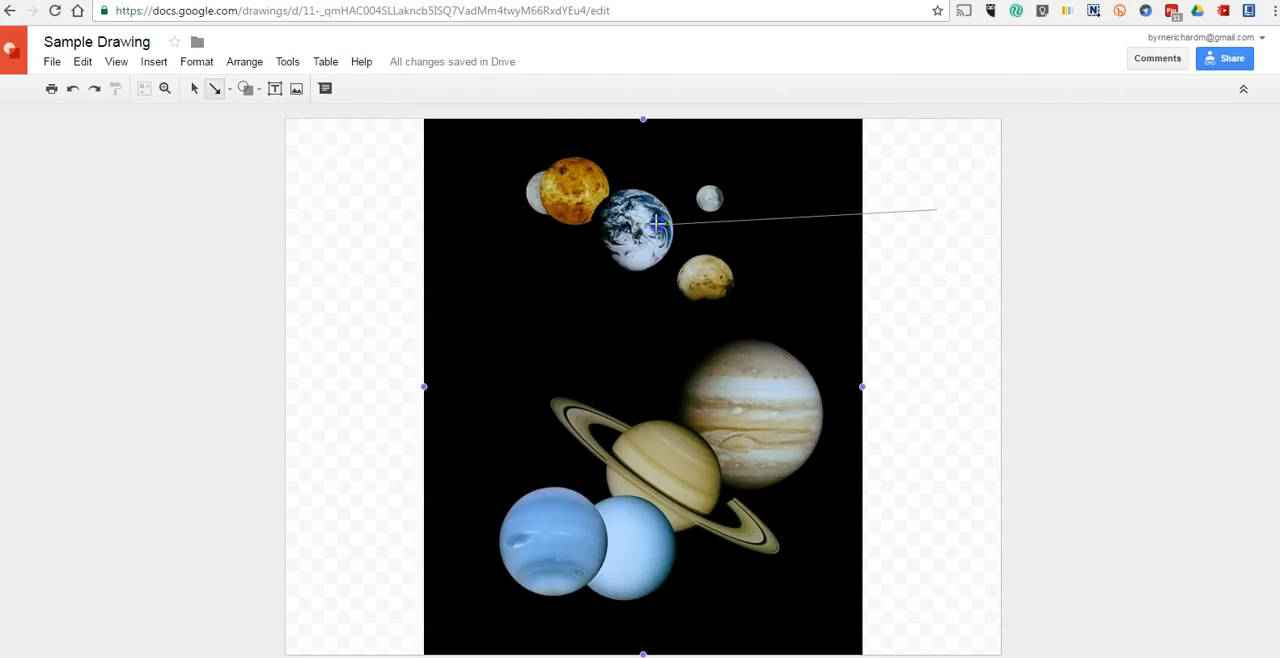
click(657, 228)
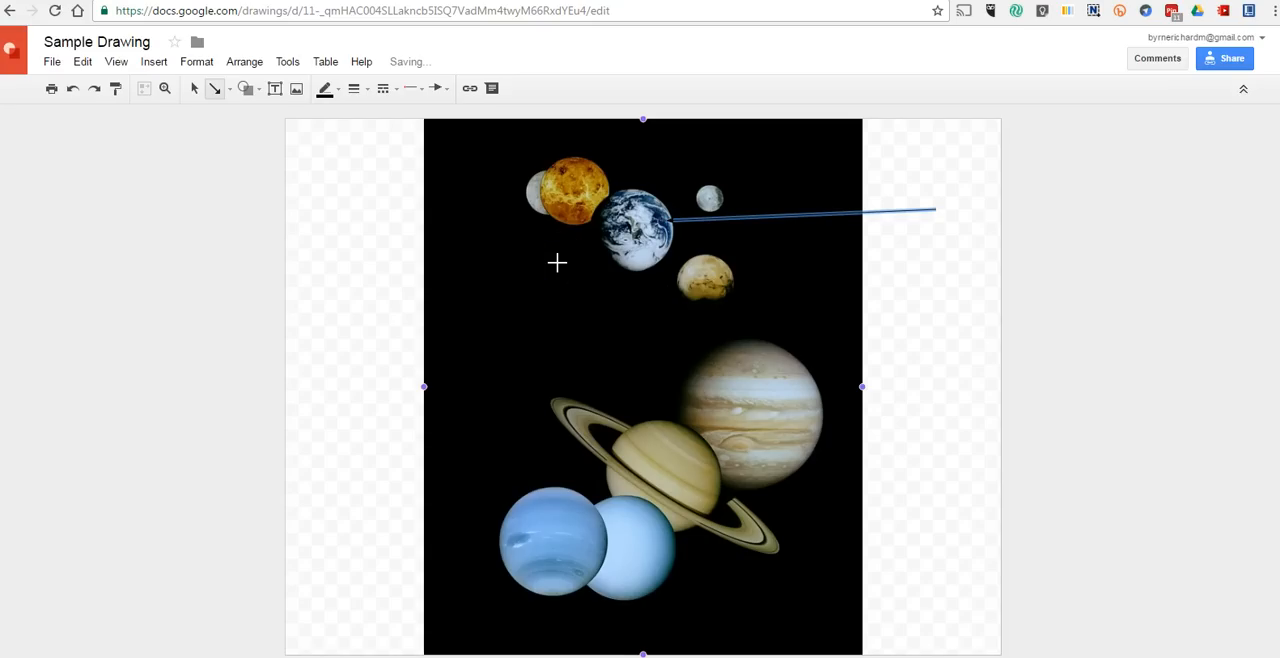
mouse_move(741, 217)
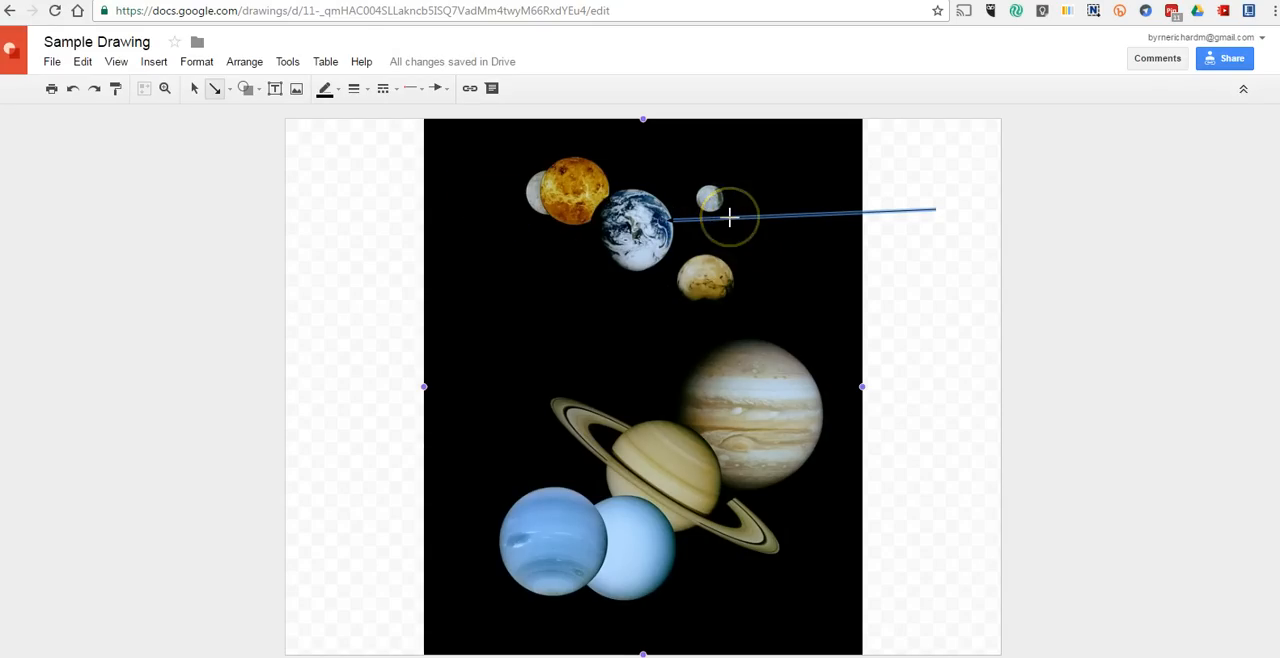
click(326, 88)
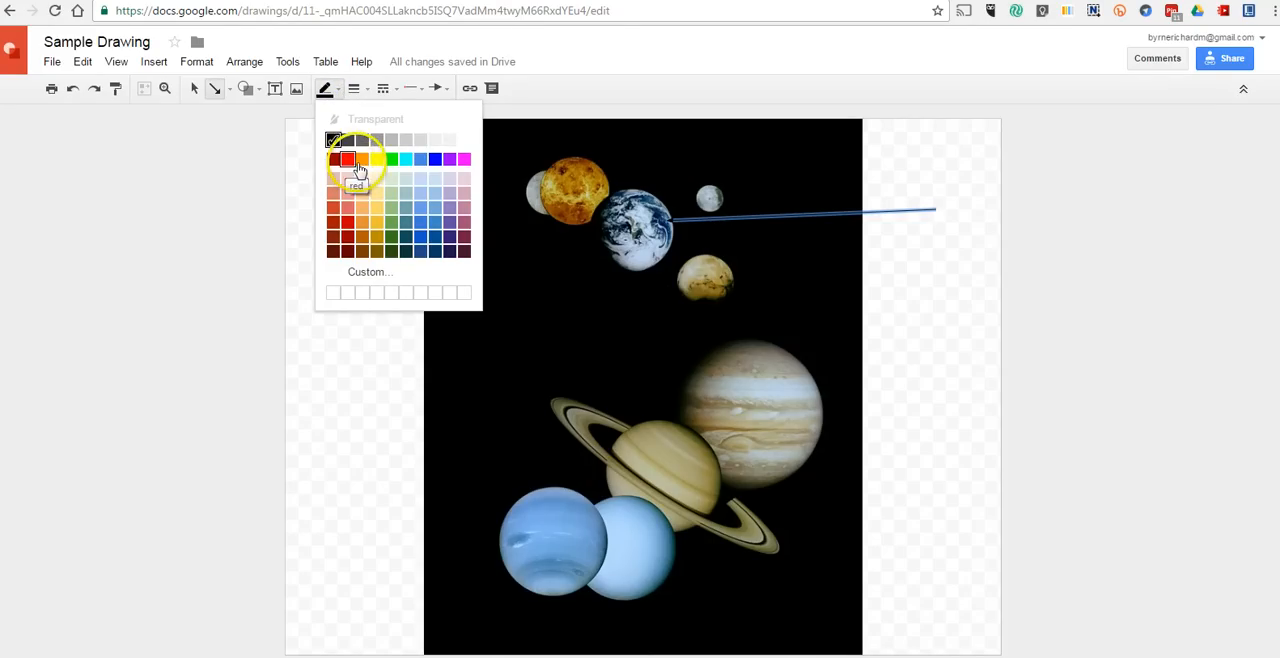
click(346, 160)
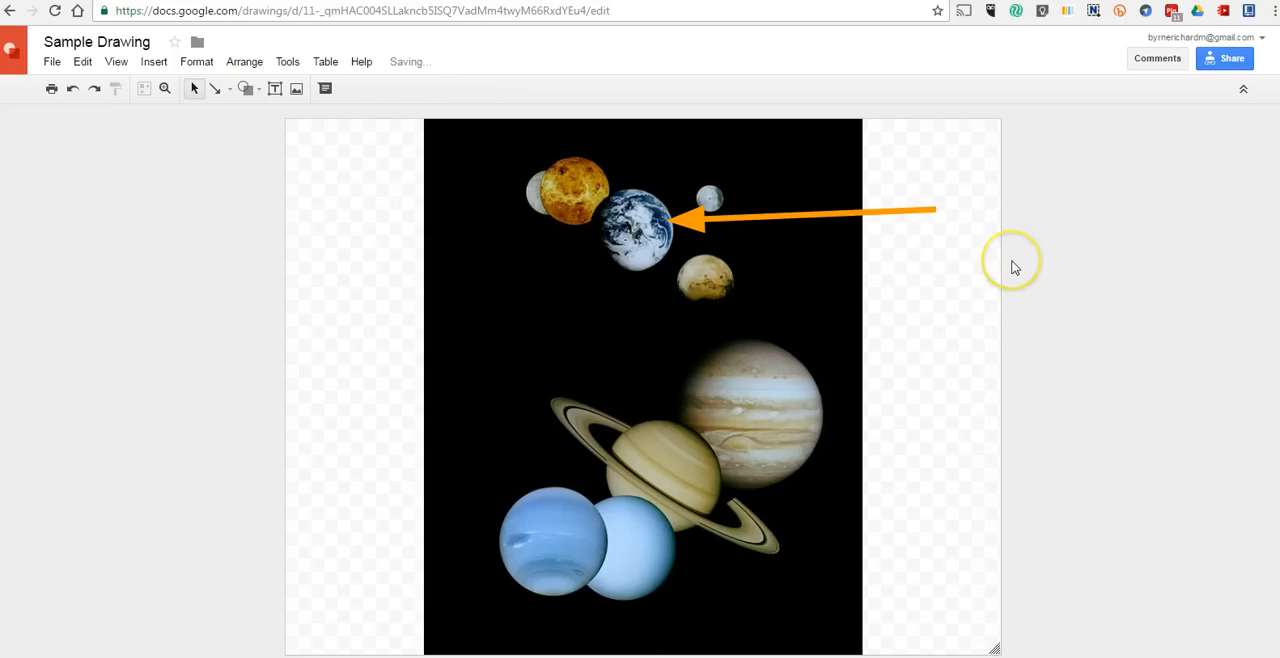
Add a bold Comic Sans 'Earth' text label at the arrow's right end.
click(273, 89)
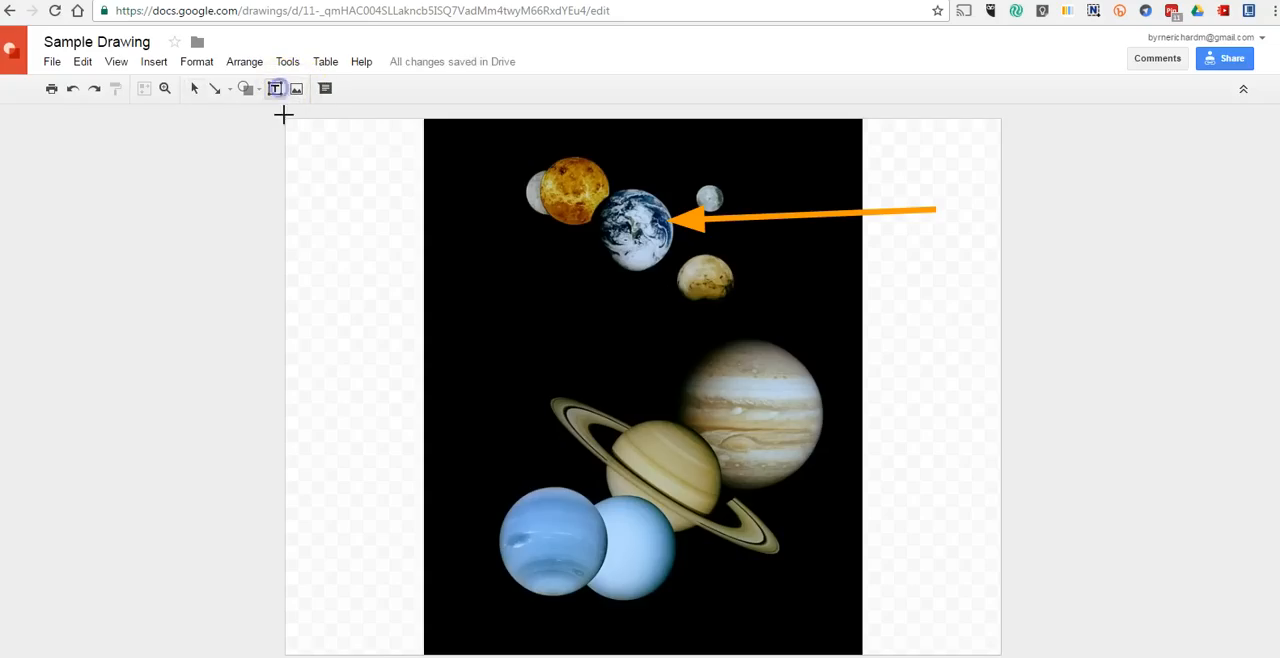
drag(869, 168, 937, 193)
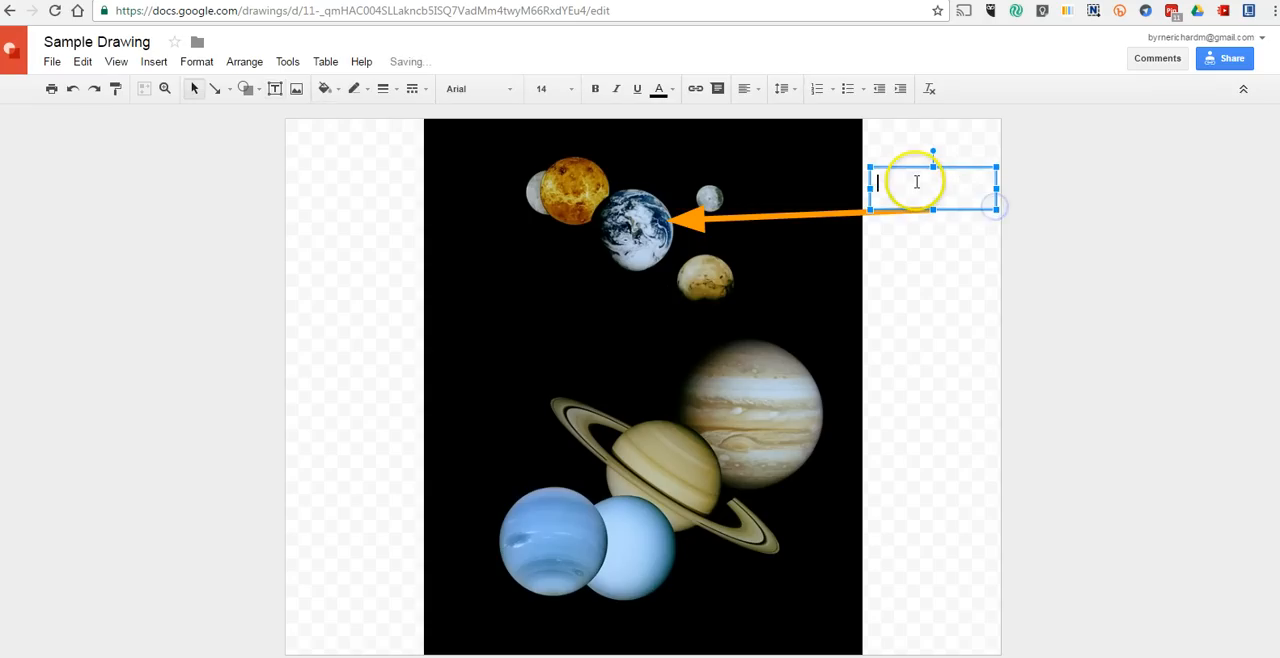
text(Earth)
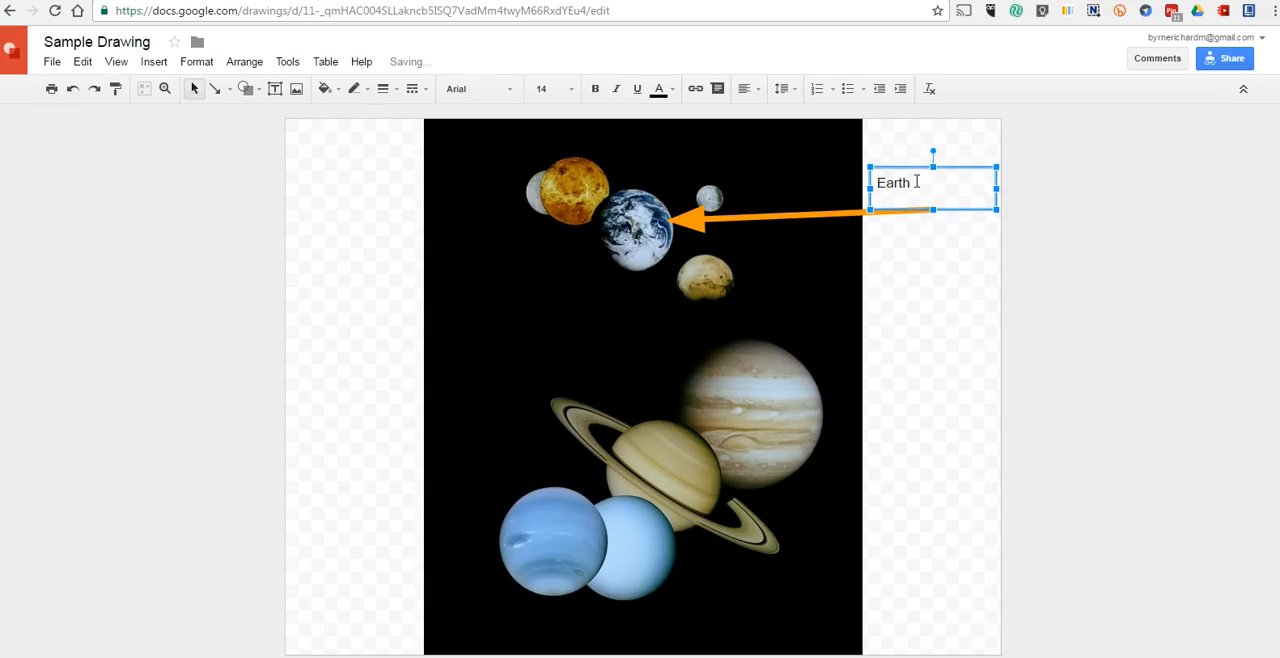
double_click(888, 182)
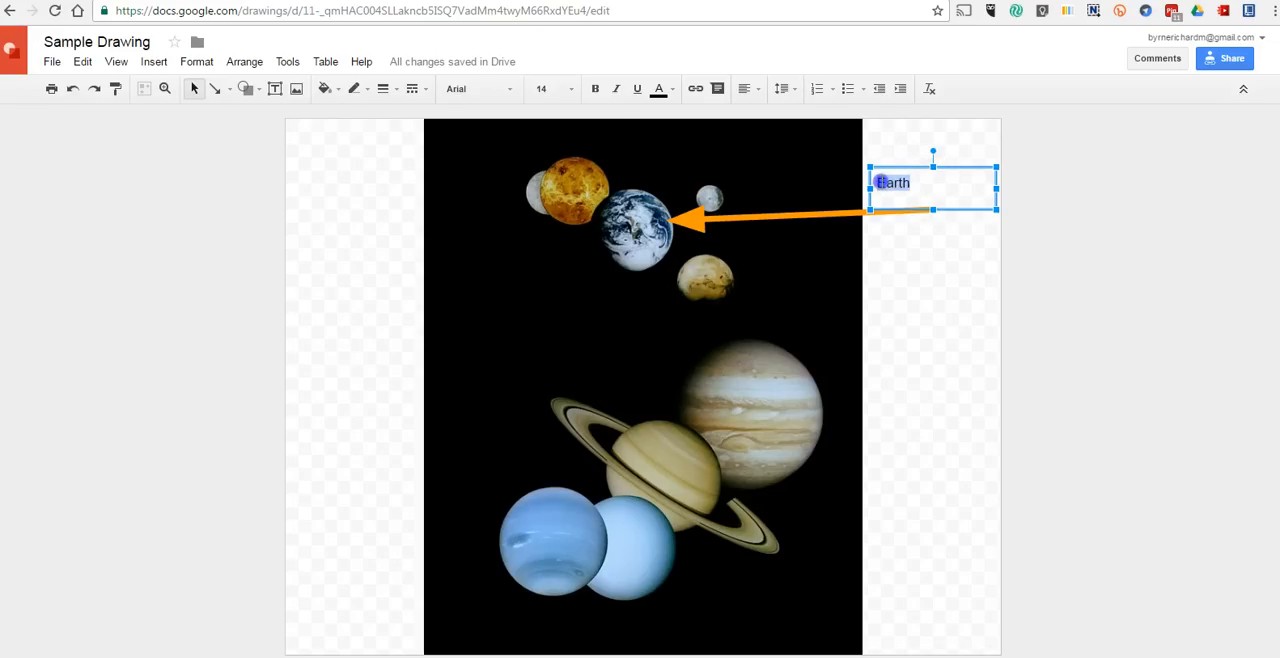
click(475, 89)
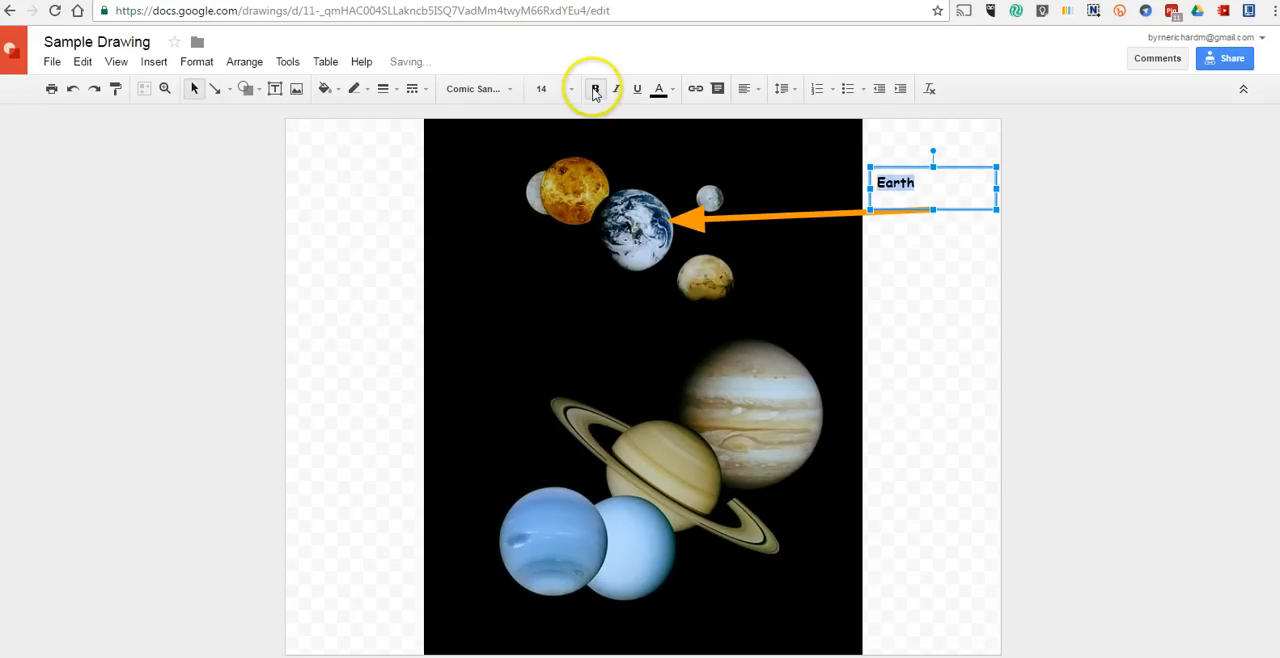
click(210, 319)
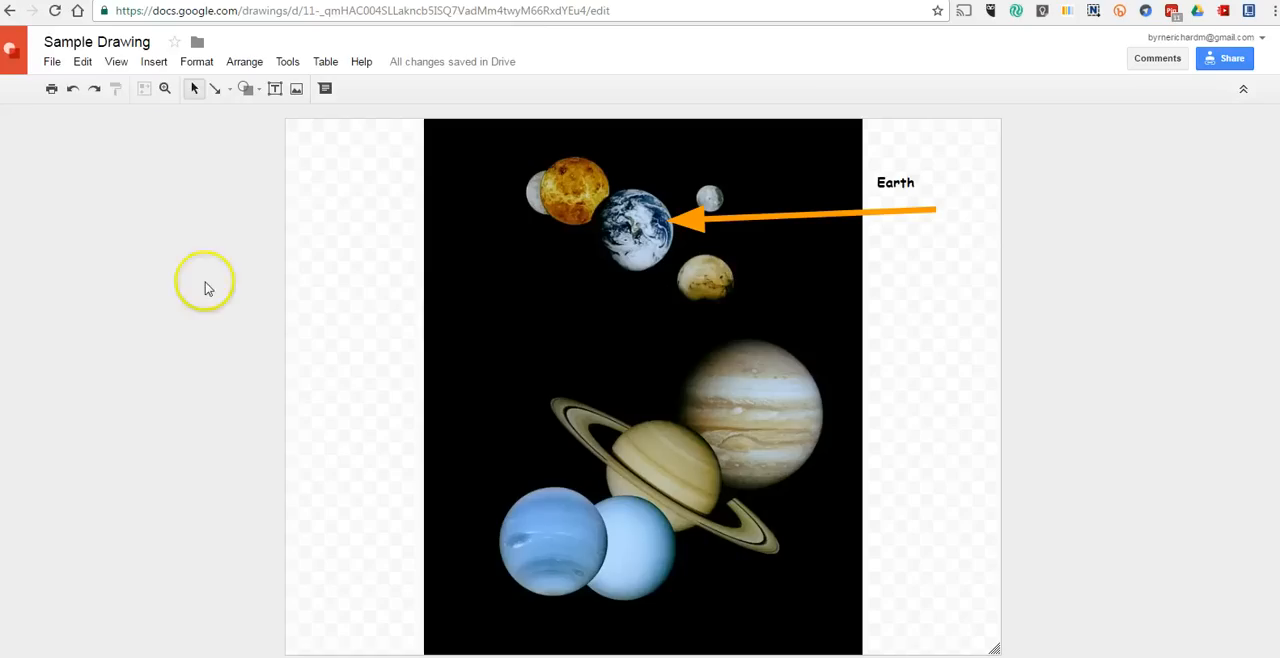
click(52, 61)
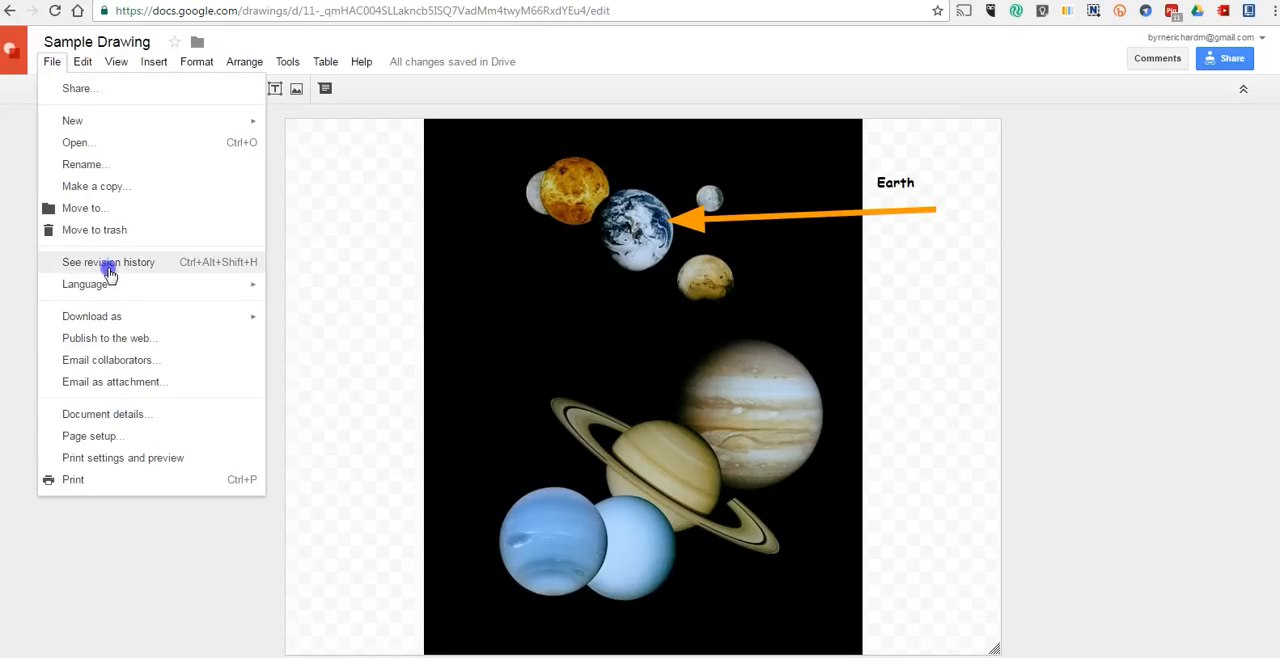
click(108, 261)
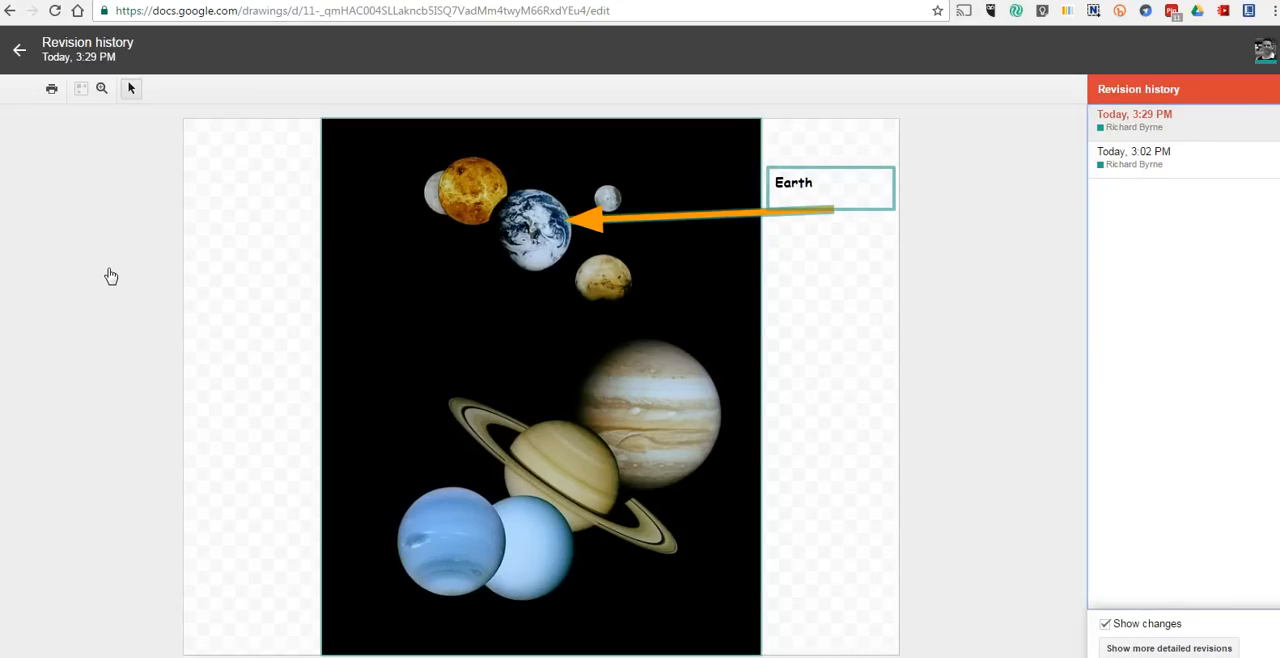
click(22, 47)
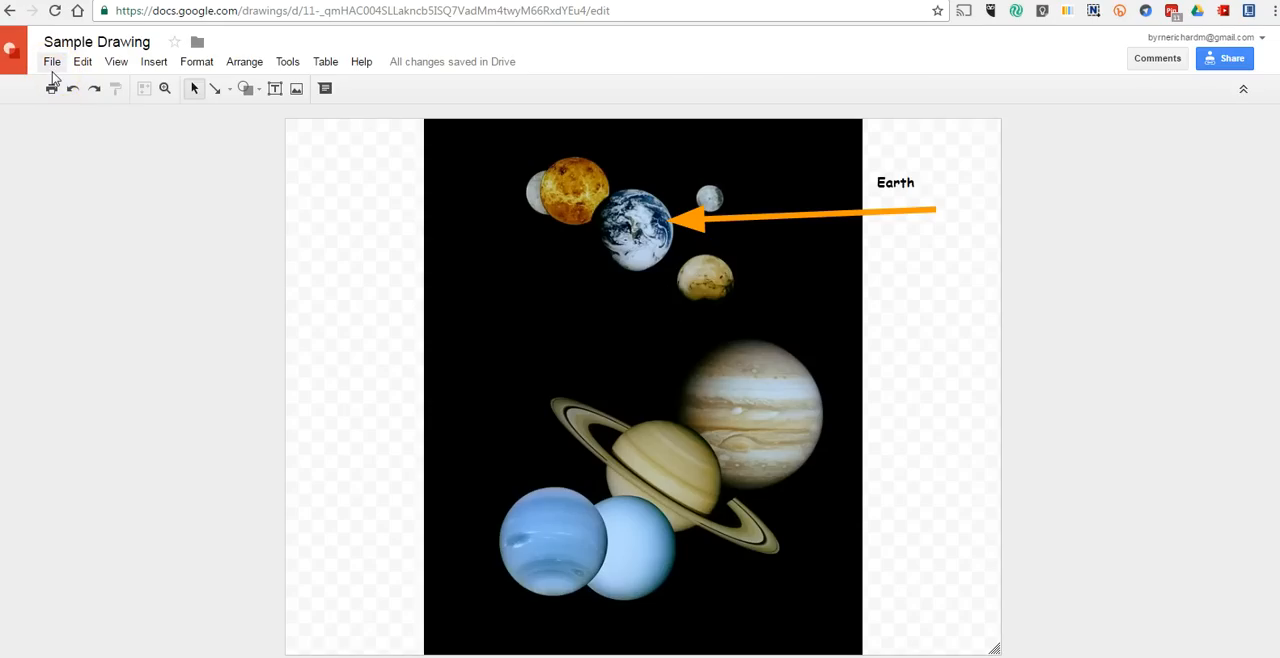
Browse the File > Download as formats, then dismiss the menu on the canvas.
click(52, 61)
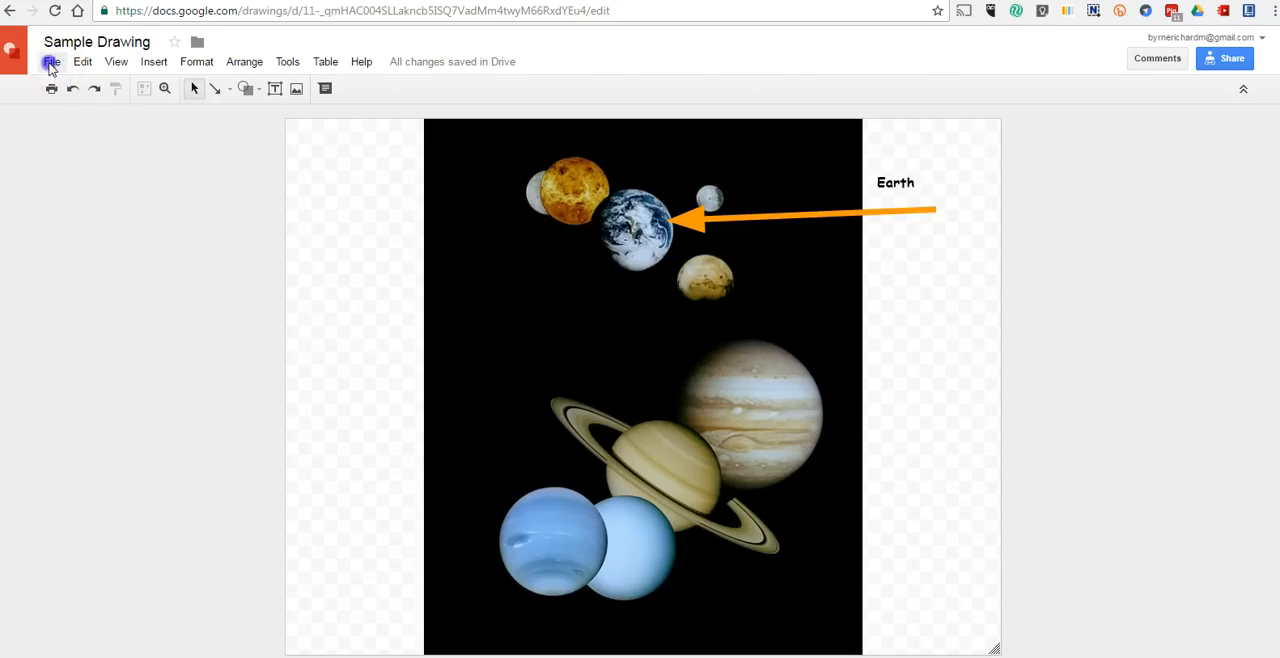
click(53, 61)
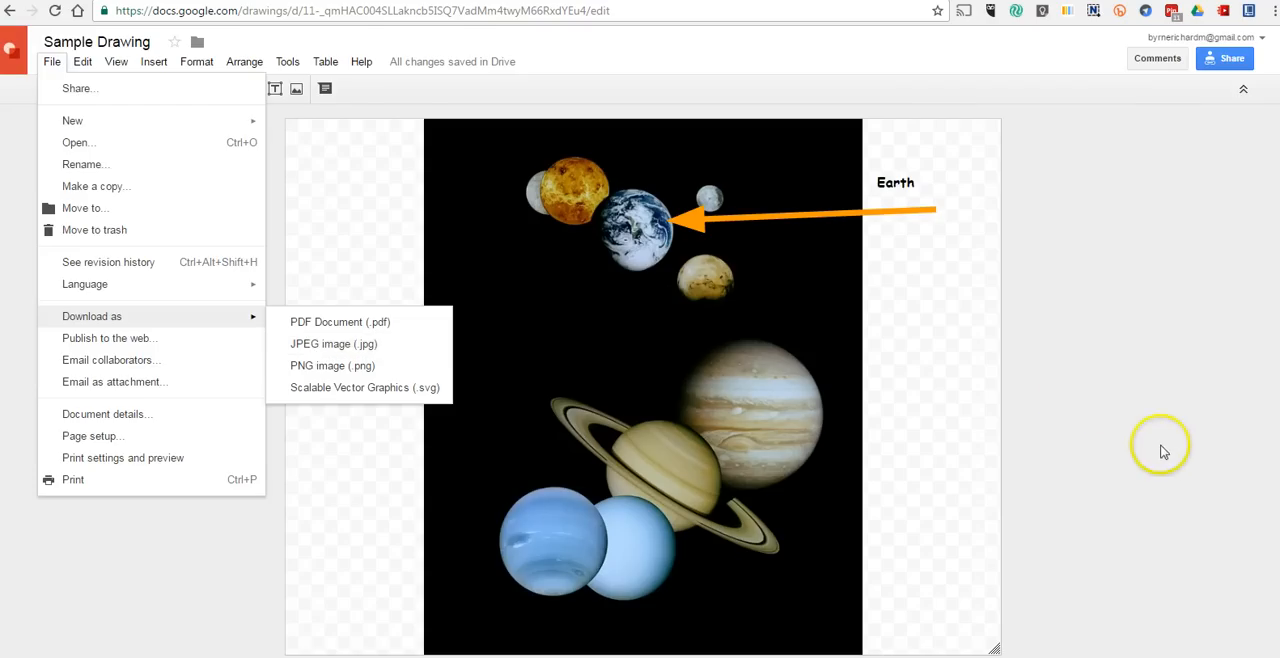
click(1162, 448)
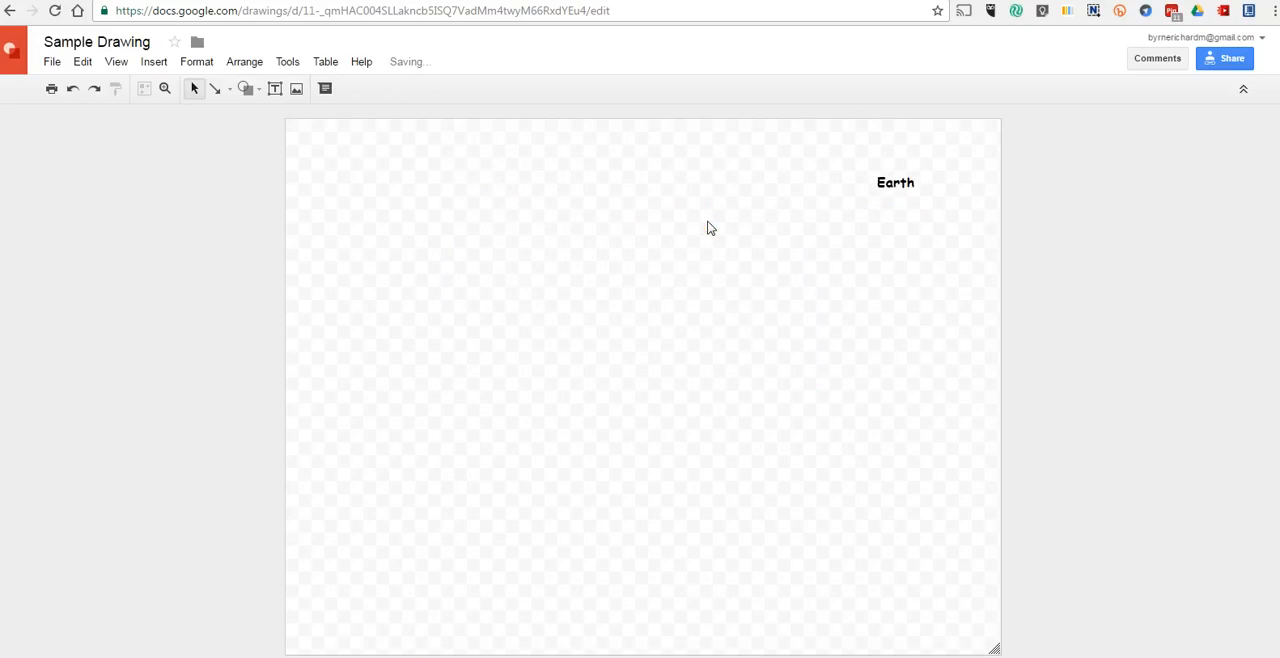
Delete the Earth label and add word art reading 'The Solar System'.
click(895, 182)
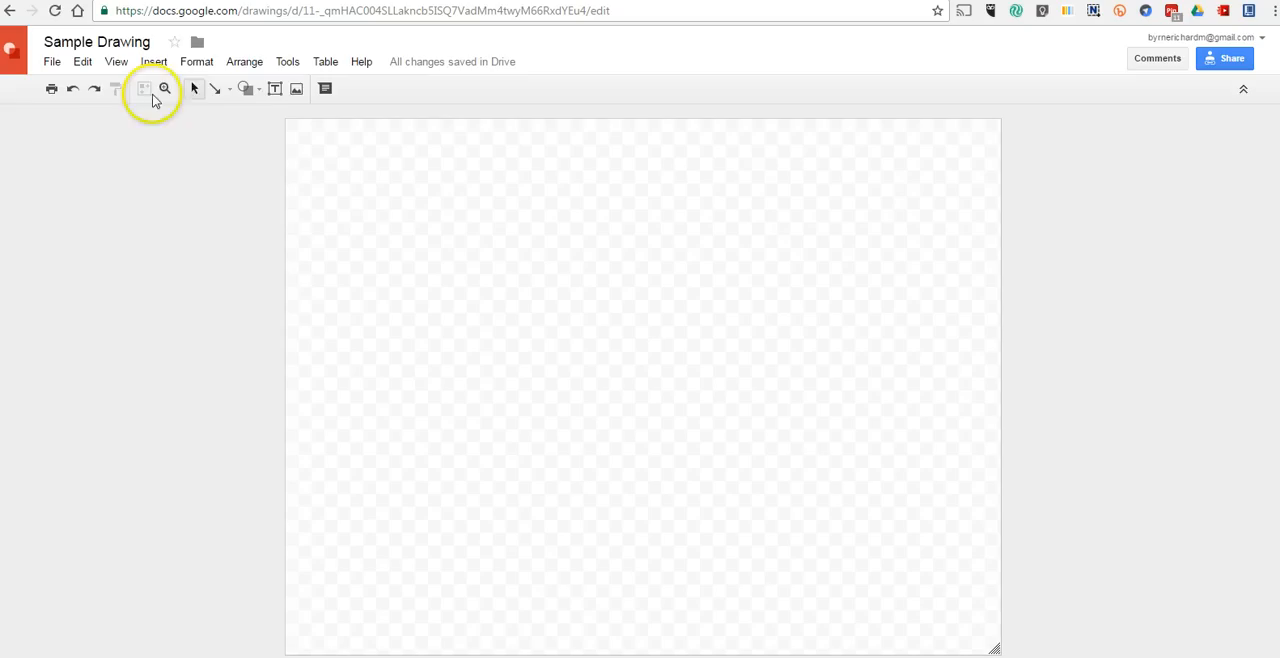
click(157, 61)
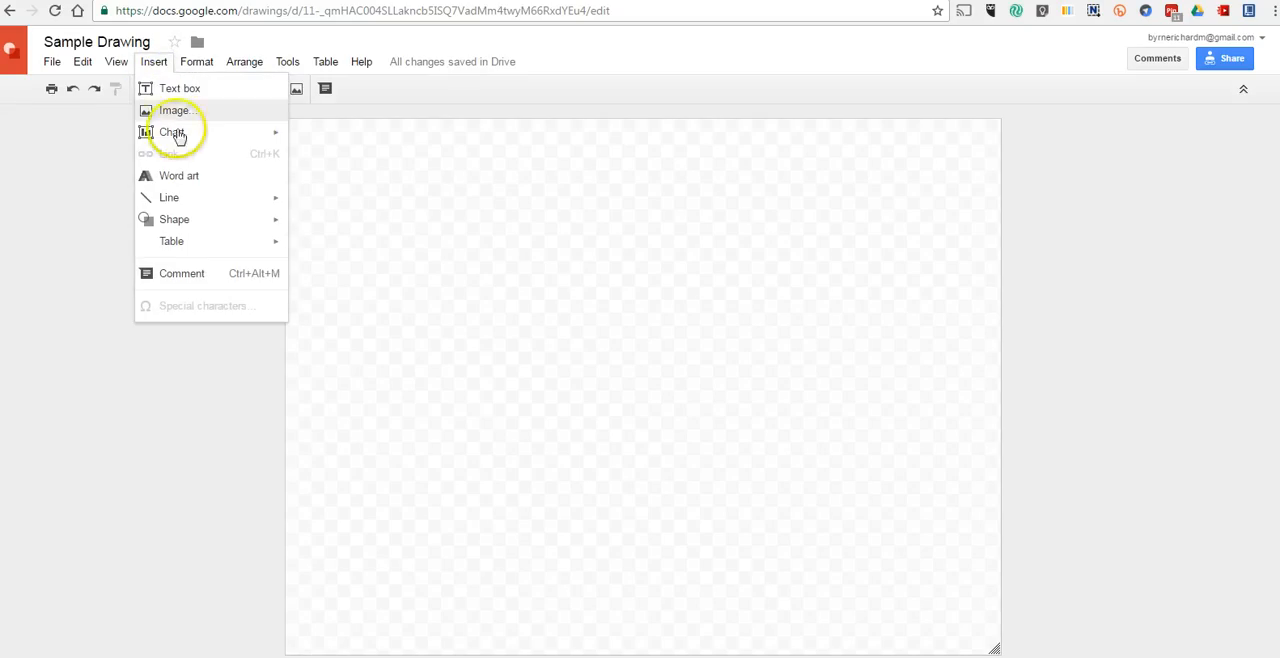
click(188, 88)
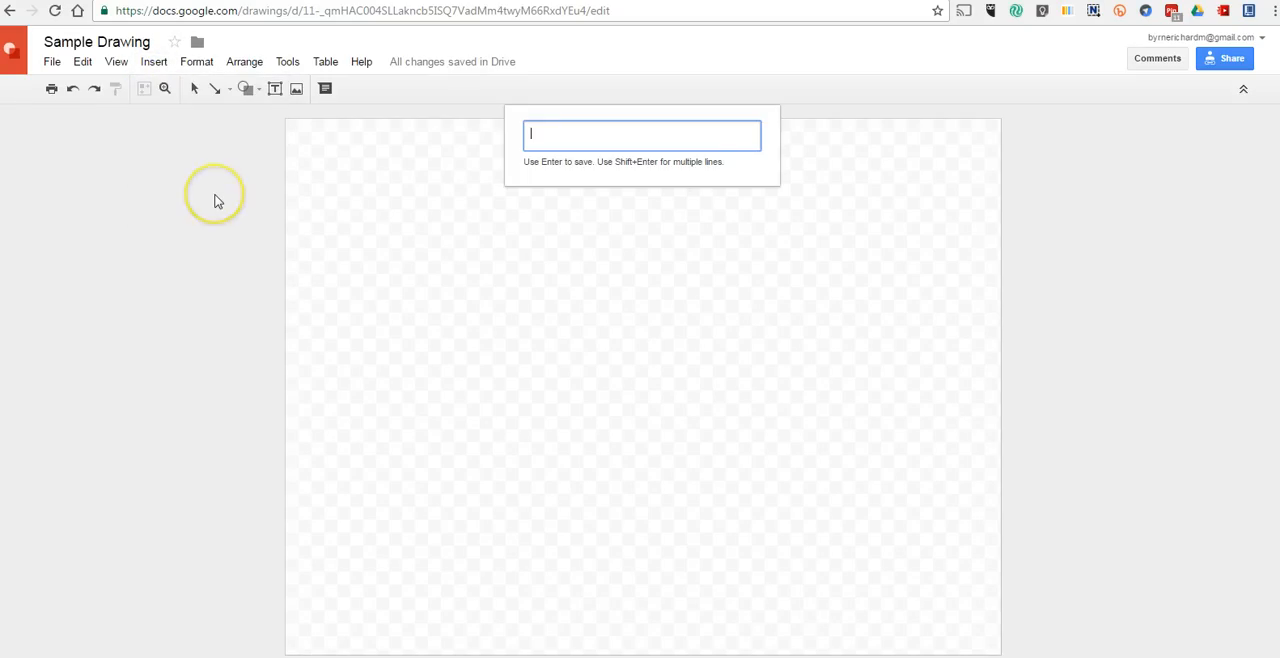
text(The)
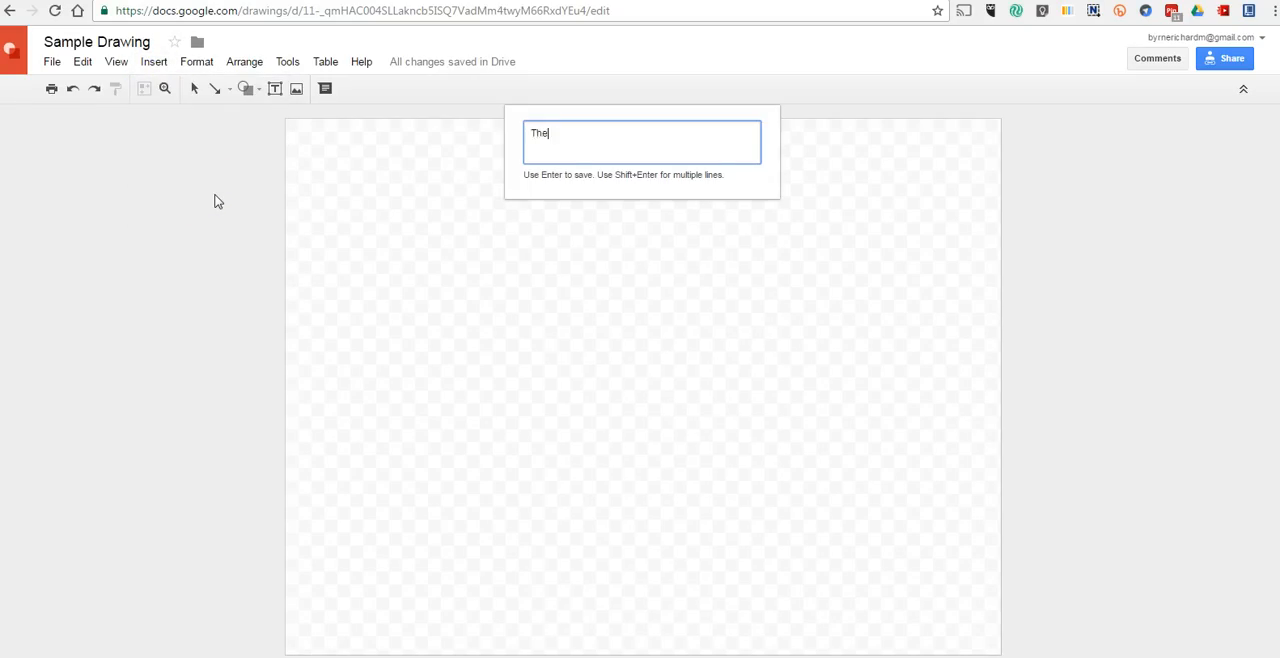
text(Solar System)
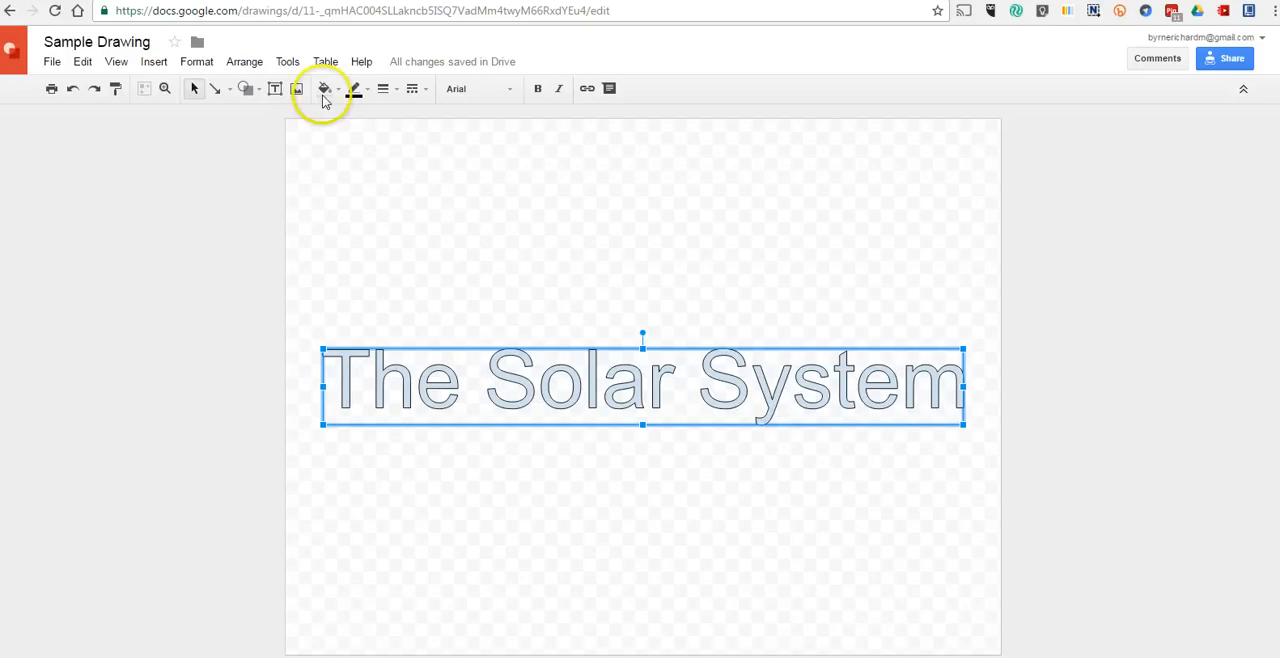
Give The Solar System word art a green, thicker outline.
click(336, 89)
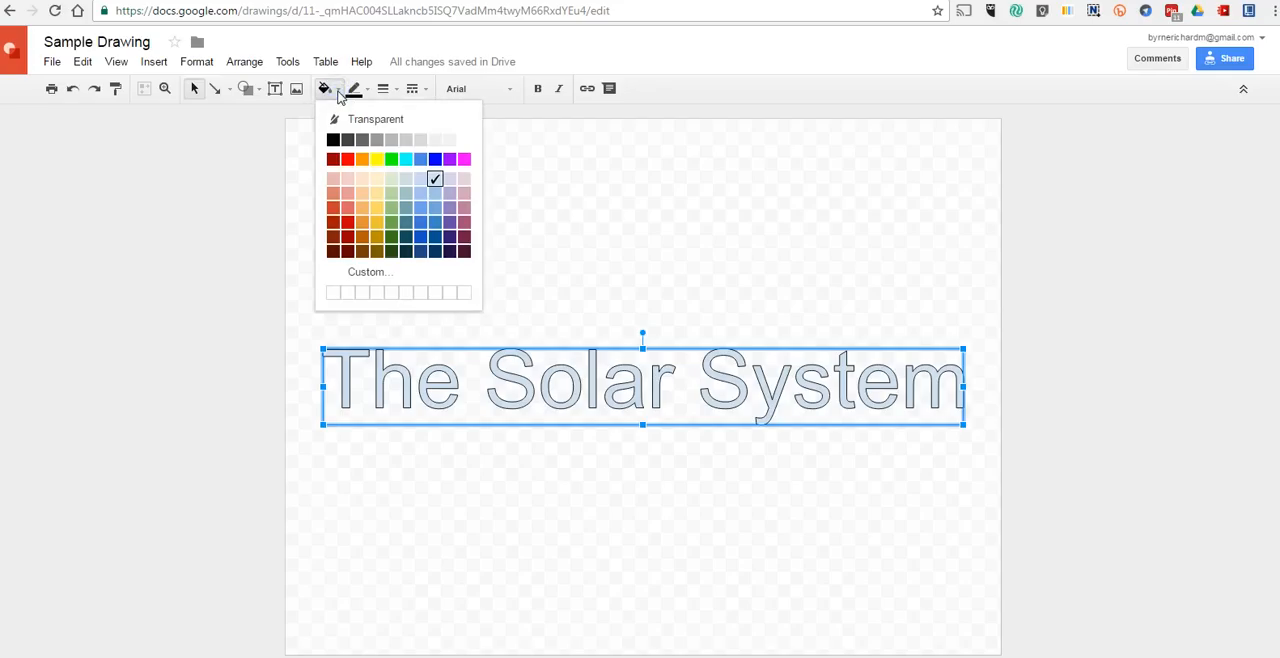
click(354, 88)
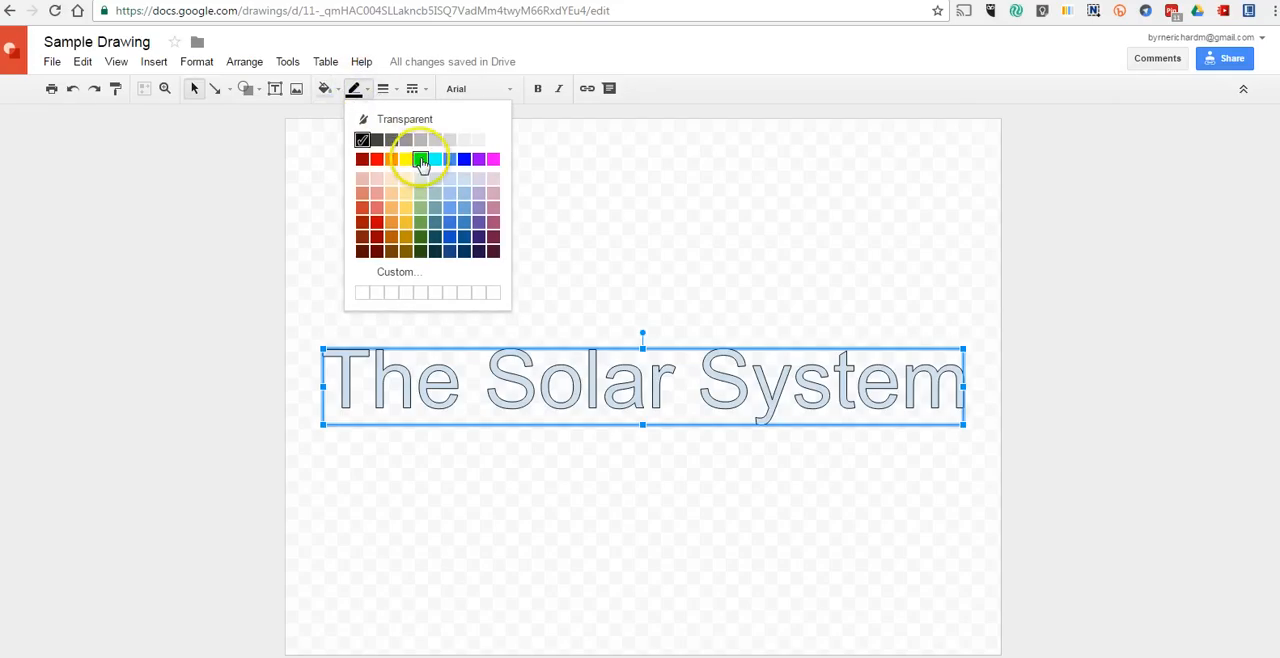
click(420, 160)
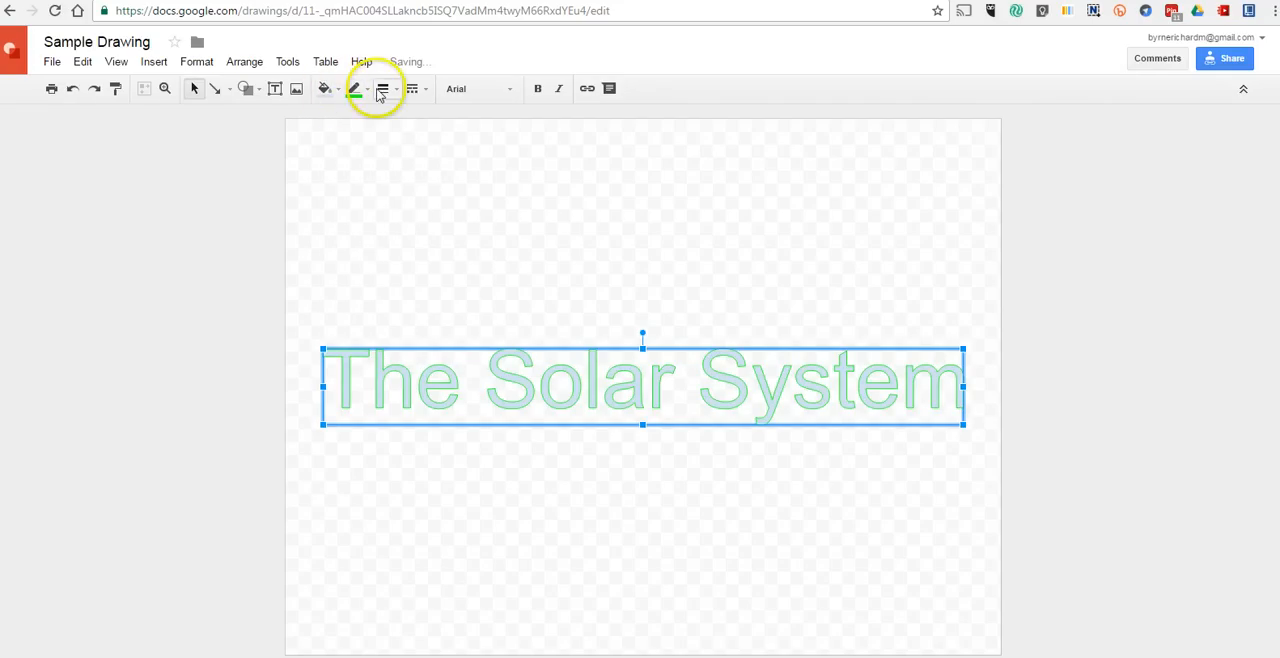
click(351, 89)
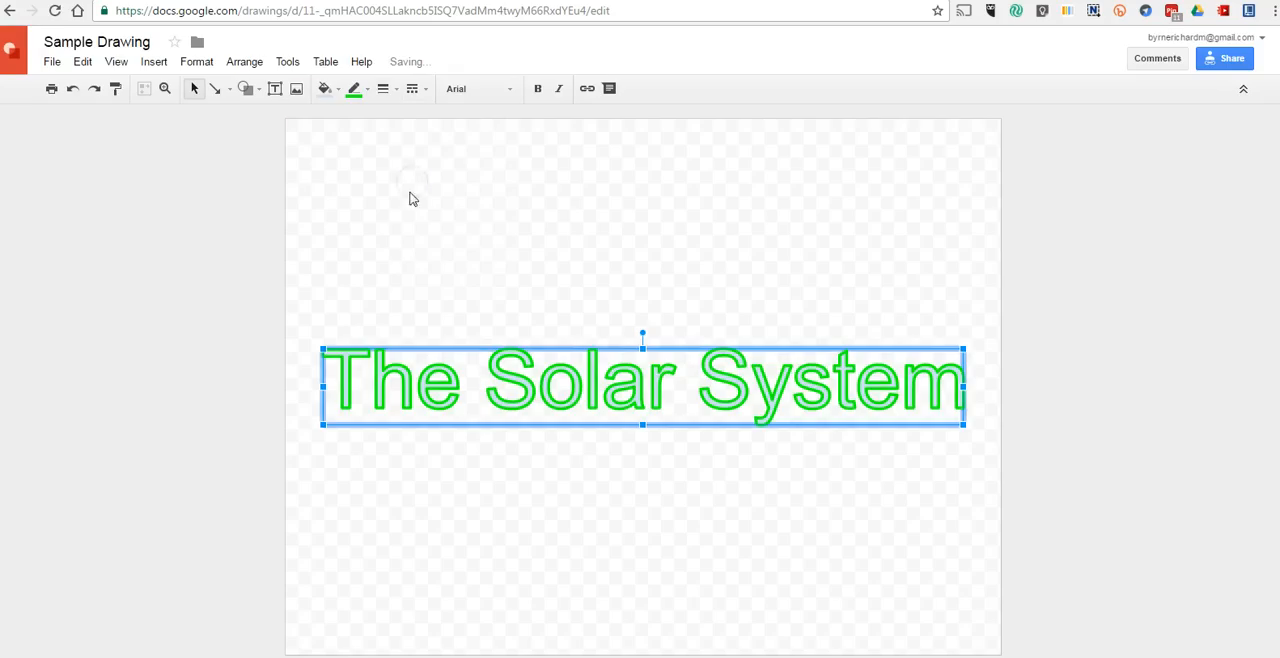
Fill the word art letters with red.
click(328, 88)
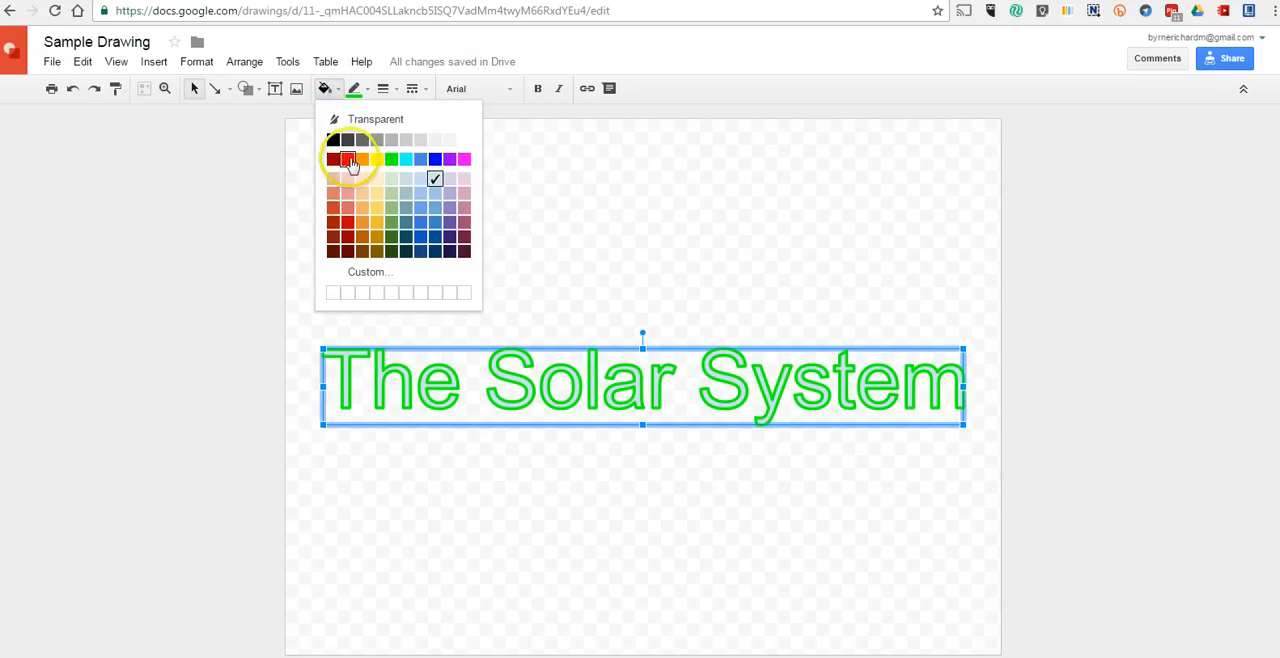
click(345, 157)
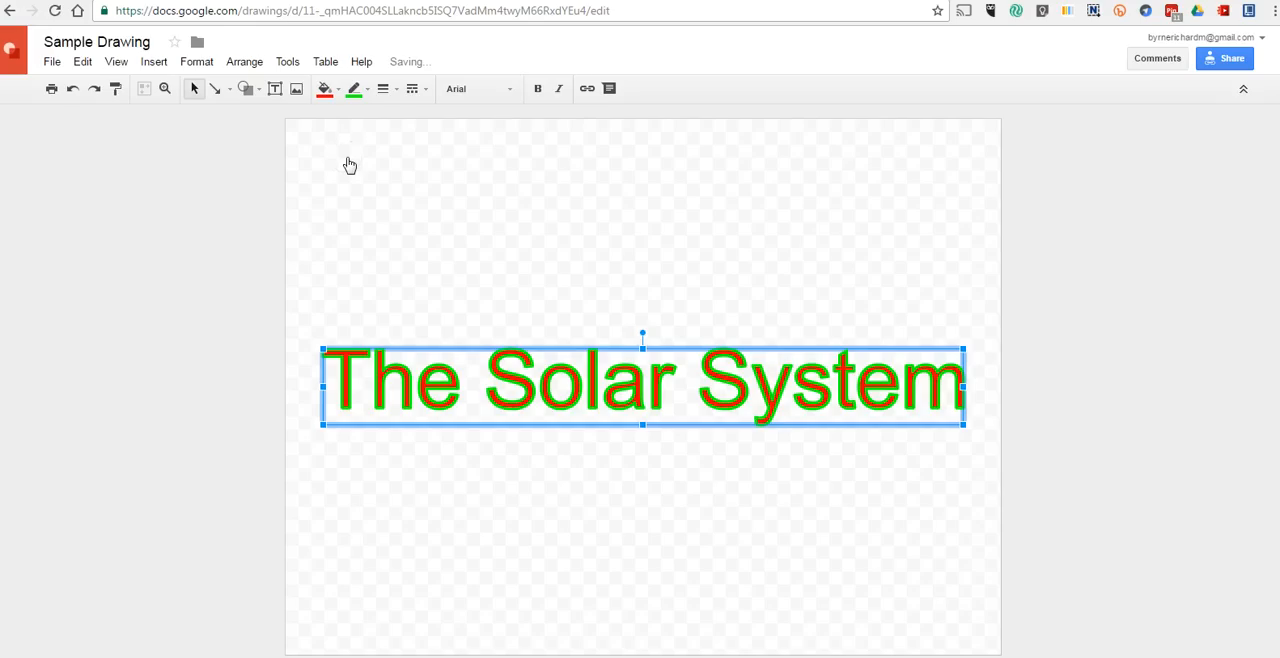
click(416, 88)
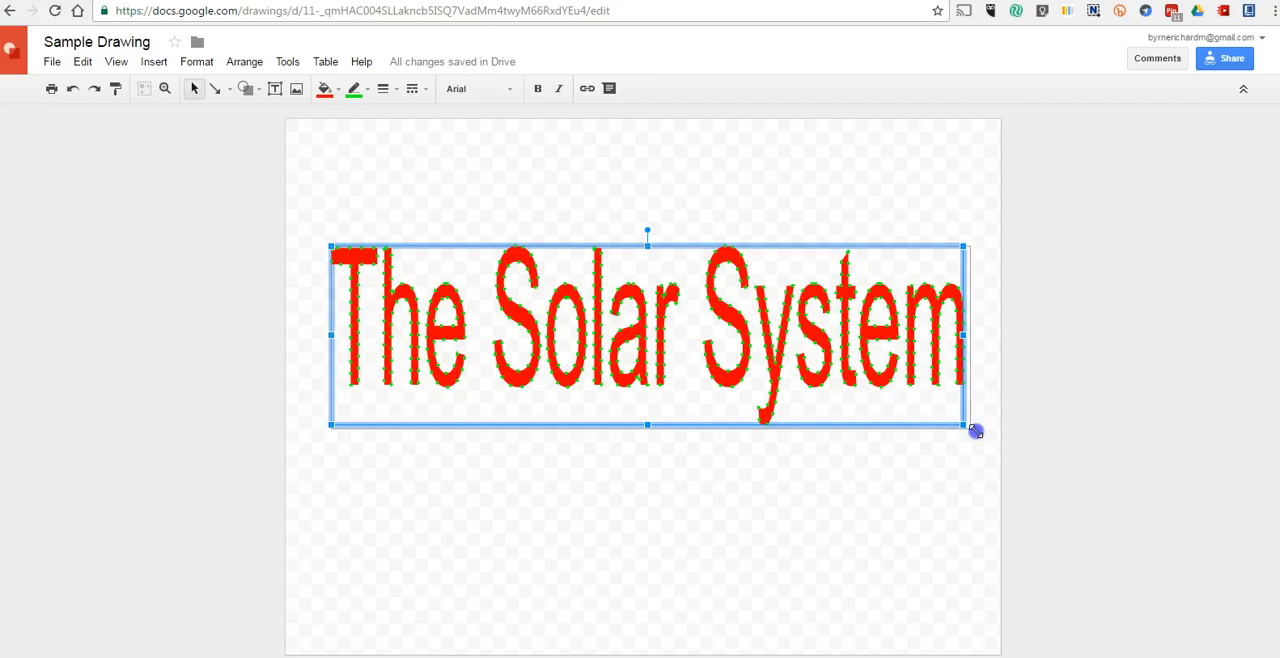
Switch The Solar System word art to the serif Georgia font.
drag(963, 425, 990, 443)
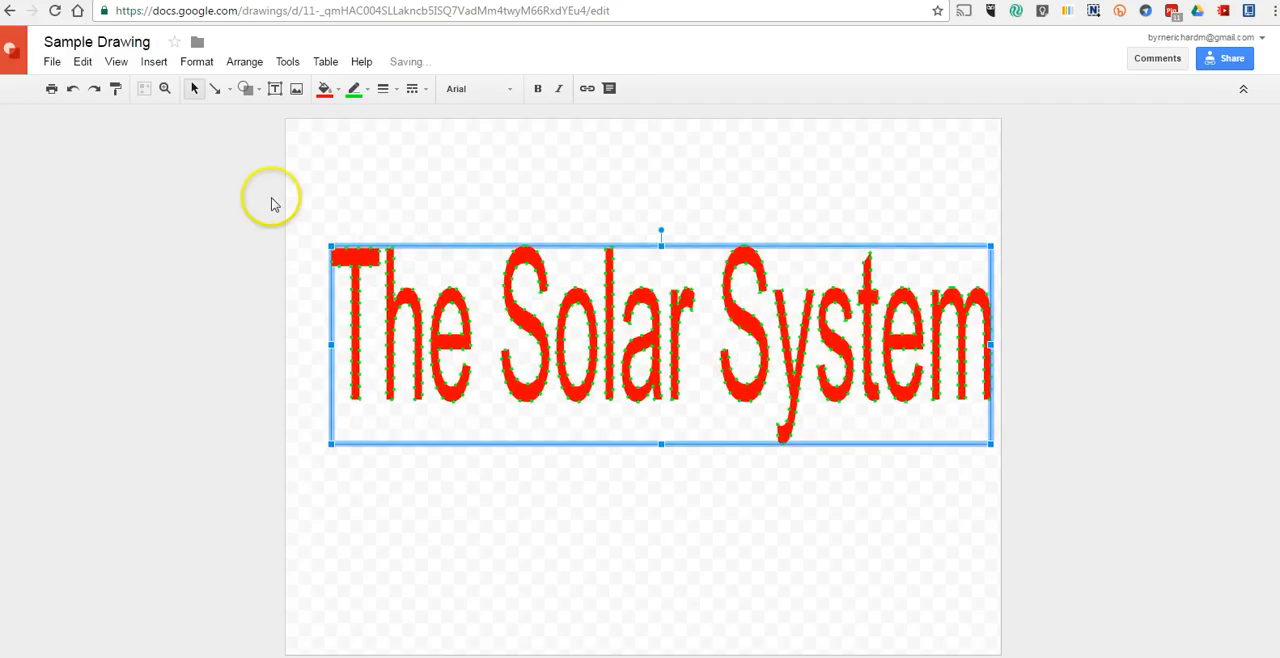
mouse_move(478, 246)
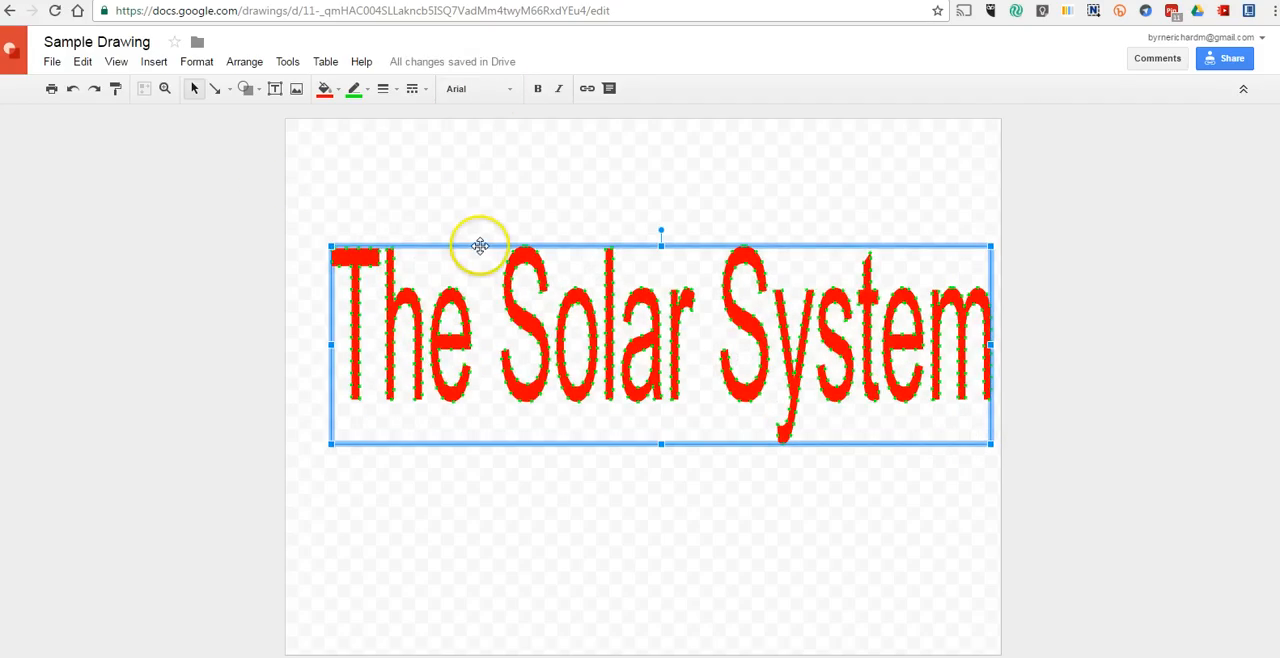
click(474, 88)
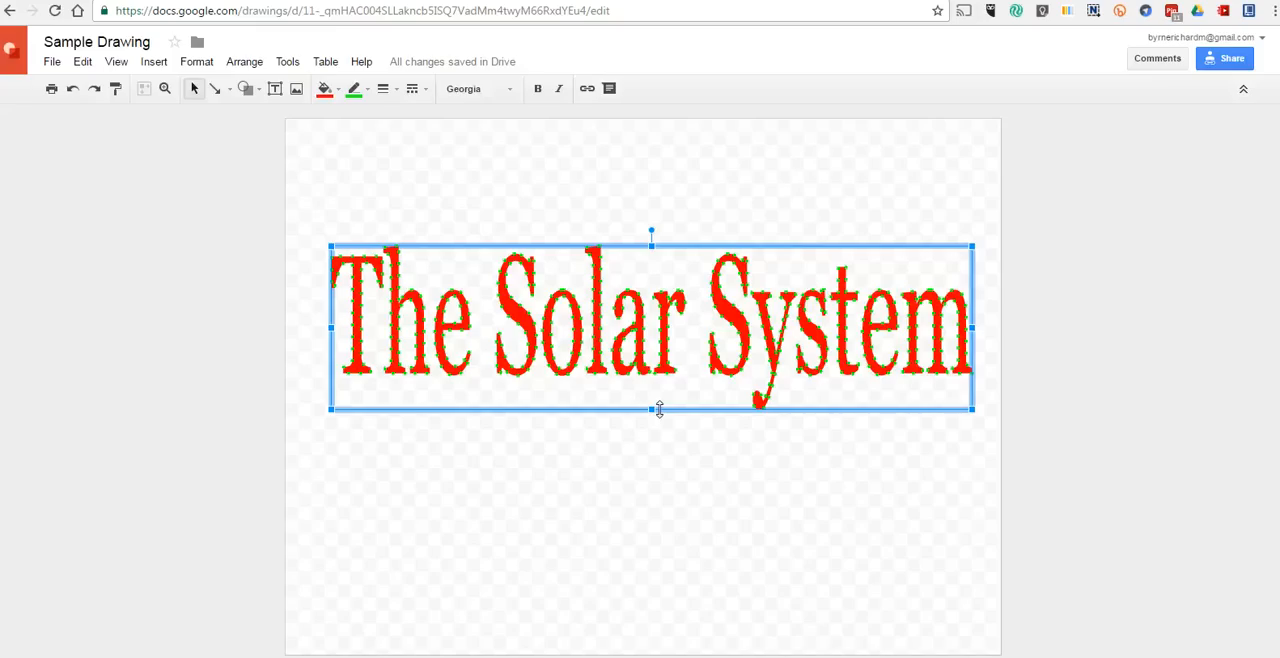
click(50, 61)
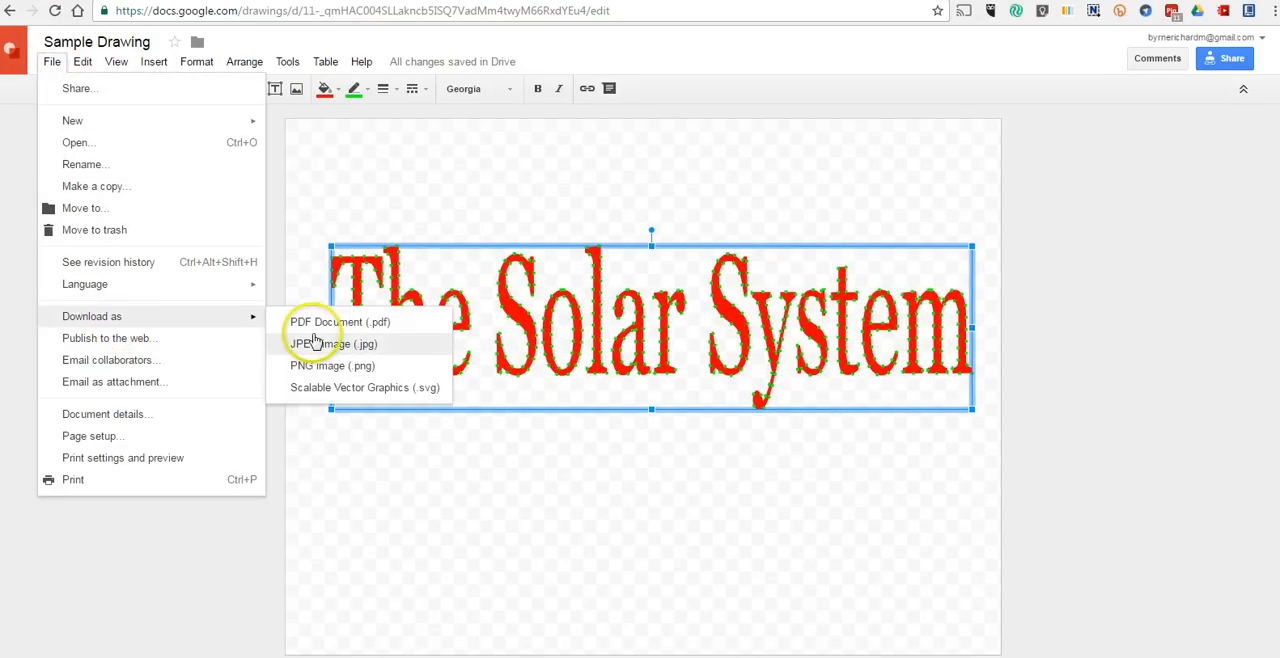
Select The Solar System word art and delete it.
click(332, 344)
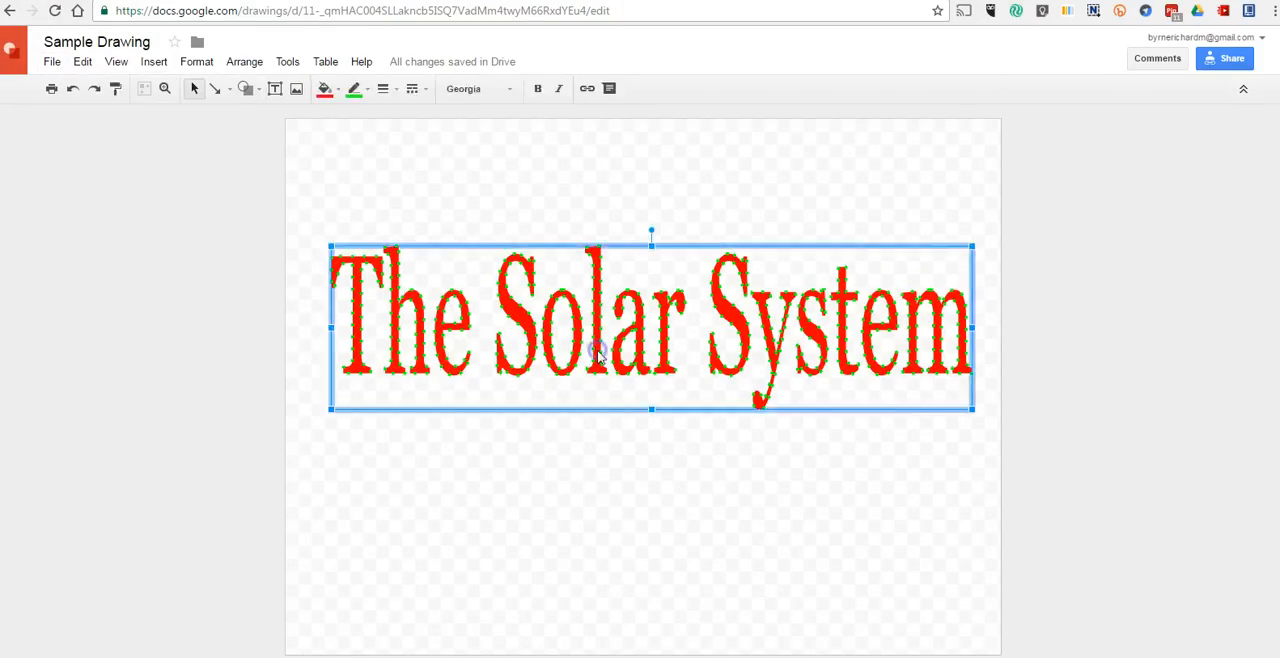
key(Delete)
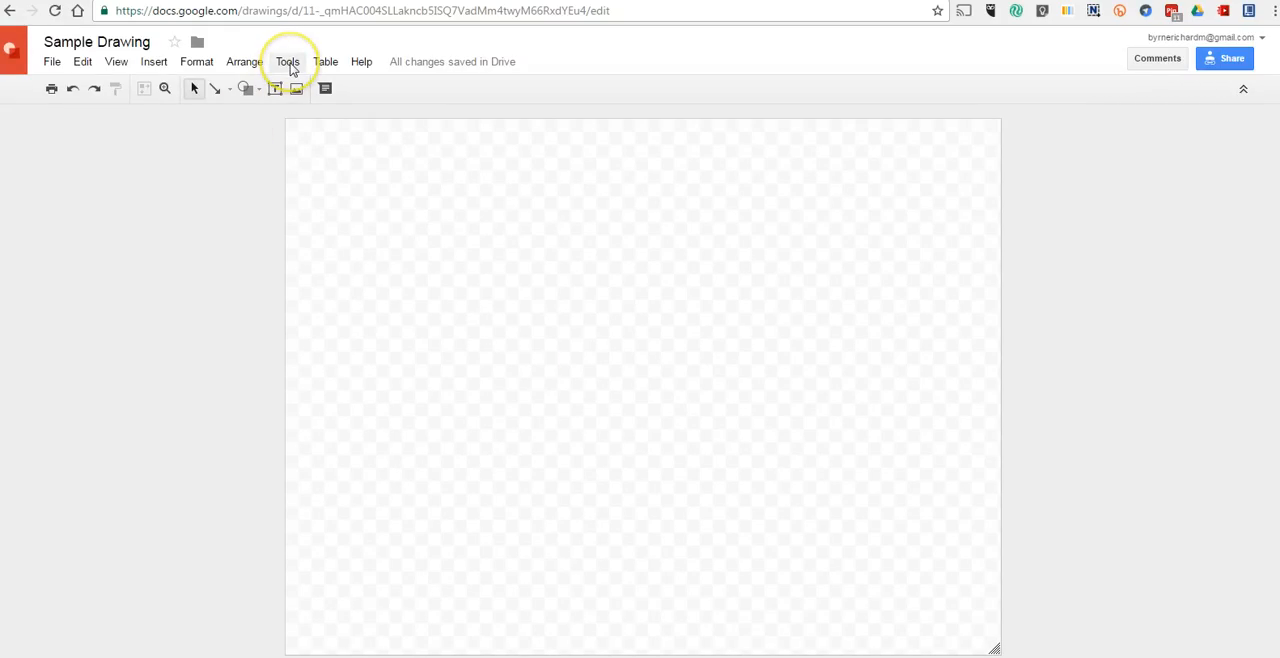
Insert a linked 'Points scored' bar chart of Teams 1–4 over Periods 1 and 2.
click(156, 61)
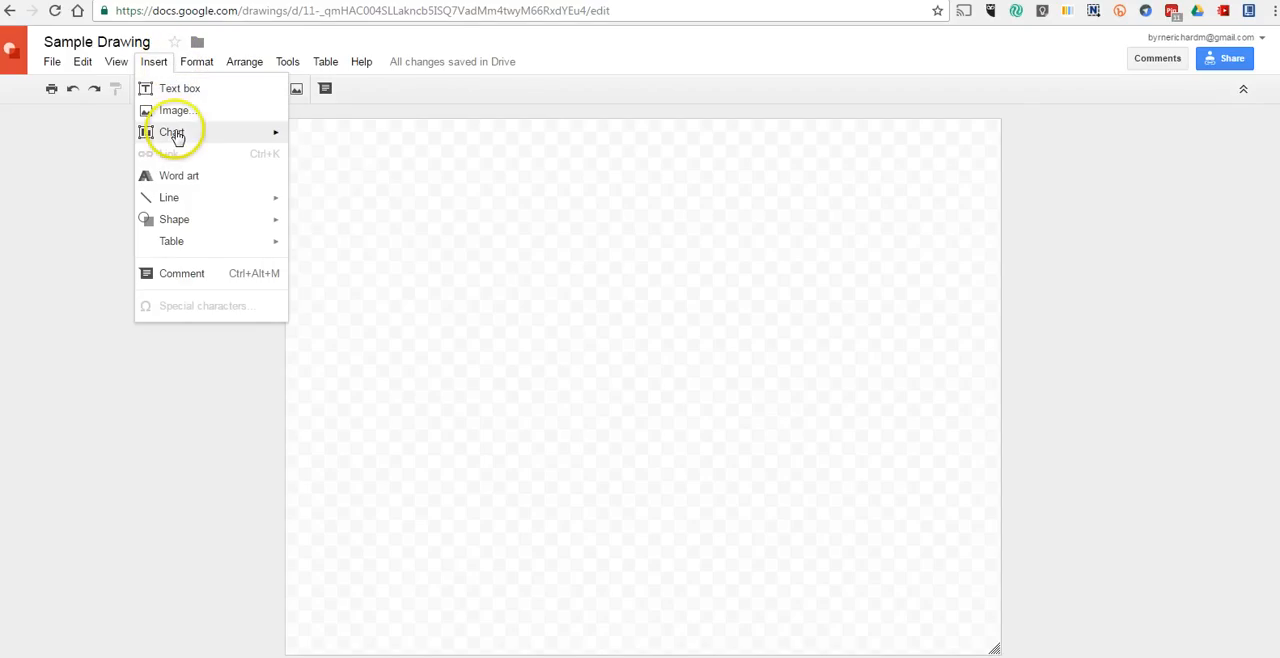
mouse_move(222, 131)
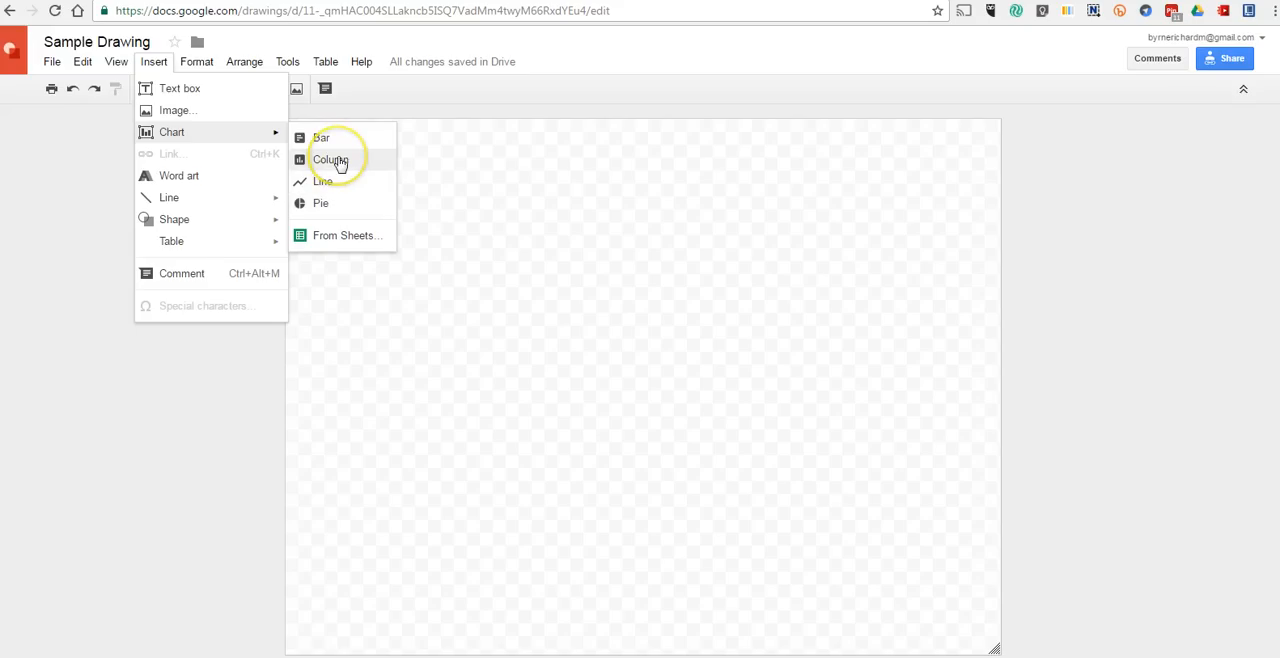
click(330, 159)
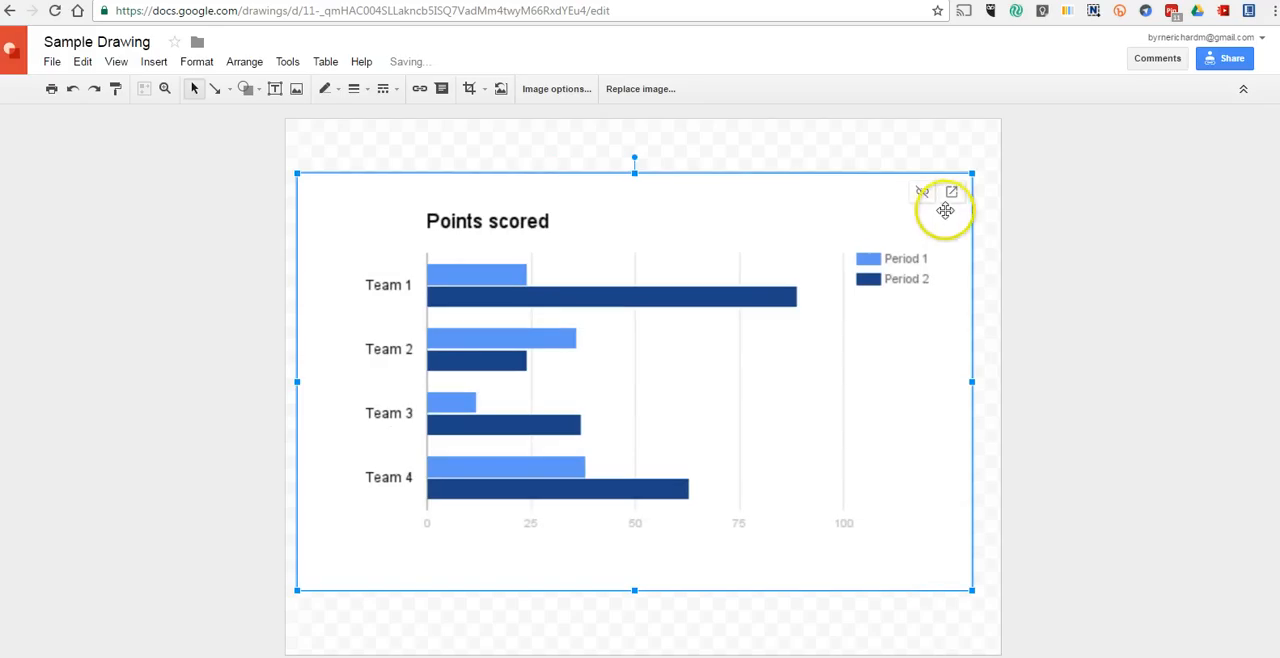
mouse_move(951, 192)
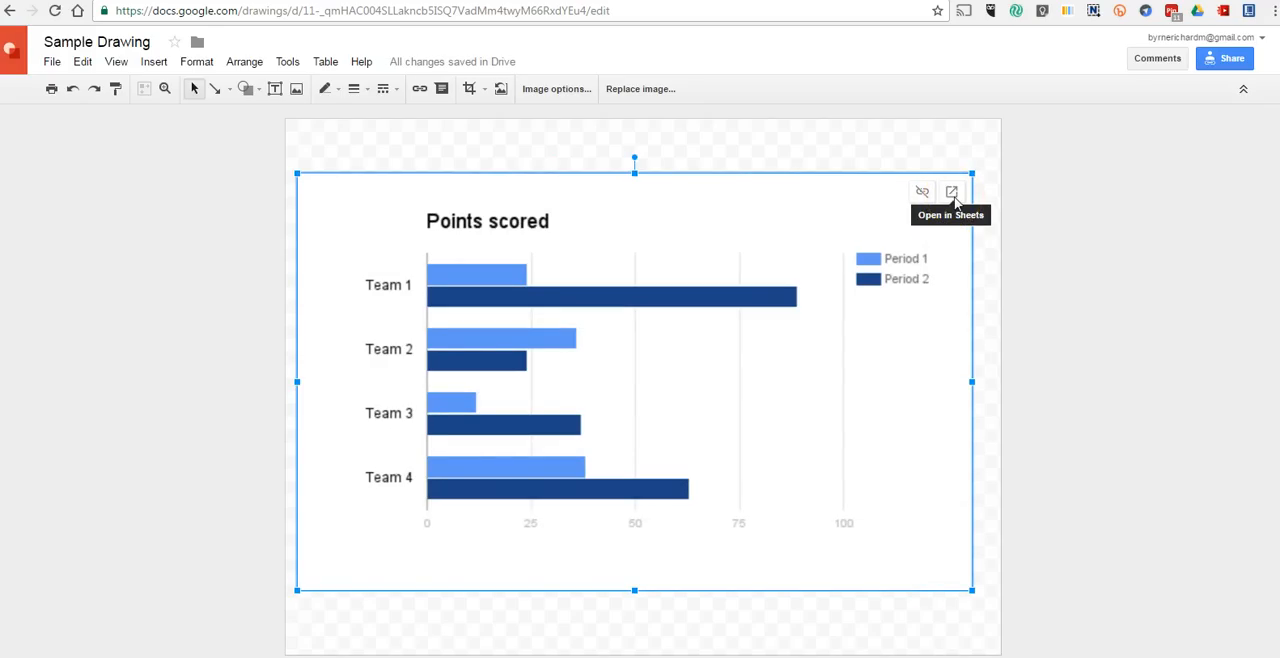
In the linked sheet, relabel teams Team A, Team b, TEam c, Team d and periods Period 3, Period 4.
click(950, 191)
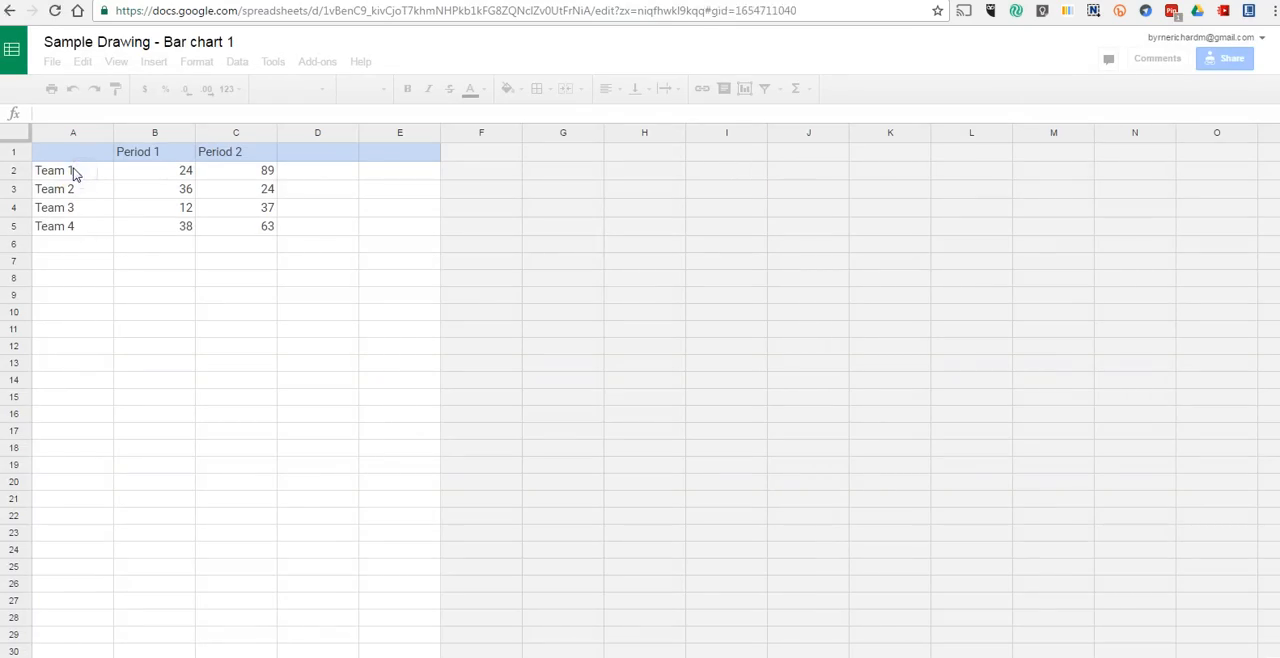
click(72, 169)
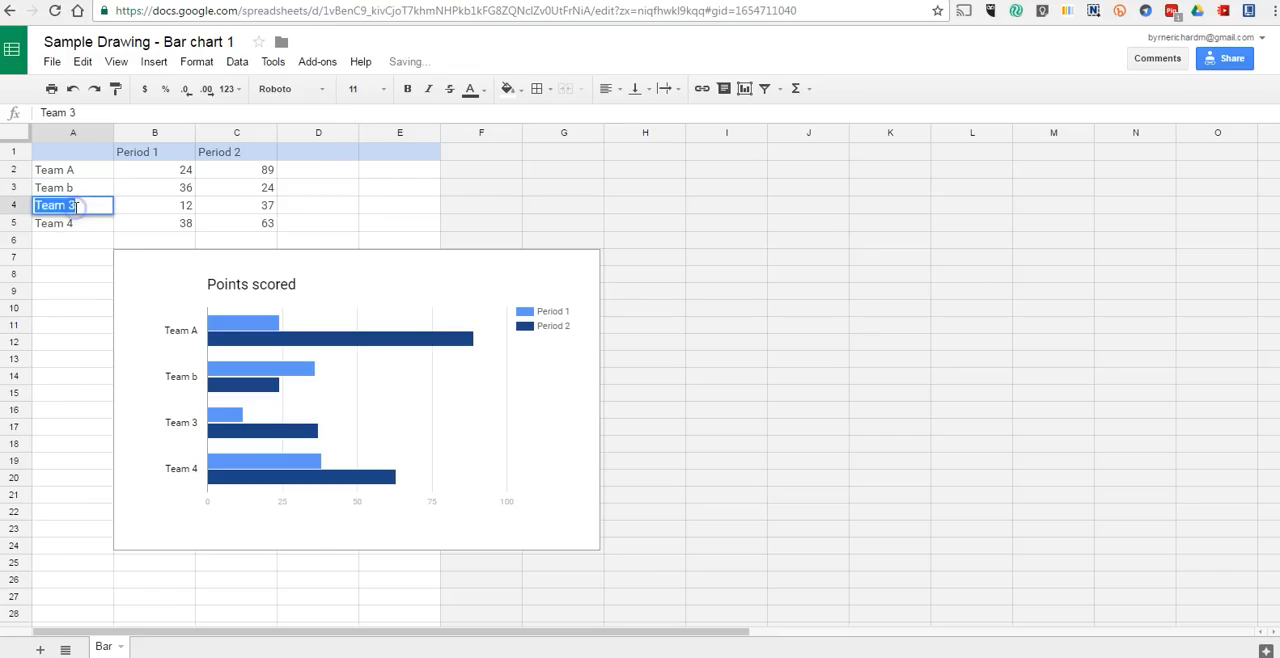
text(TEam)
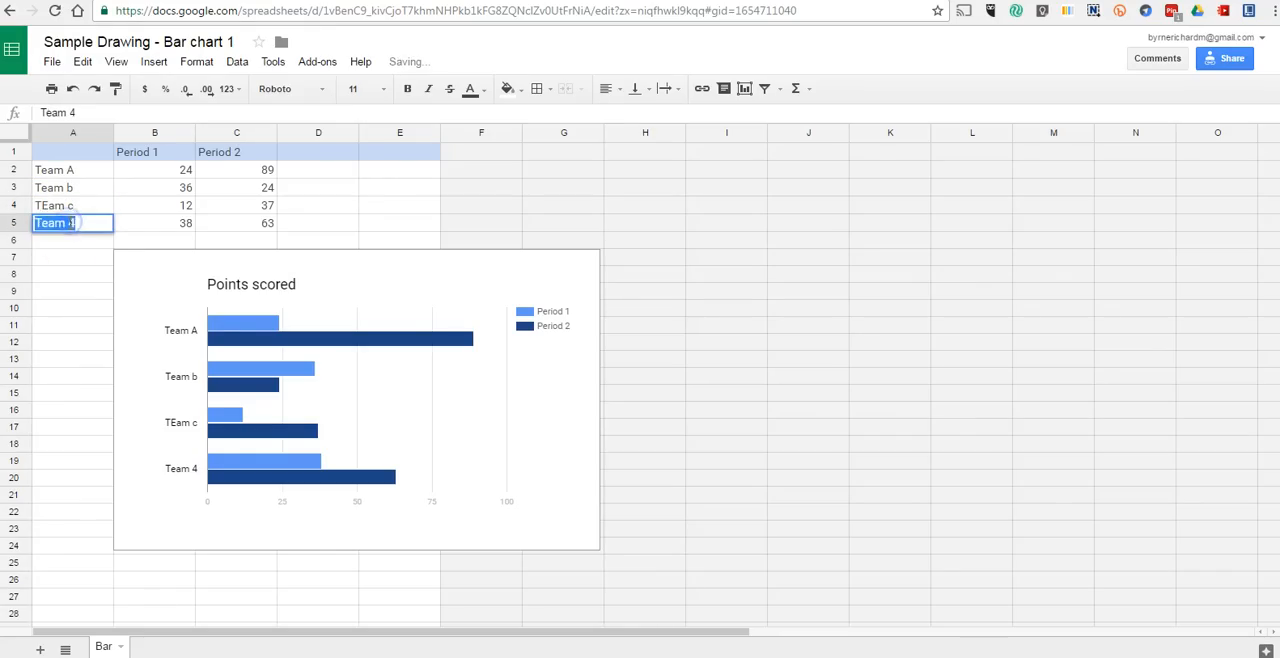
text(Team d)
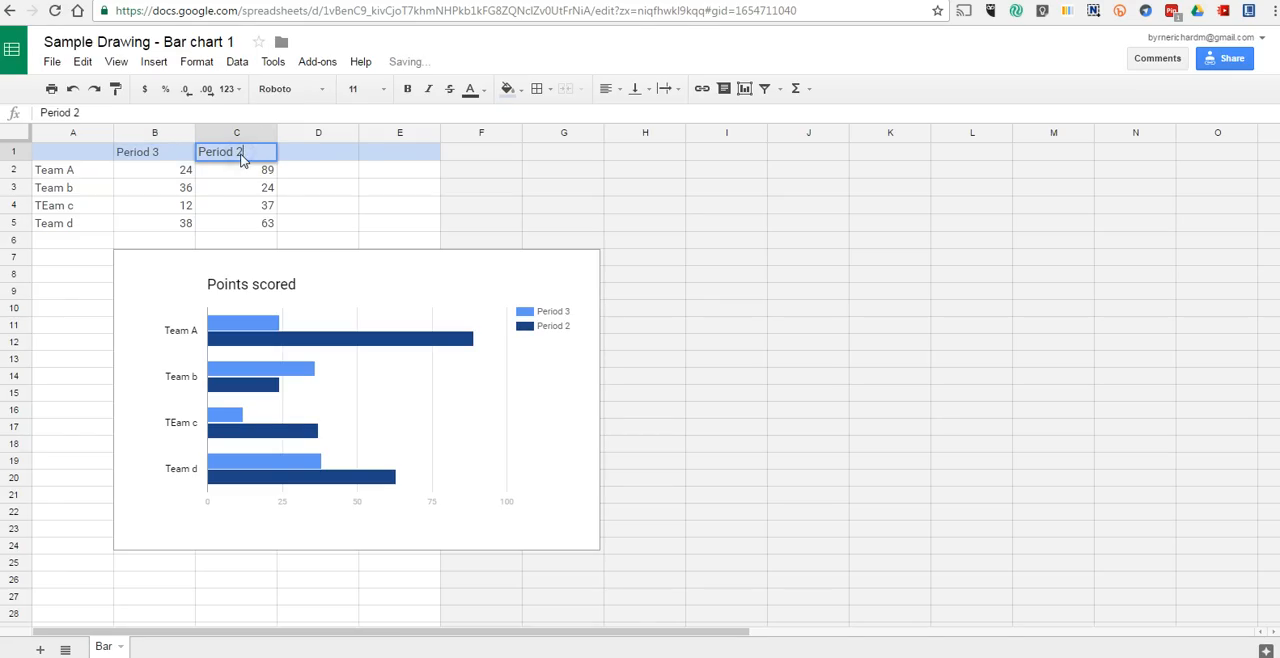
text(Period 4)
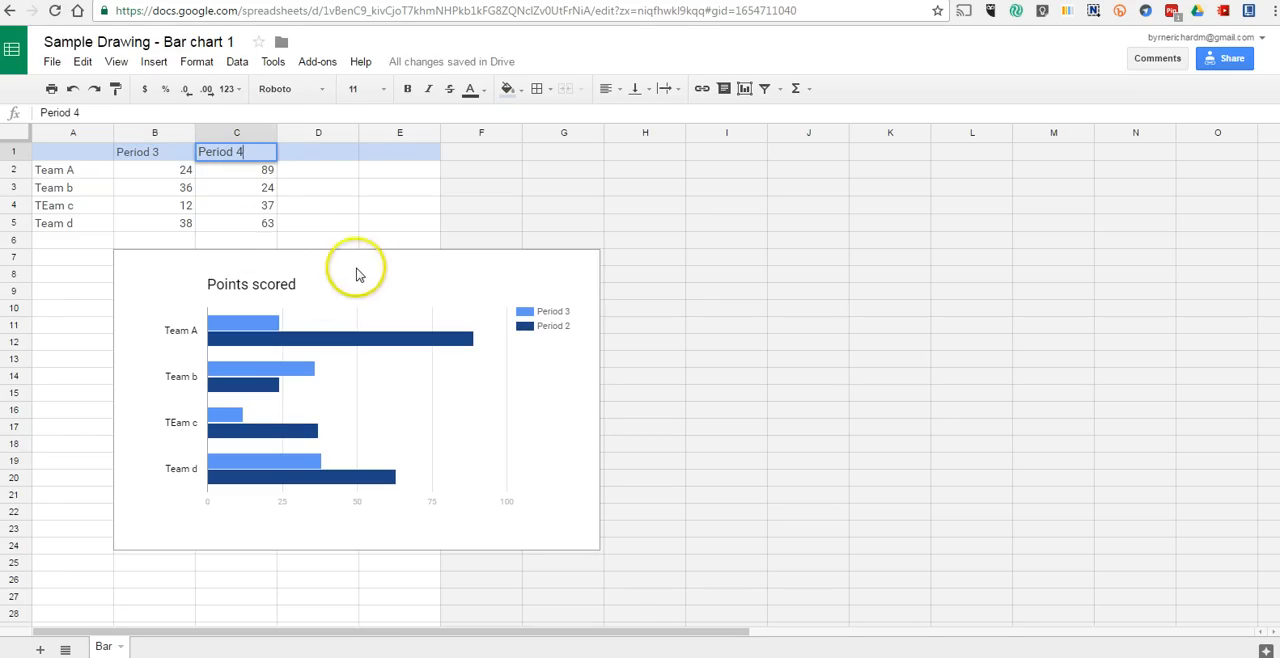
In the Sheets chart, fill the Period 4 series orange and the Period 3 series purple.
click(313, 345)
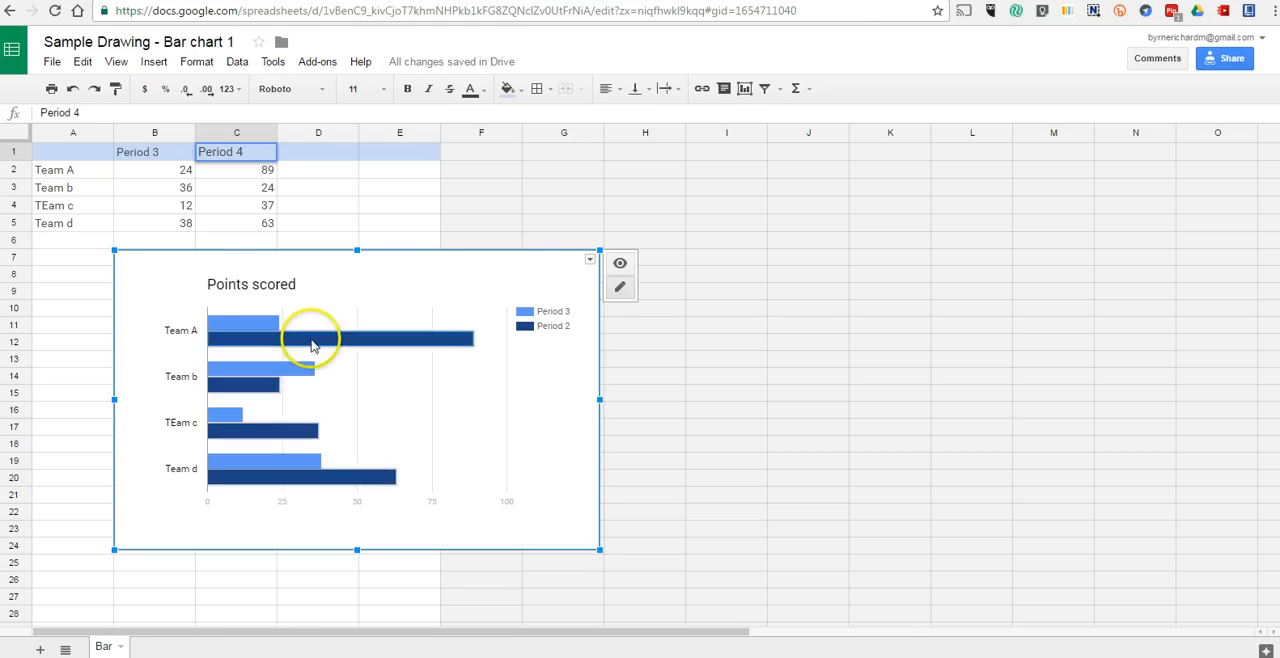
click(313, 345)
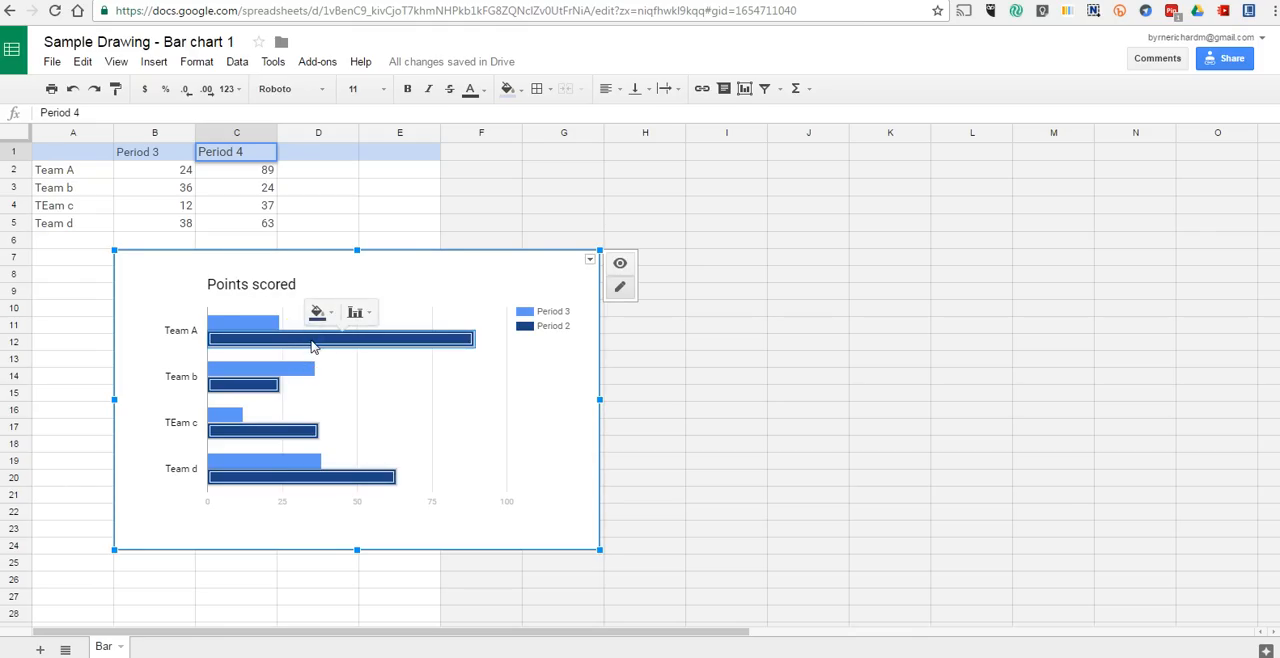
click(315, 312)
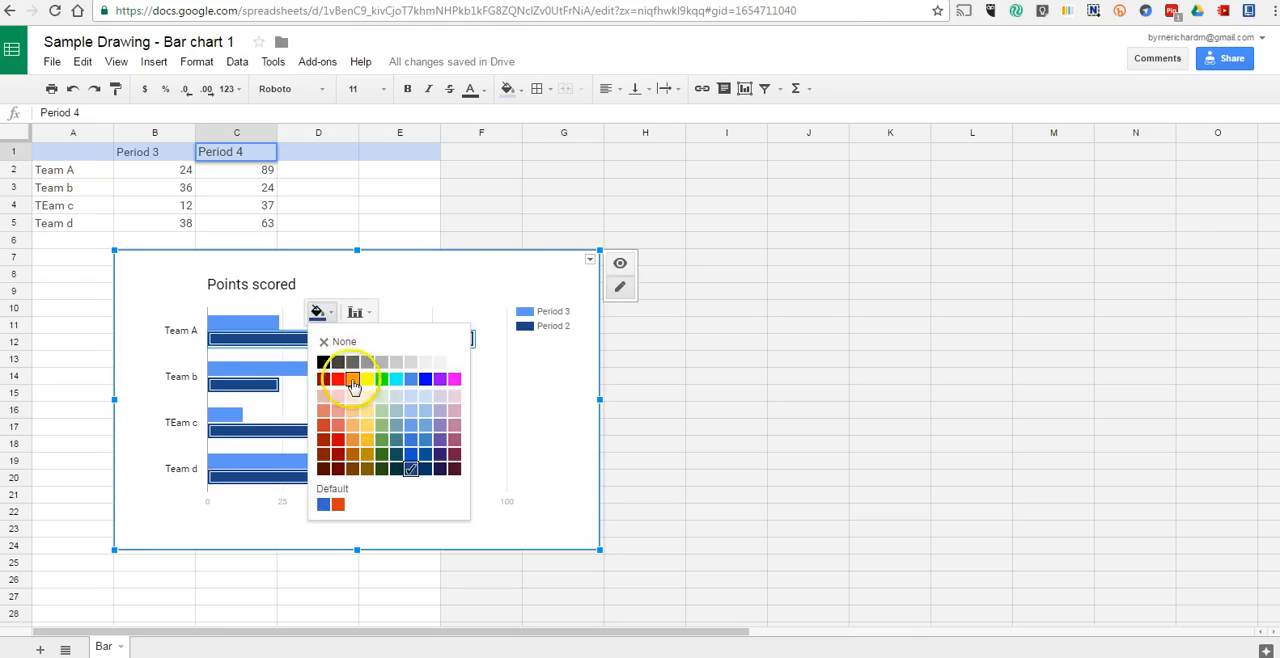
click(349, 381)
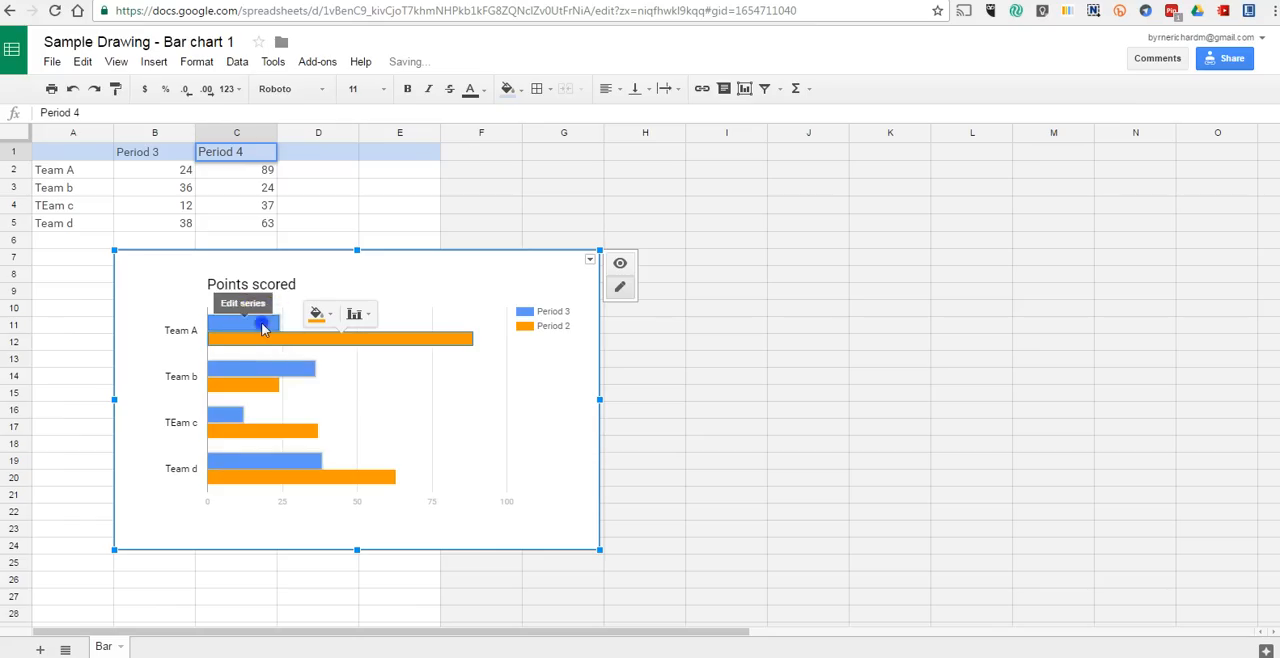
click(317, 313)
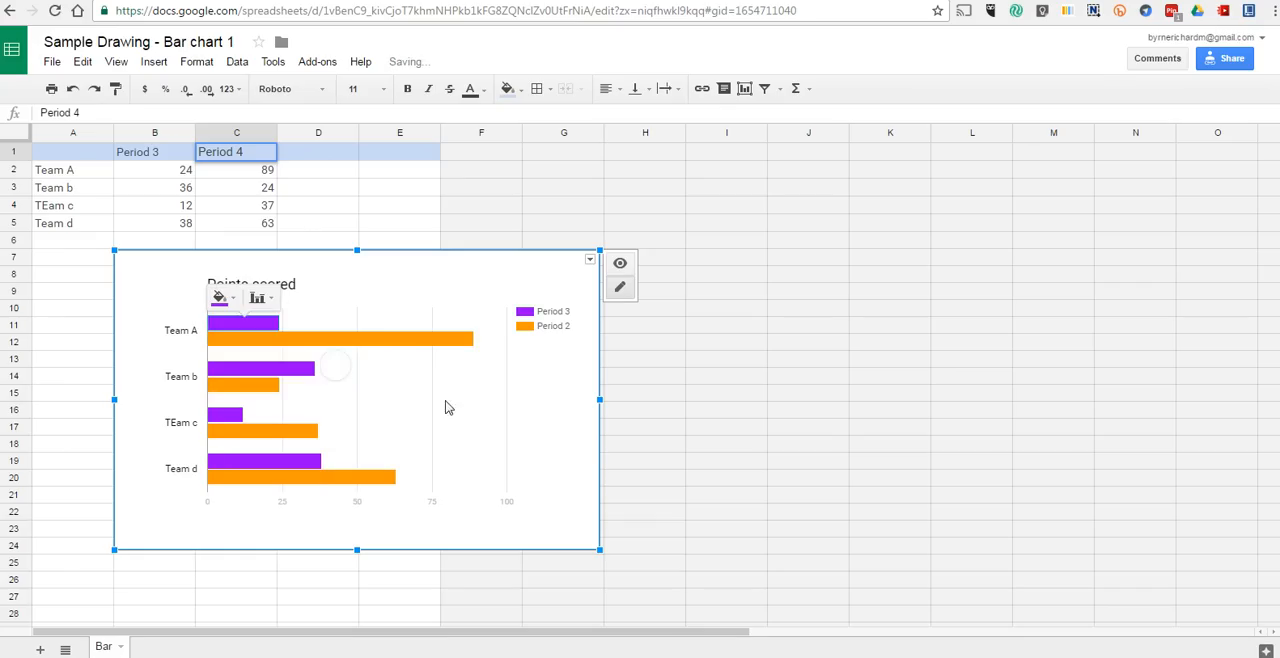
click(645, 358)
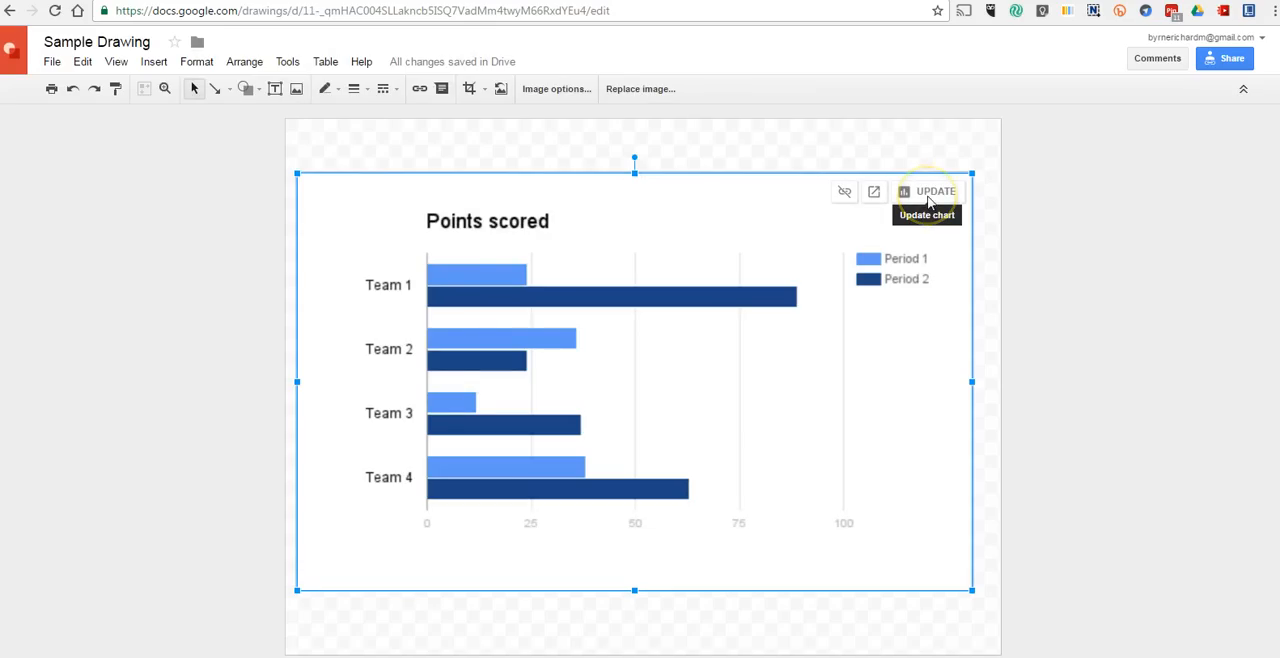
Update the embedded chart so the drawing shows Teams A–d with purple and orange bars.
click(927, 191)
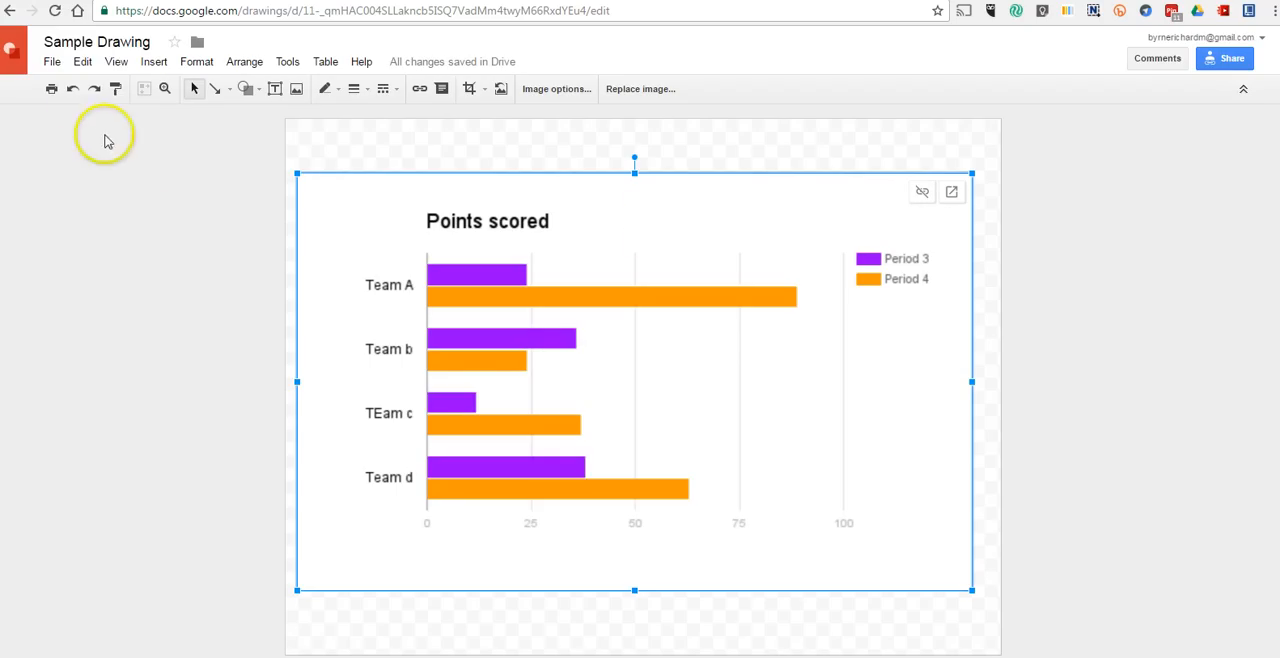
click(54, 61)
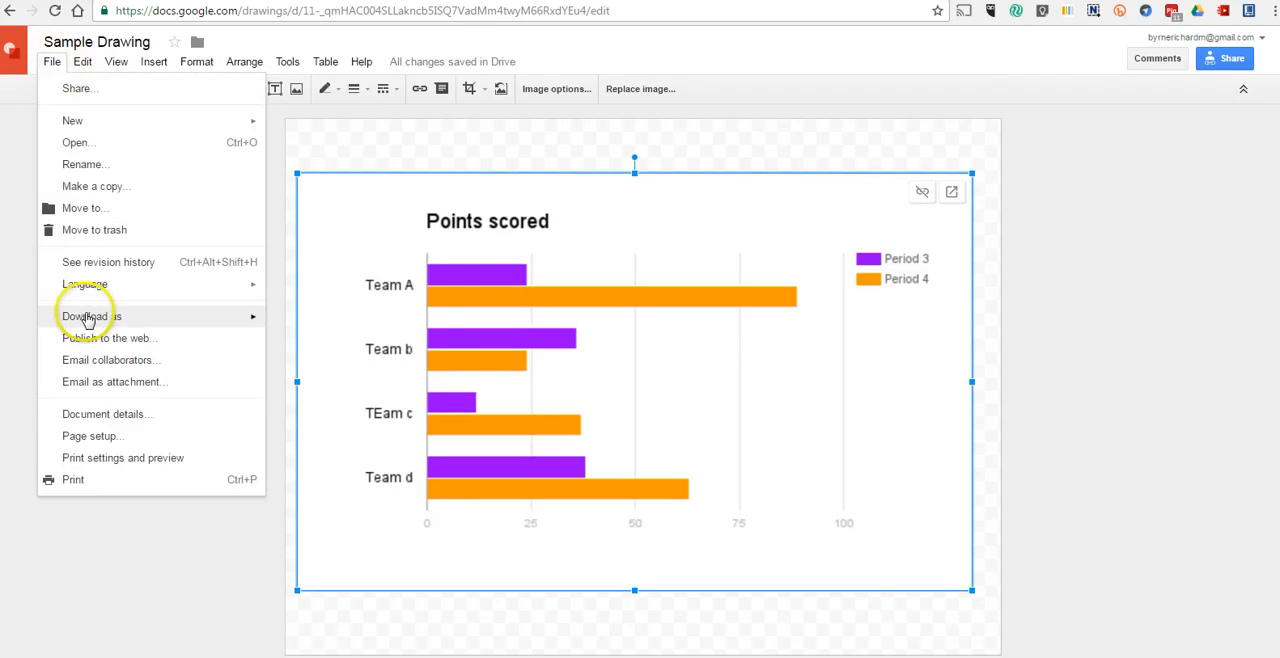